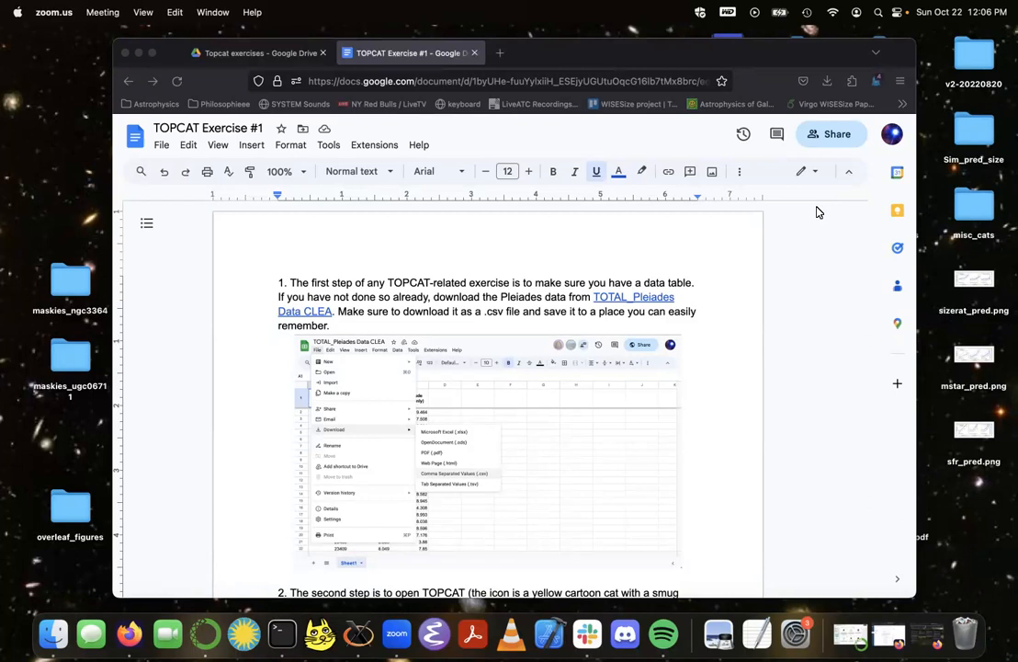
pyautogui.moveTo(819, 253)
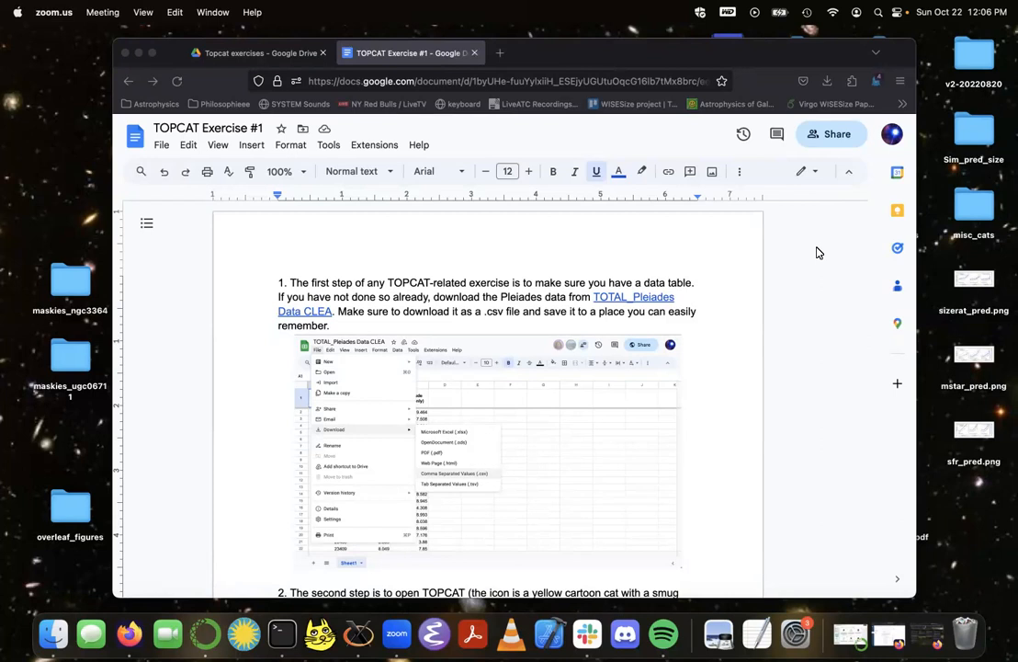
pyautogui.moveTo(753, 265)
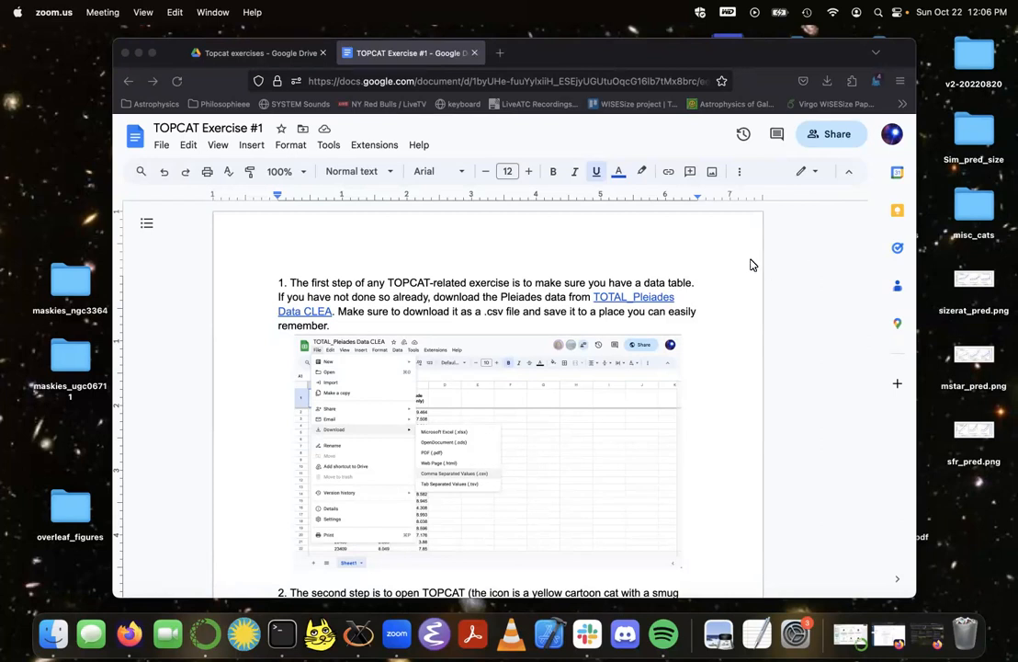
pyautogui.moveTo(651, 306)
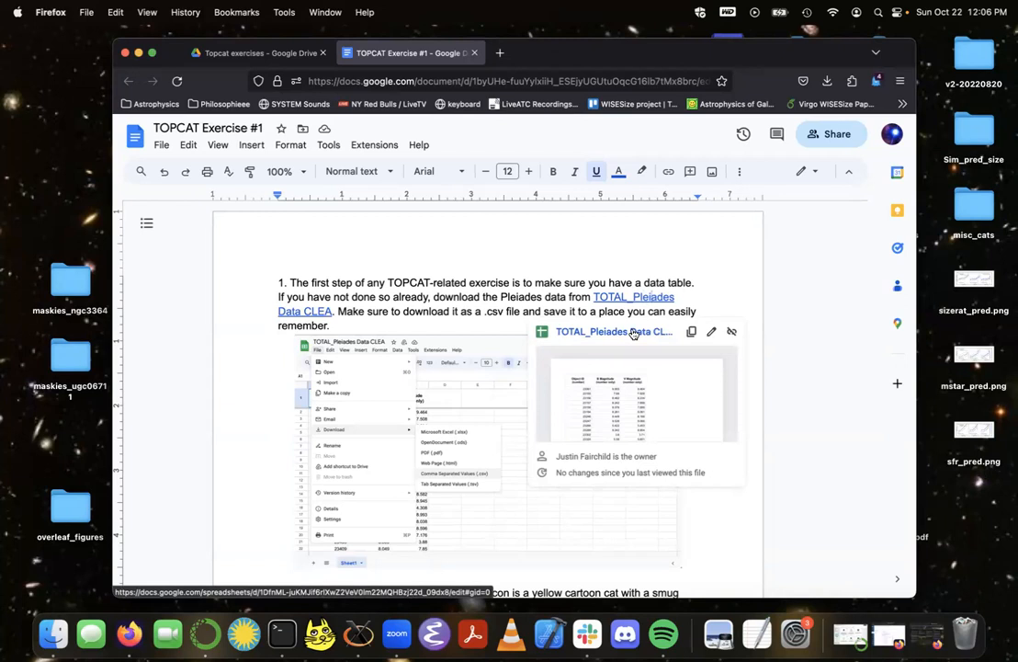
# Step: Download the TOTAL_Pleiades Data CLEA spreadsheet as a CSV file
pyautogui.click(614, 331)
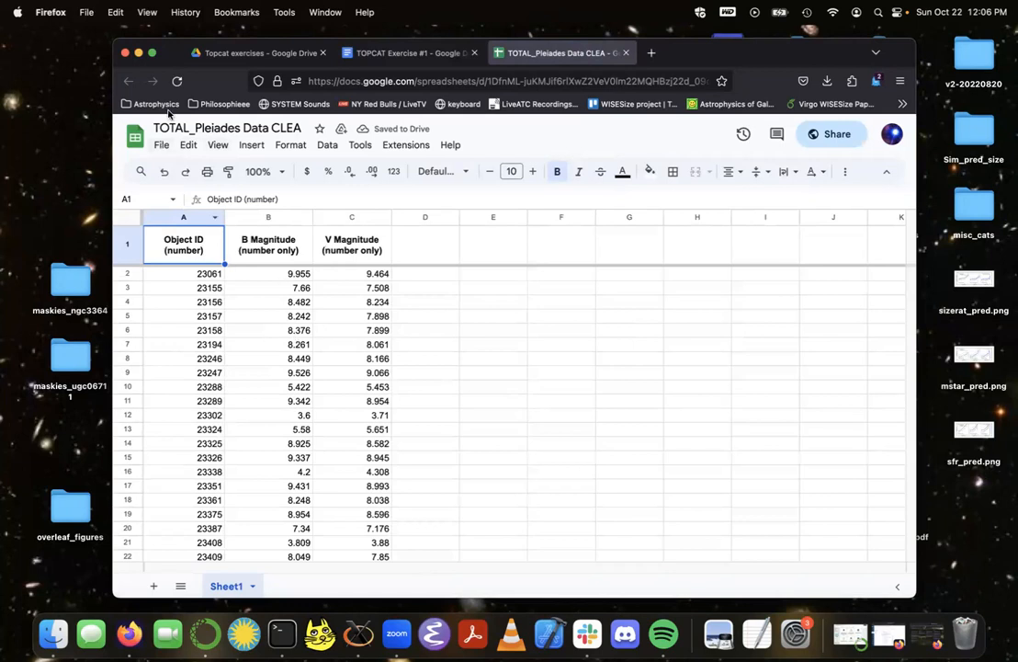
pyautogui.click(161, 145)
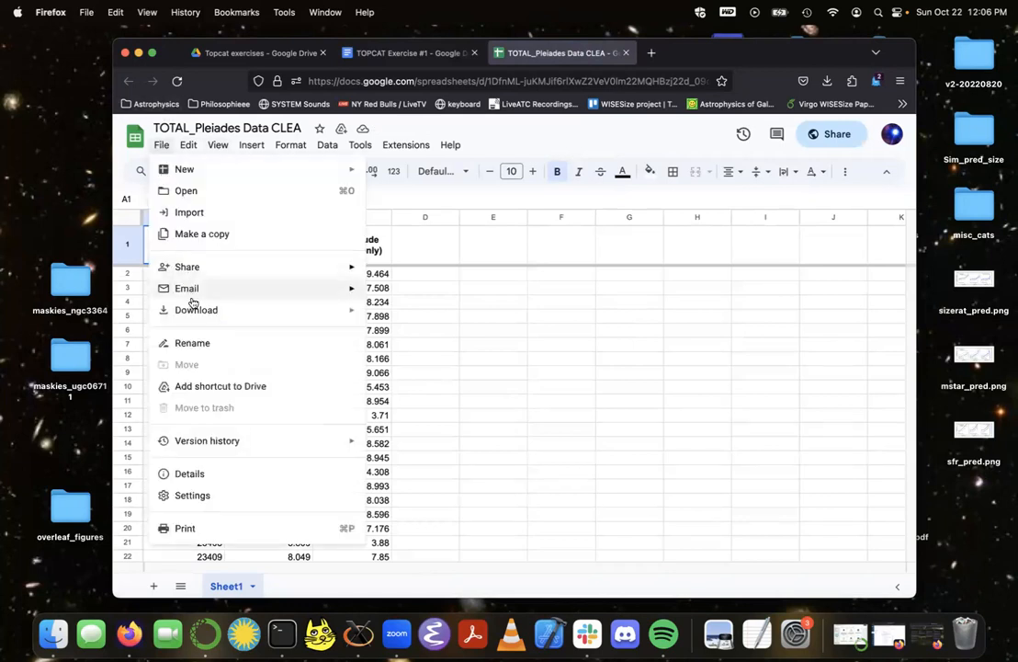
pyautogui.click(196, 310)
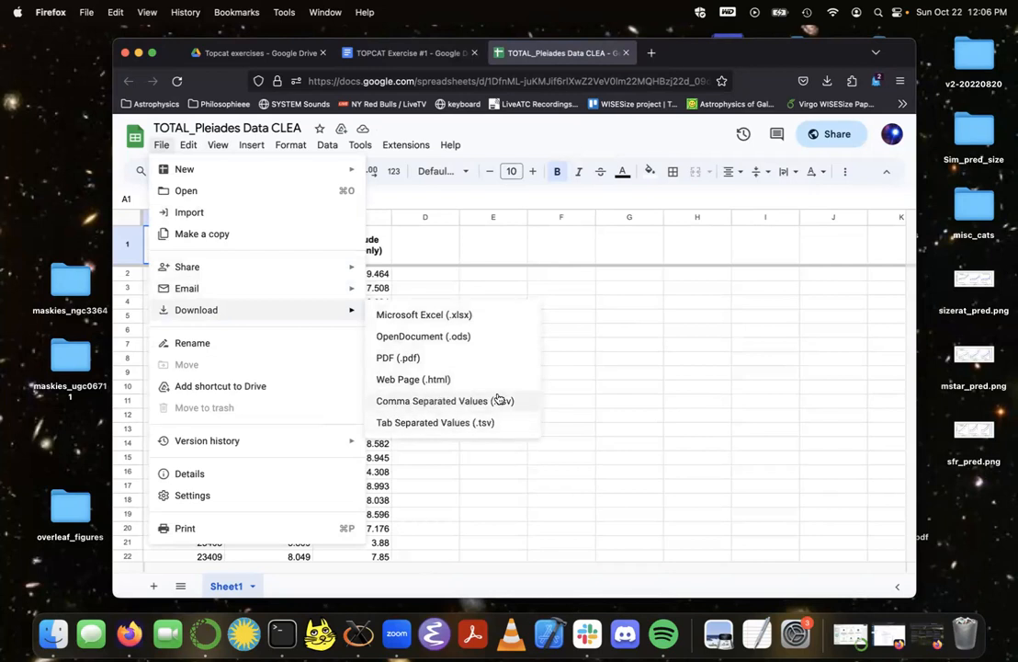
pyautogui.click(444, 400)
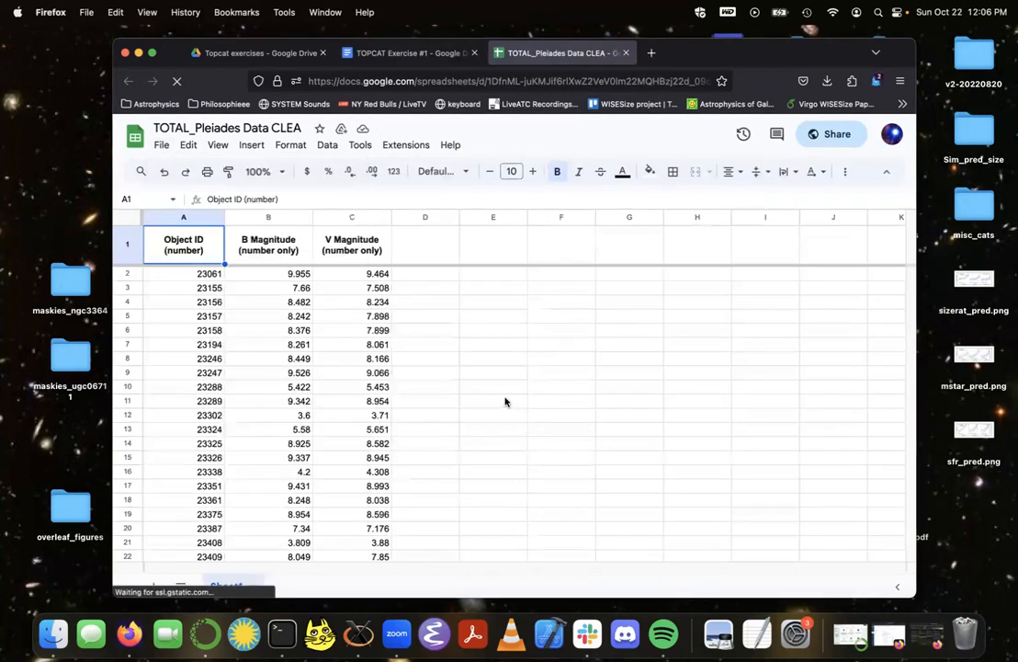
pyautogui.click(827, 80)
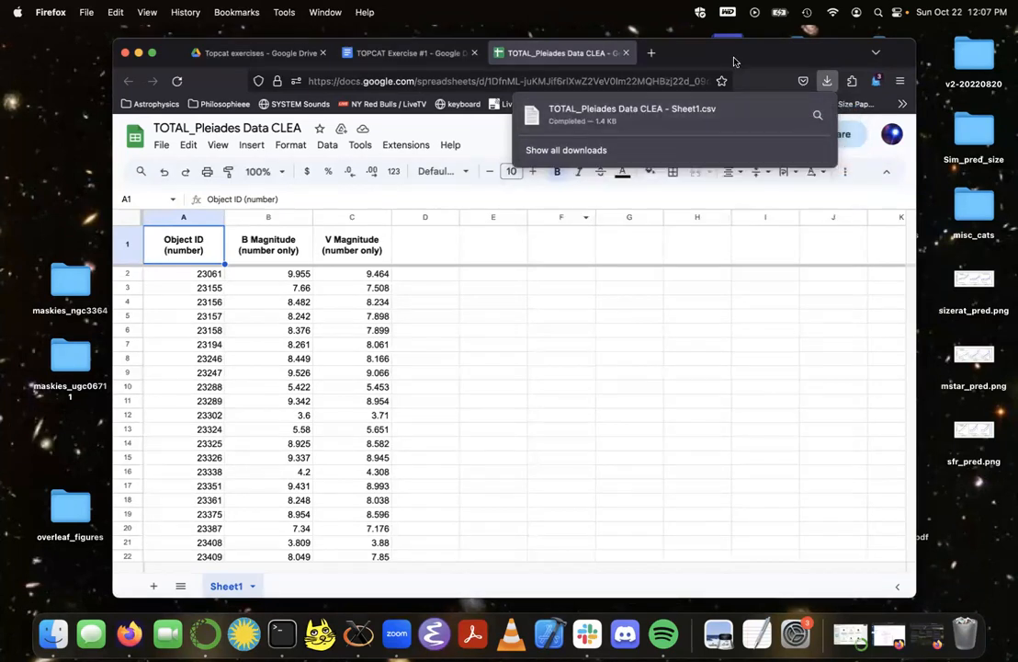
pyautogui.click(437, 296)
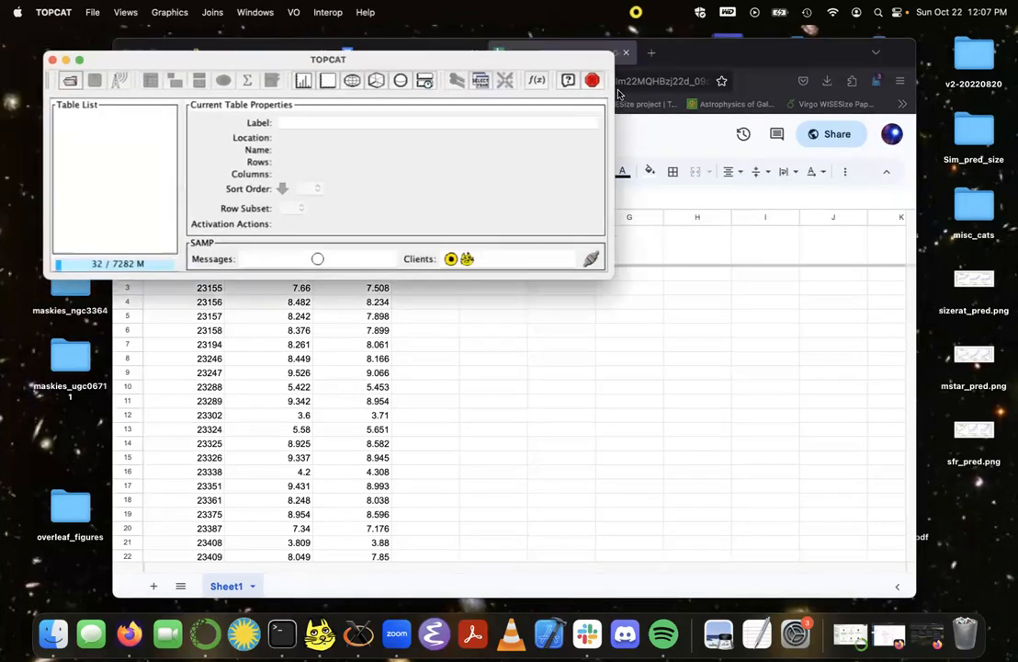
# Step: Drag the TOPCAT main window into position in front of the spreadsheet
pyautogui.moveTo(328, 59); pyautogui.dragTo(448, 108)
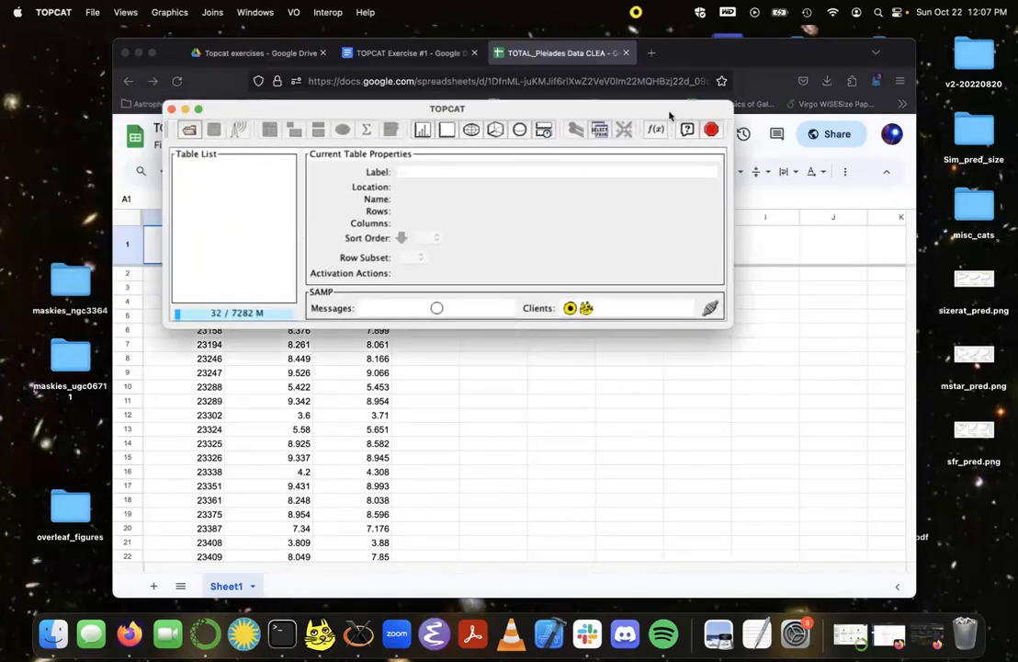
pyautogui.moveTo(412, 114)
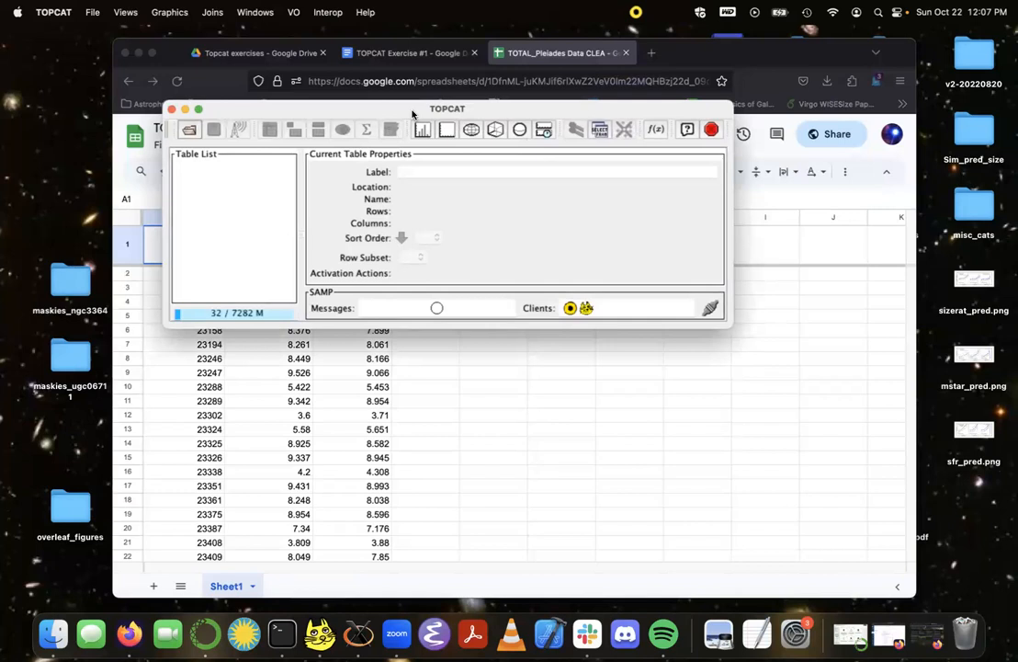
pyautogui.moveTo(232, 119)
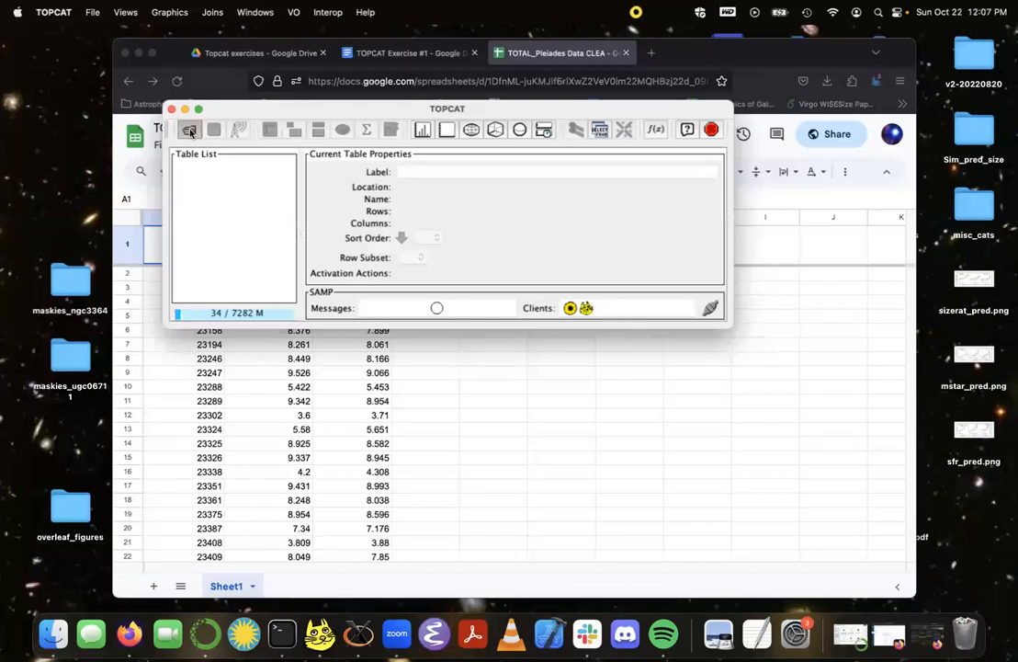
# Step: Load 'TOTAL_Pleiades Data CLEA - Sheet1.csv' from Downloads into TOPCAT using CSV format
pyautogui.click(190, 130)
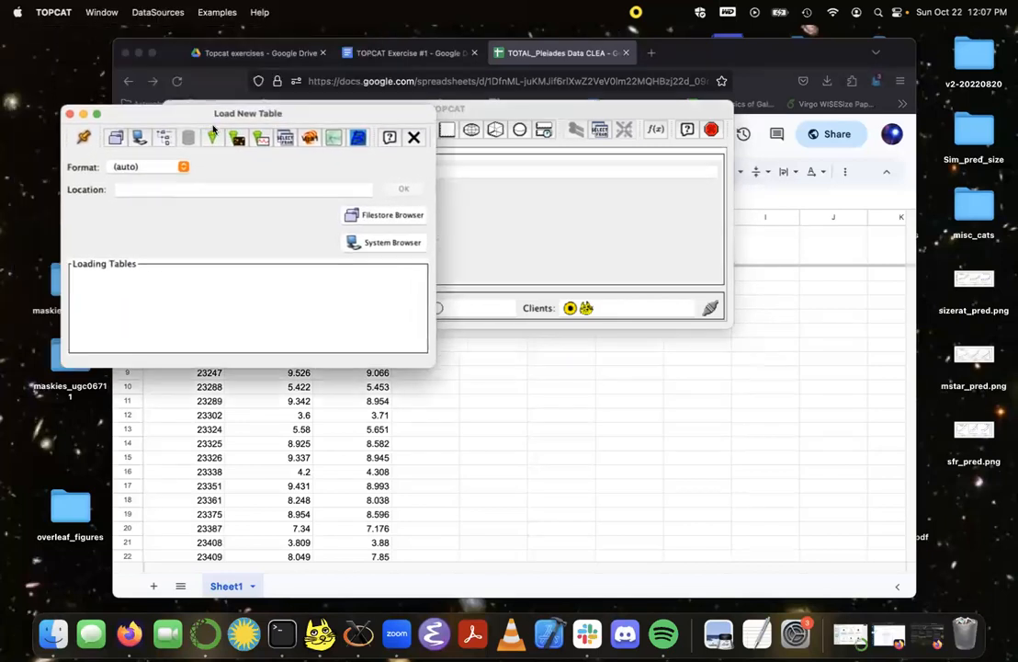
pyautogui.moveTo(248, 113); pyautogui.dragTo(298, 138)
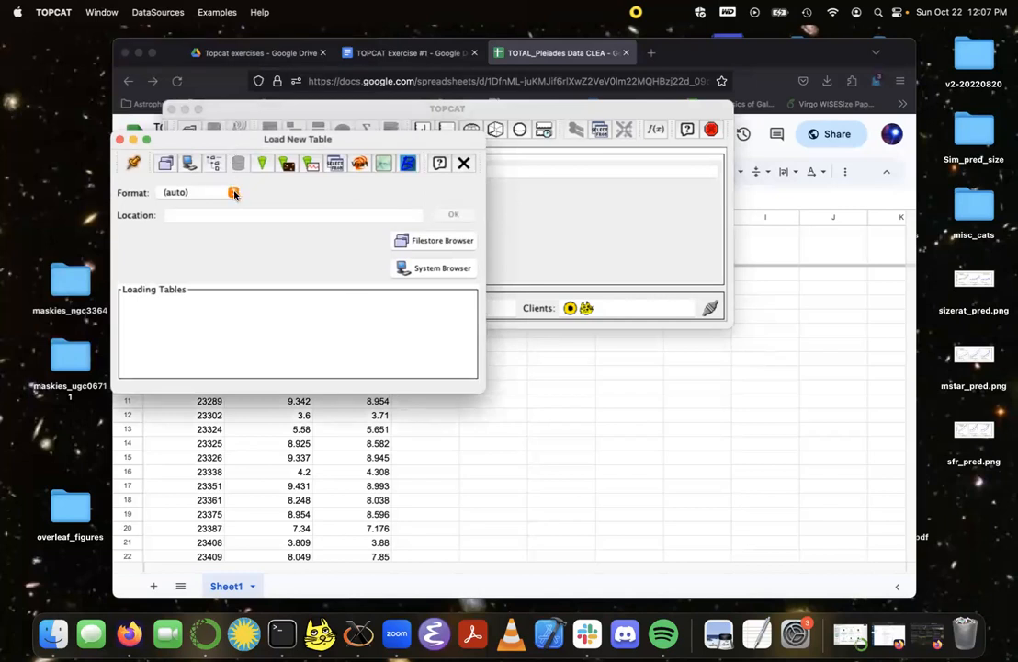
pyautogui.click(234, 192)
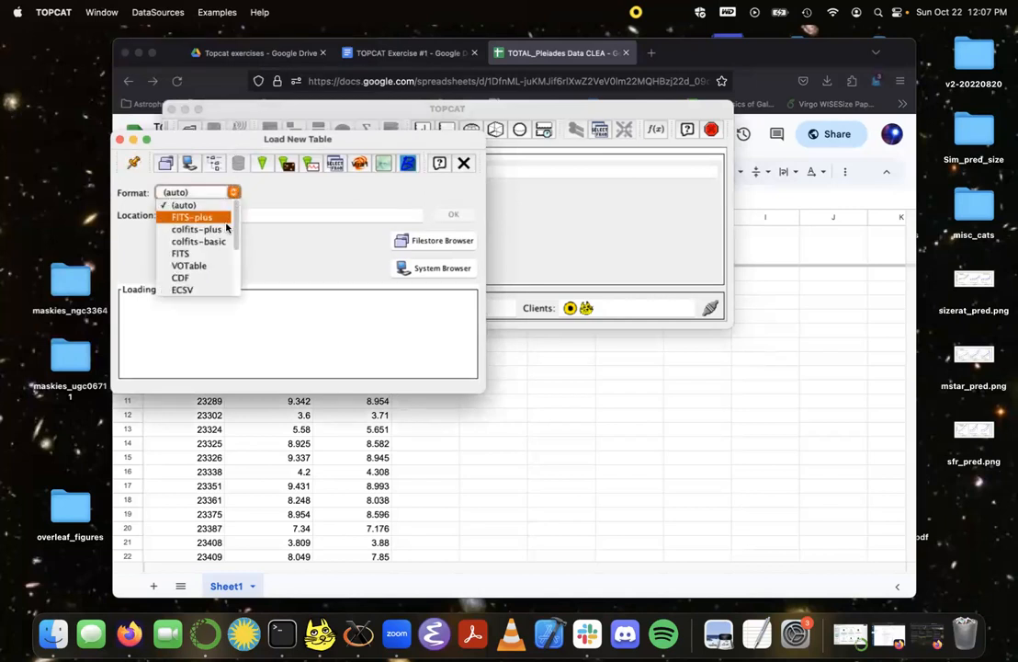
pyautogui.scroll(-3)
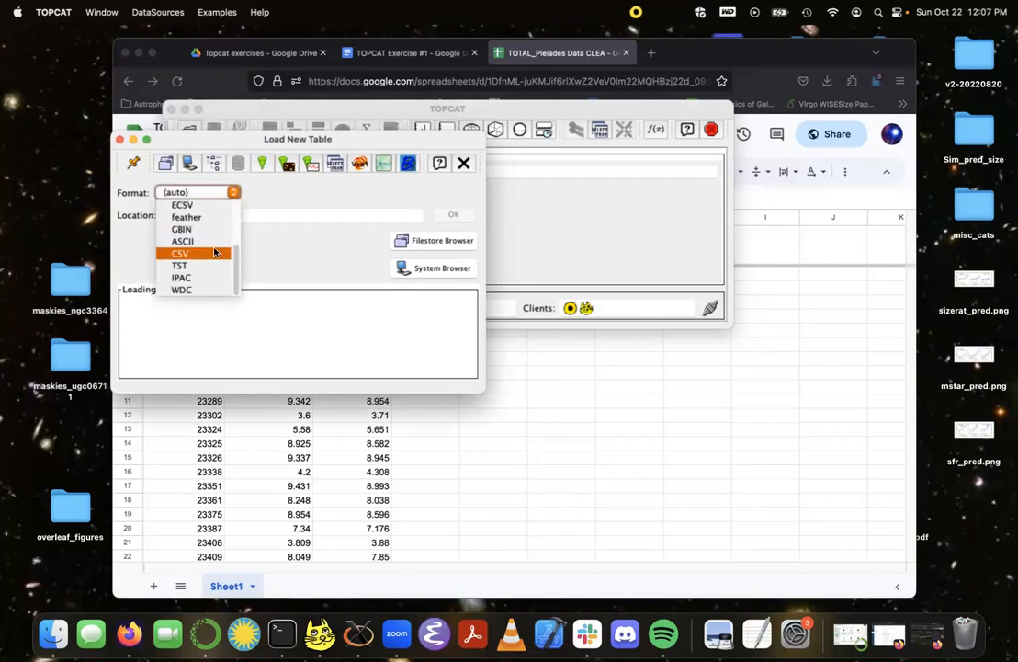
pyautogui.click(180, 253)
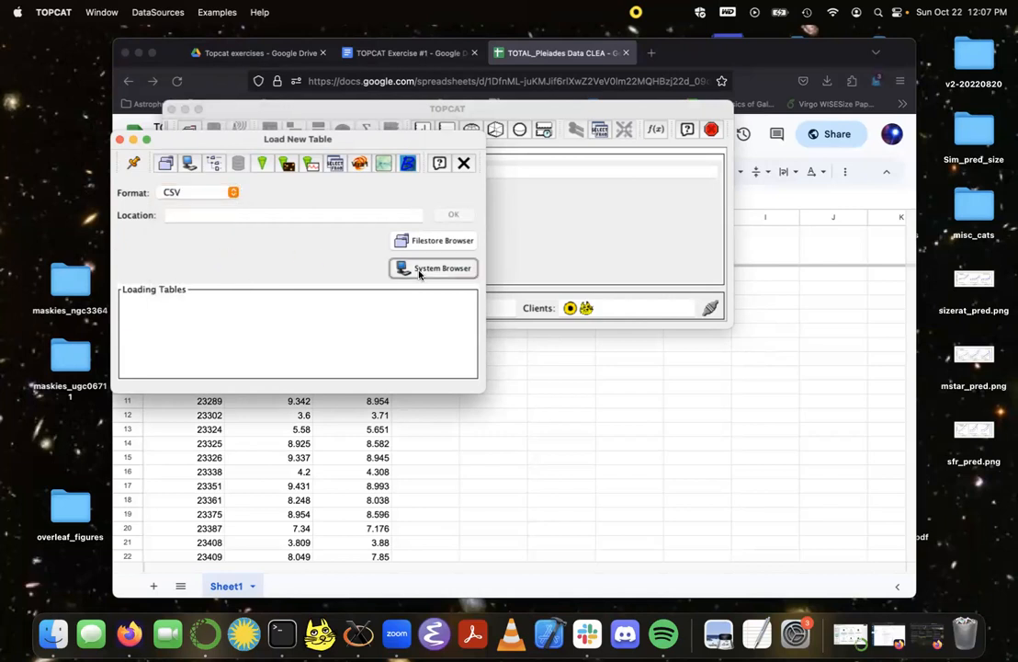
pyautogui.click(433, 268)
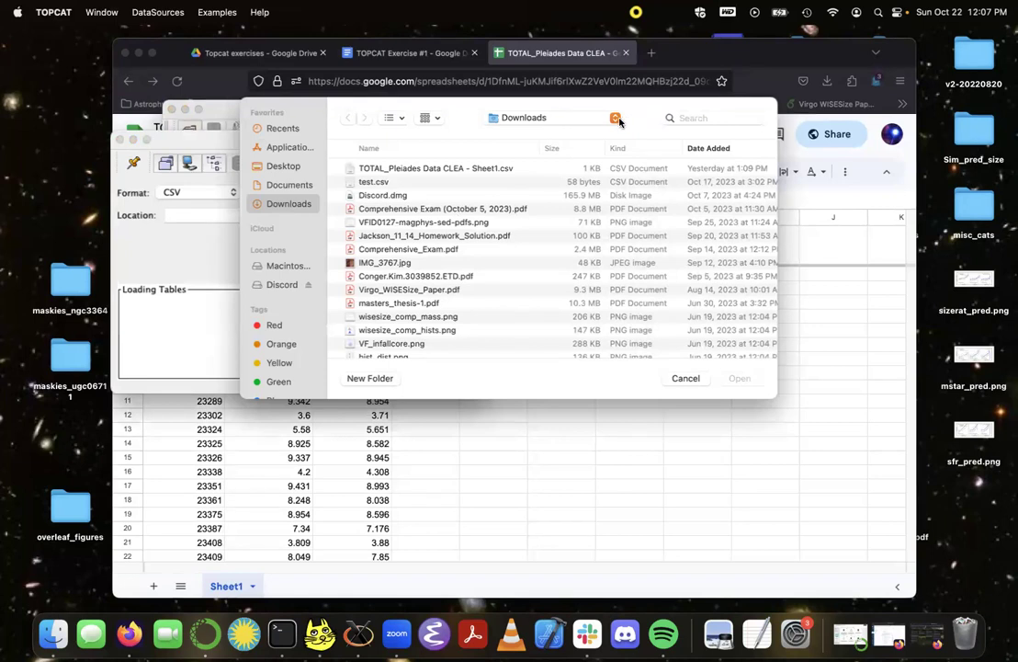
pyautogui.moveTo(529, 168)
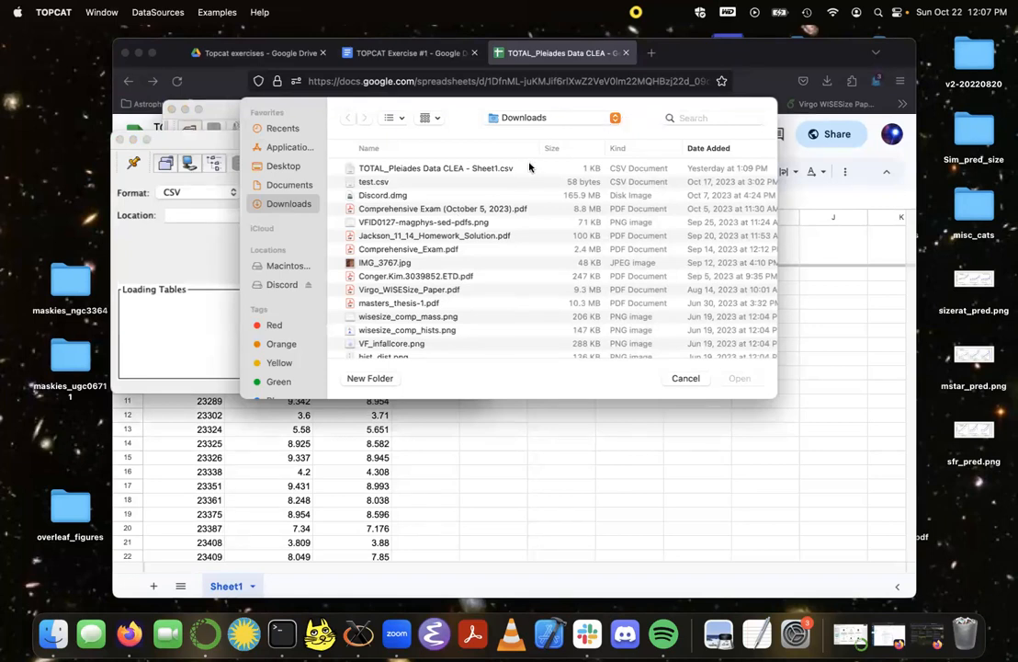
pyautogui.click(435, 168)
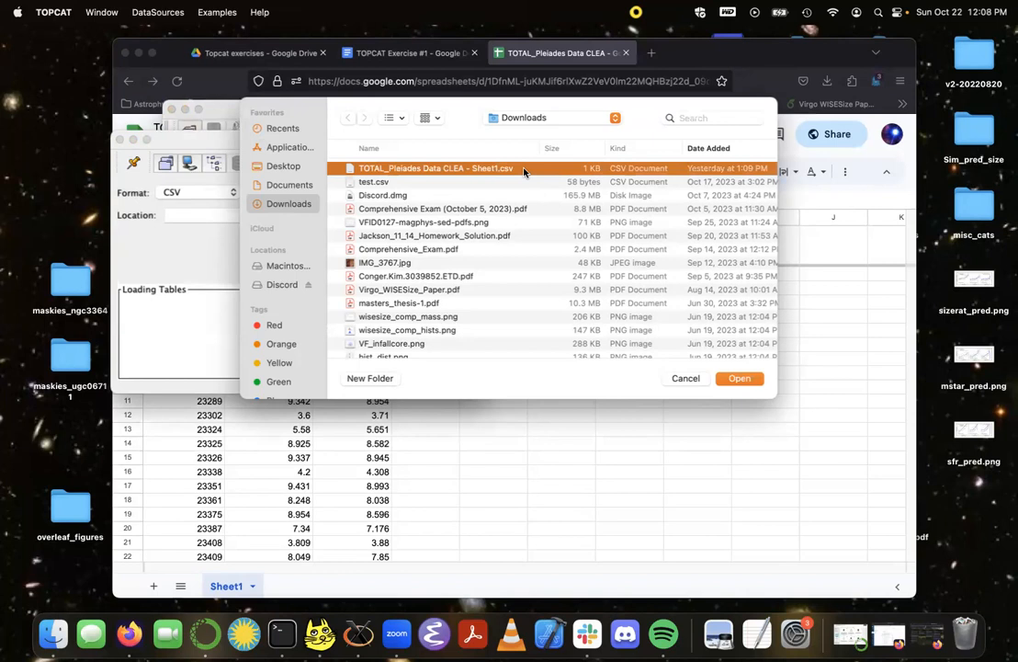
pyautogui.click(740, 378)
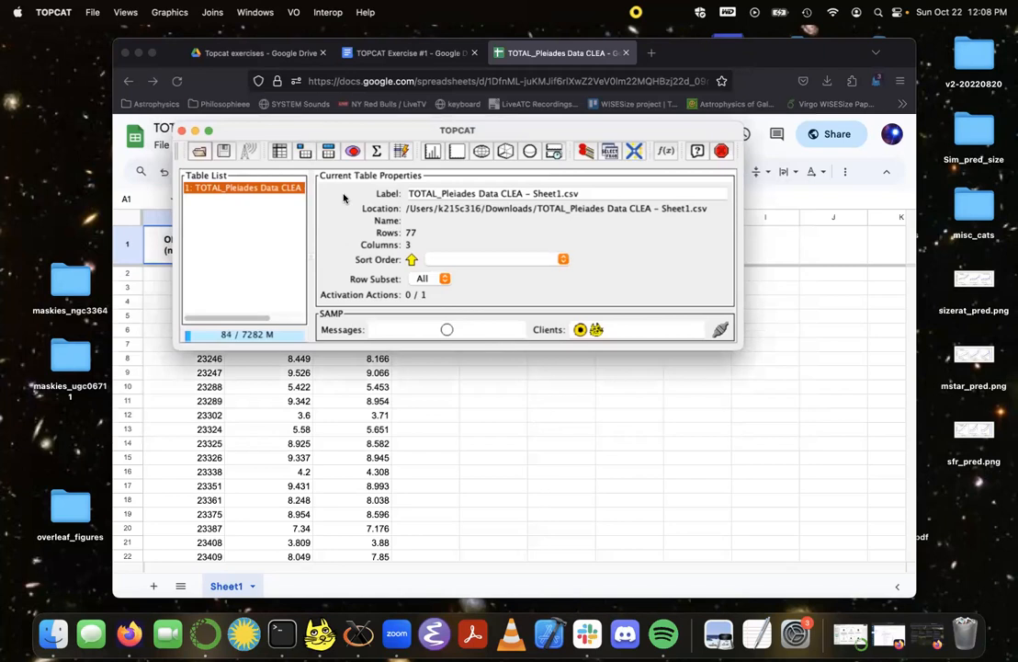
pyautogui.moveTo(283, 154)
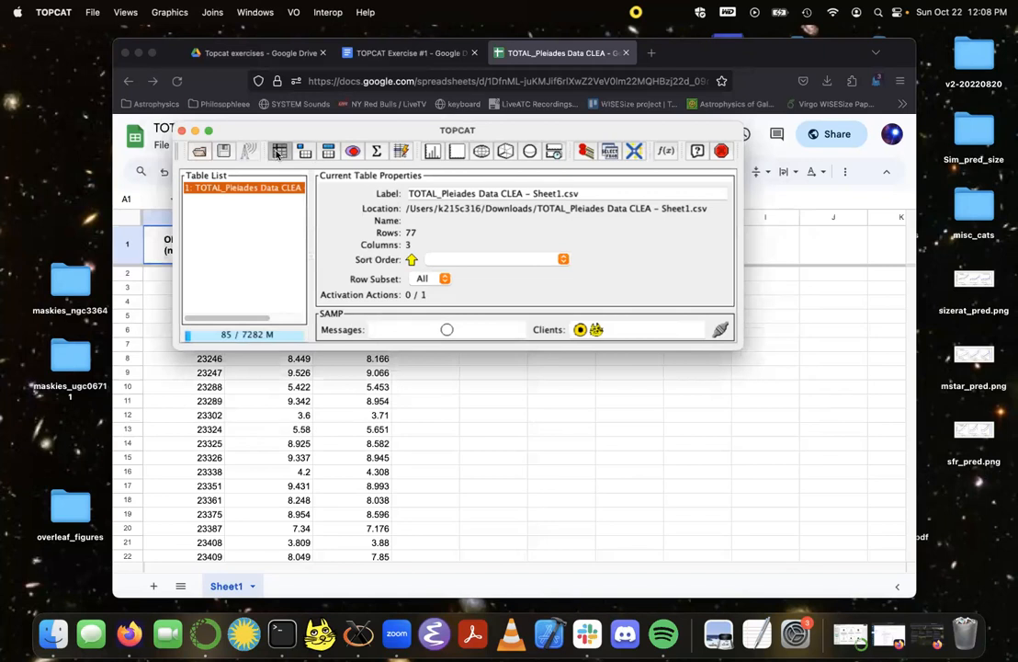
# Step: Open the Table Browser to view the Pleiades Object ID, B and V magnitude rows
pyautogui.click(280, 150)
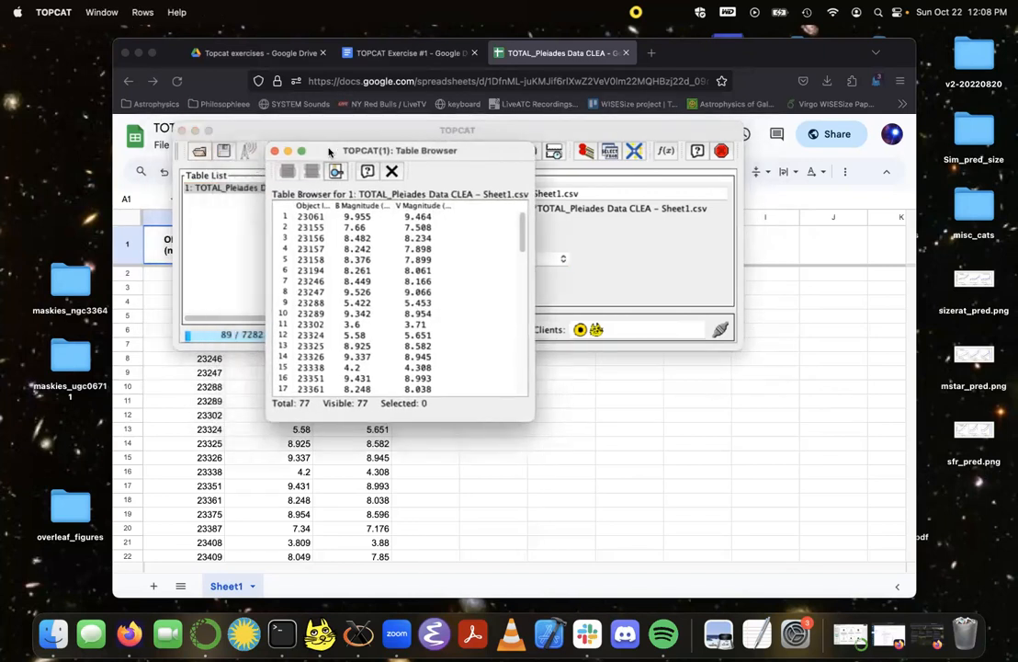
pyautogui.moveTo(574, 435)
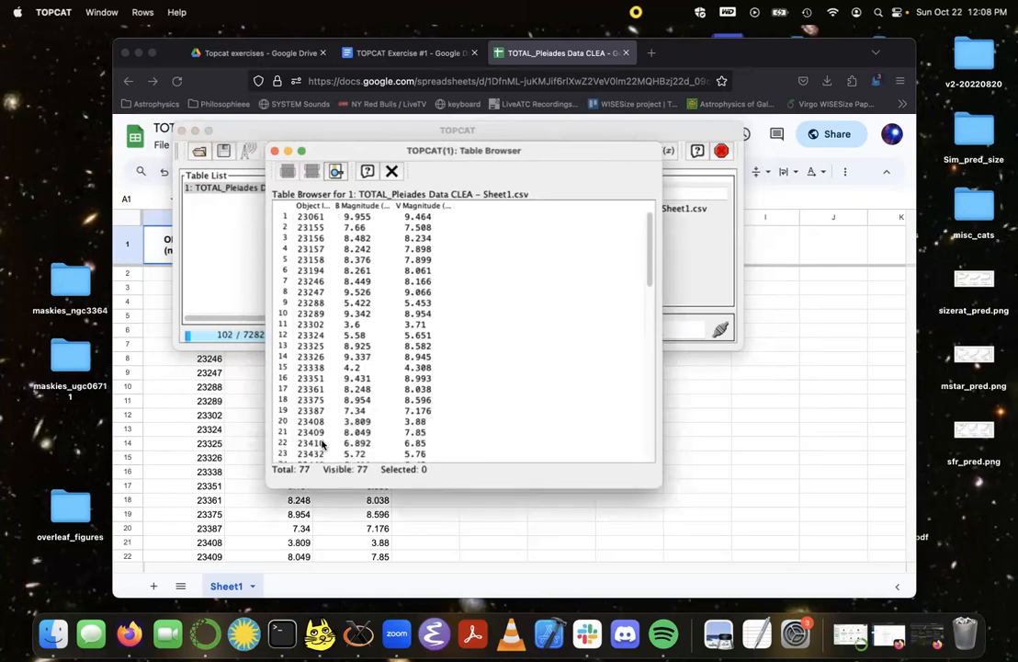
pyautogui.moveTo(352, 246)
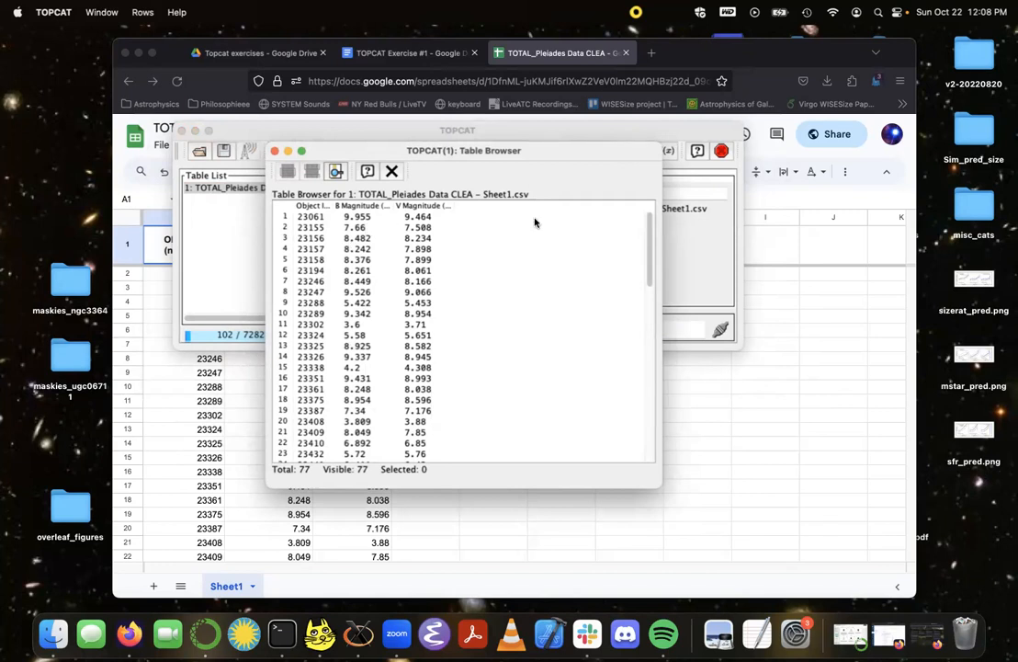
pyautogui.moveTo(461, 215)
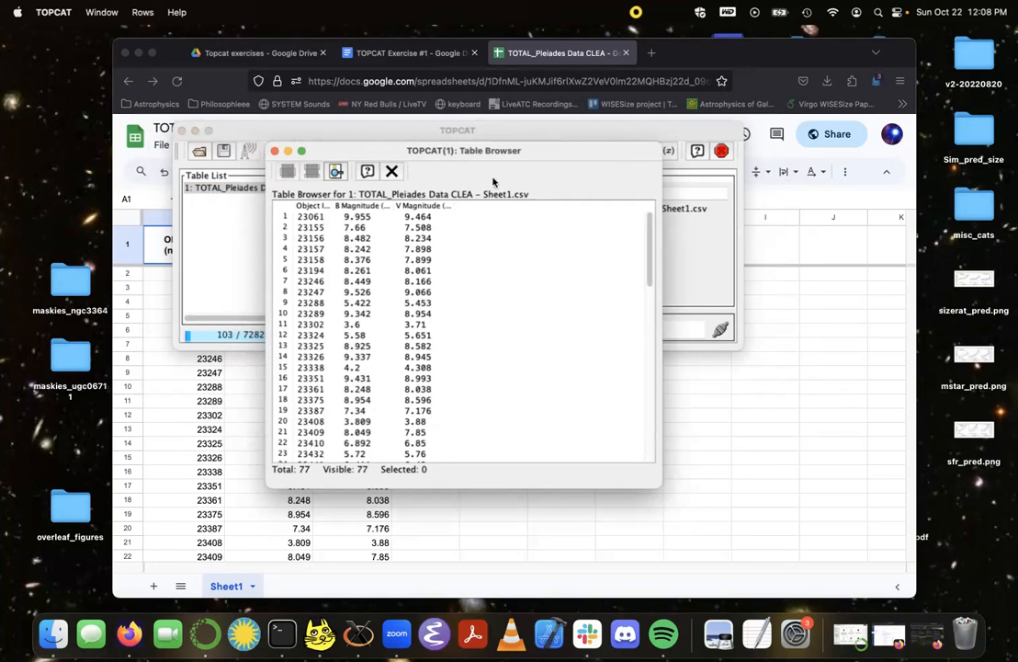
pyautogui.moveTo(479, 215)
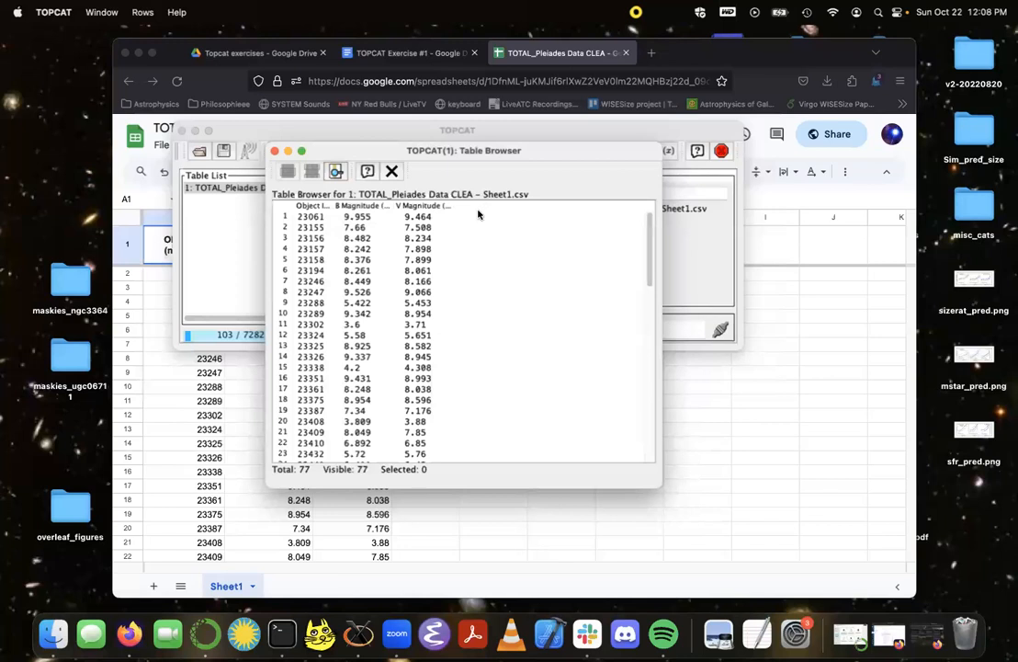
pyautogui.moveTo(452, 150)
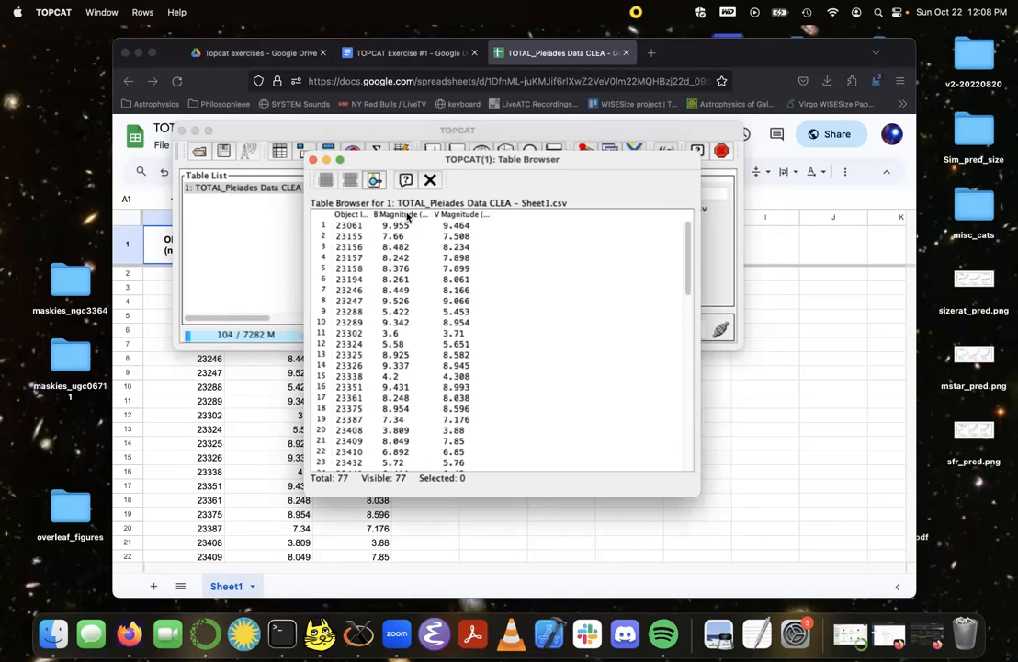
# Step: Replace the B Magnitude column with a copy named BMAG
pyautogui.rightClick(395, 214)
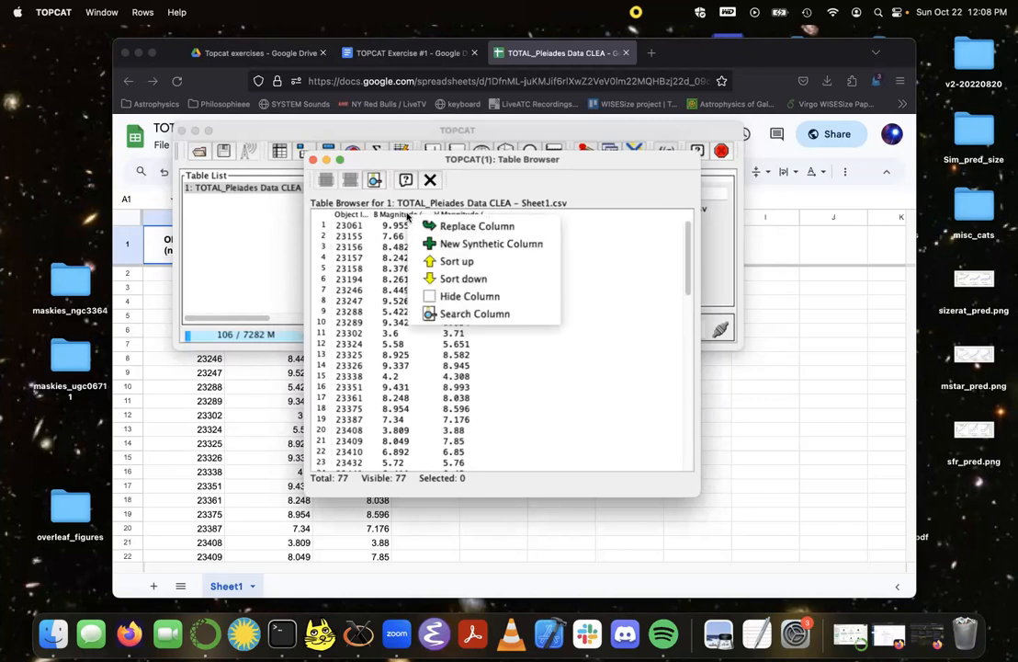
pyautogui.moveTo(477, 226)
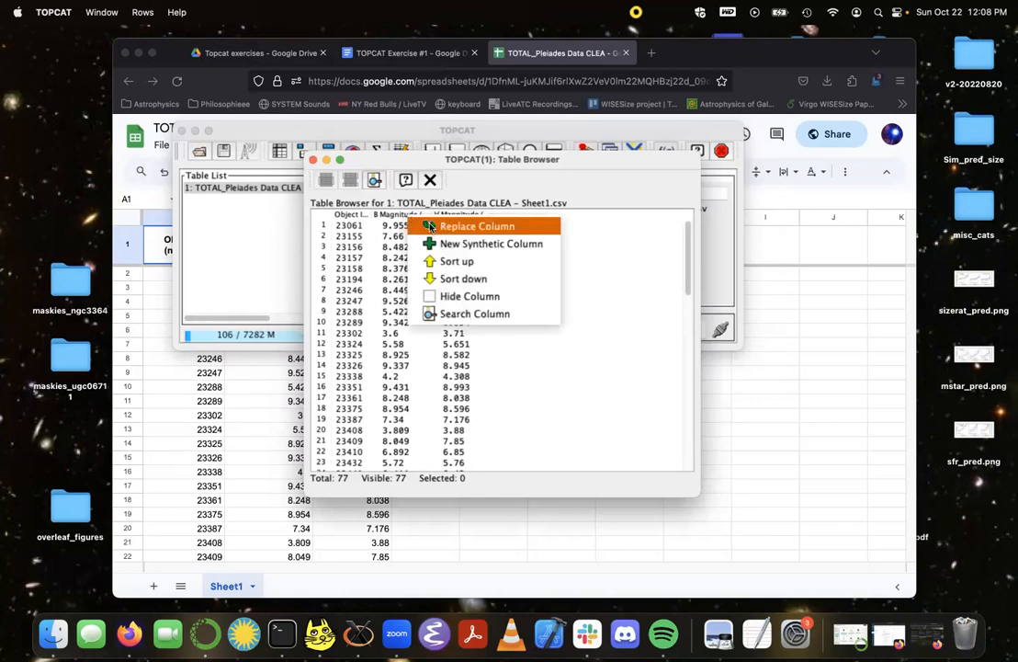
pyautogui.click(476, 226)
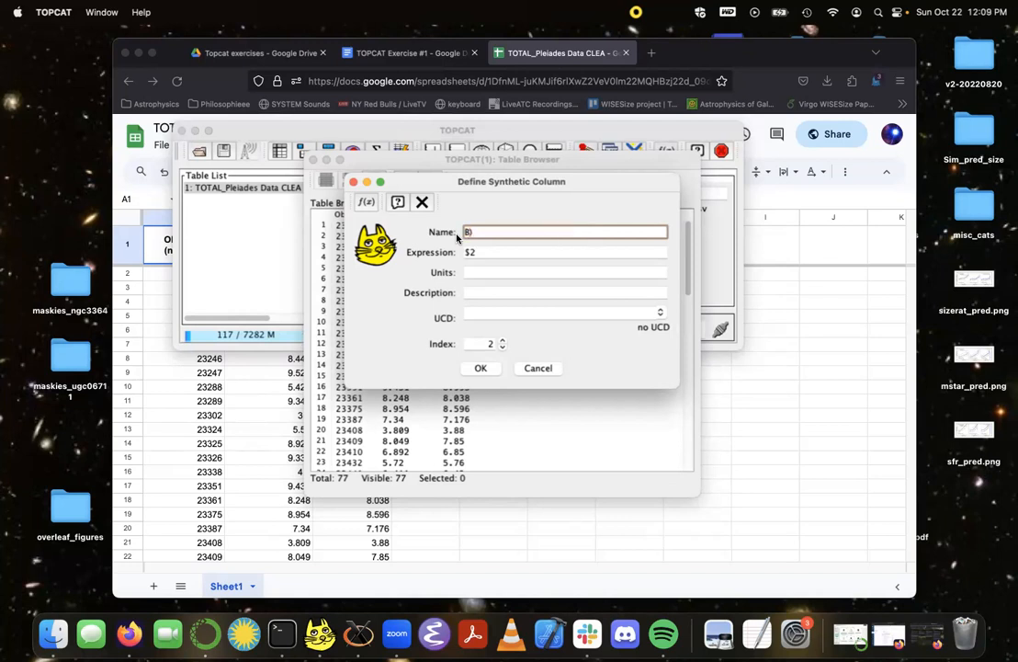
pyautogui.write('BMAG')
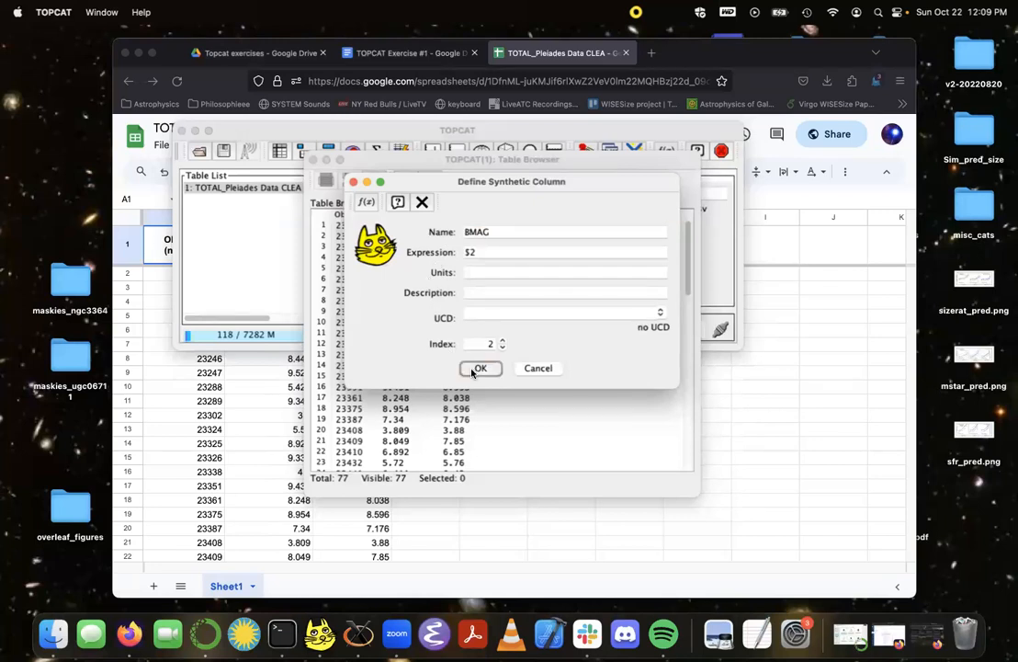
pyautogui.click(480, 367)
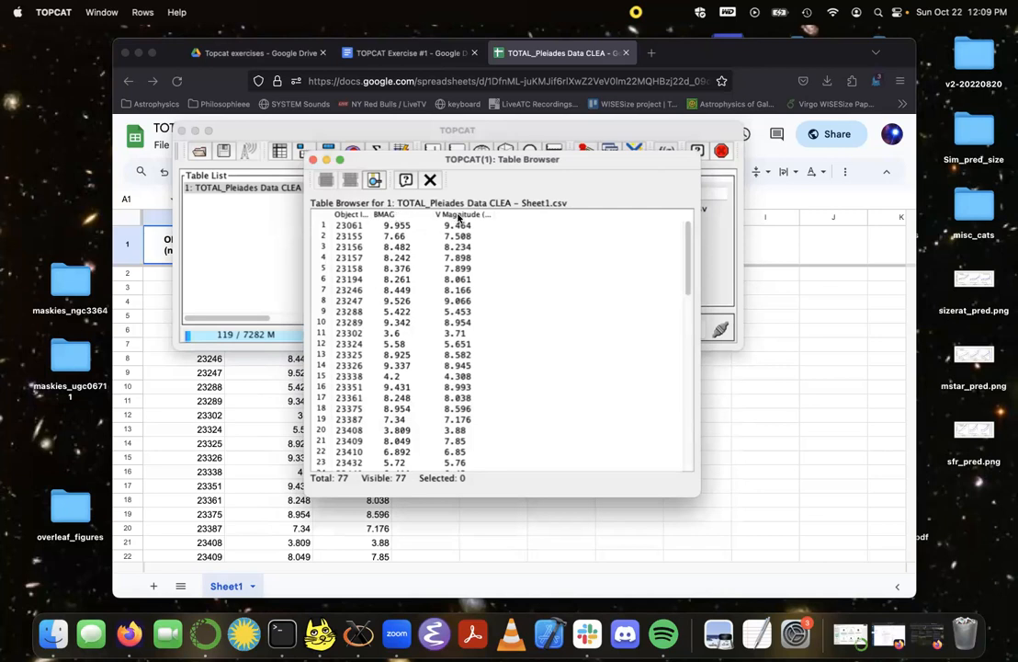
# Step: Replace the V Magnitude column with a copy named VMAG
pyautogui.rightClick(460, 214)
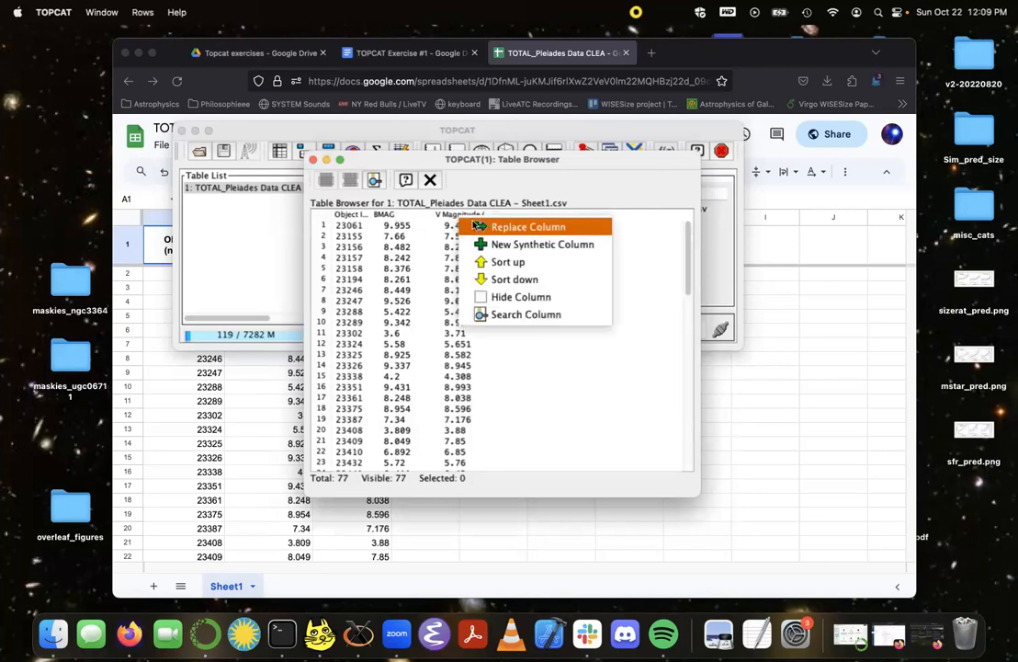
pyautogui.click(542, 244)
pyautogui.write('VMAG')
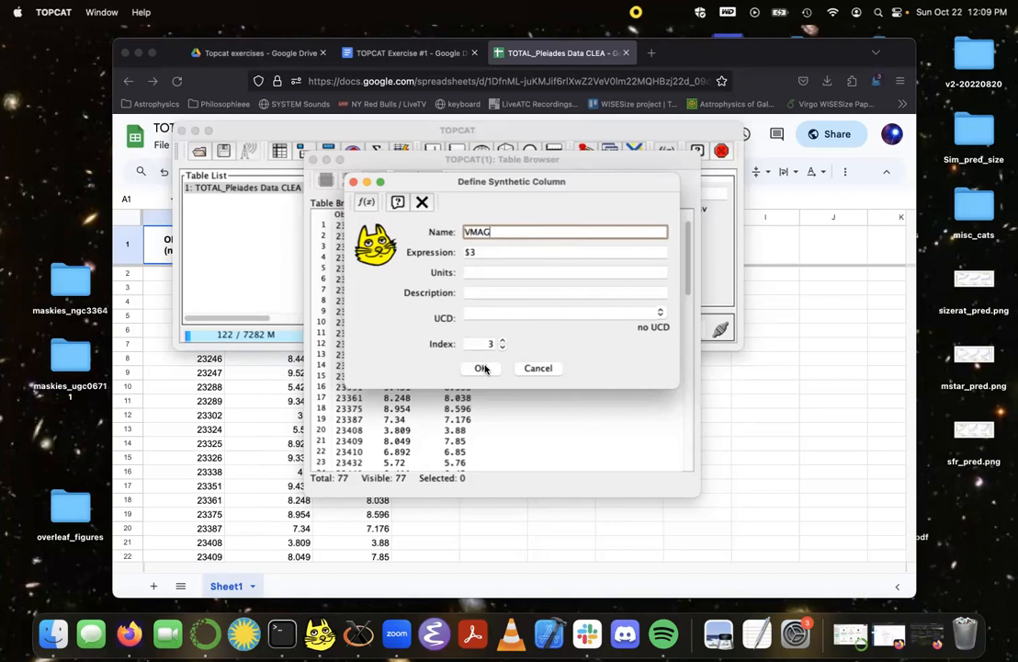
pyautogui.click(482, 368)
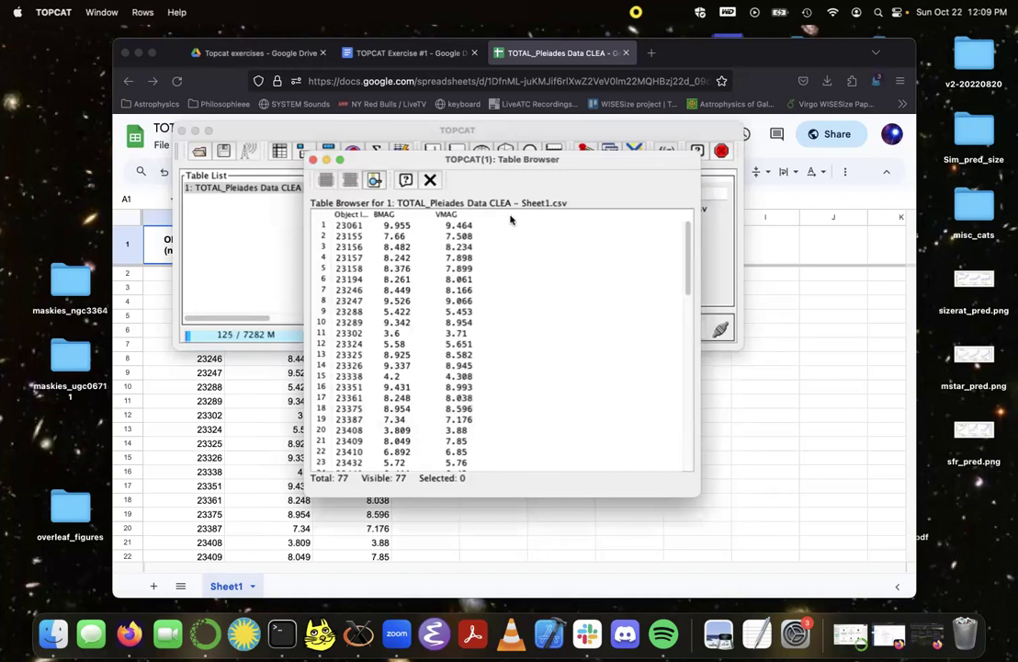
pyautogui.moveTo(504, 221)
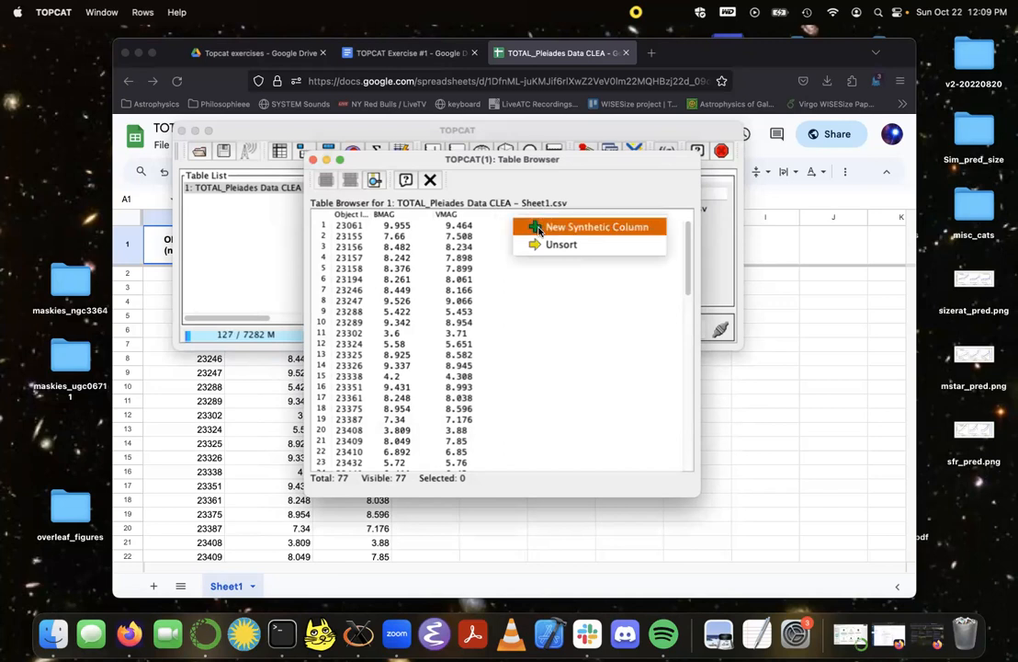
# Step: Create a synthetic column BV_diff with the expression BMAG - VMAG
pyautogui.click(596, 226)
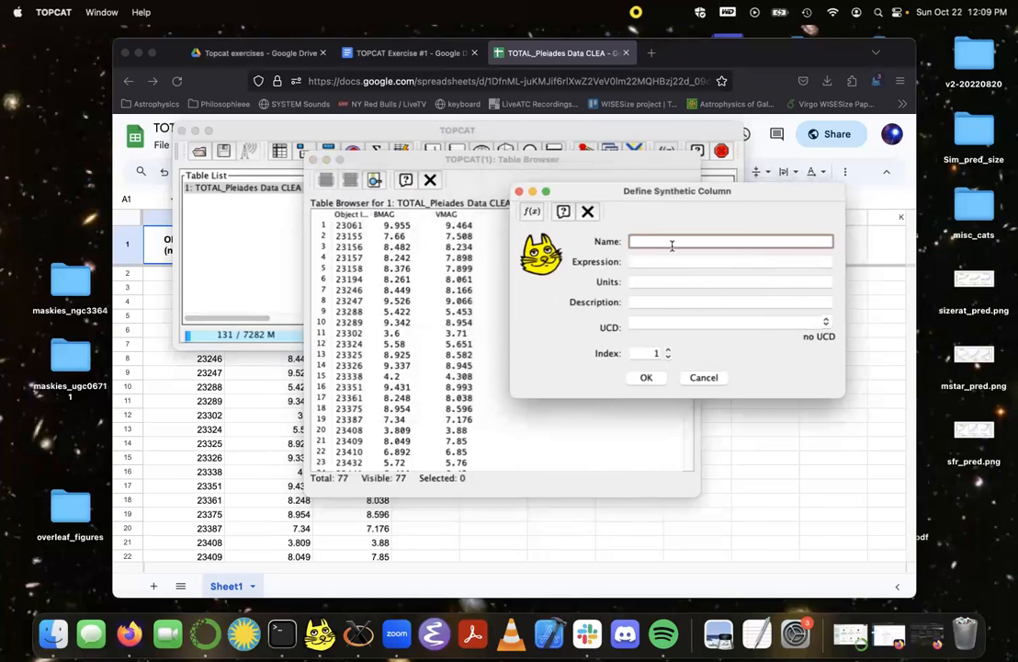
pyautogui.write('B')
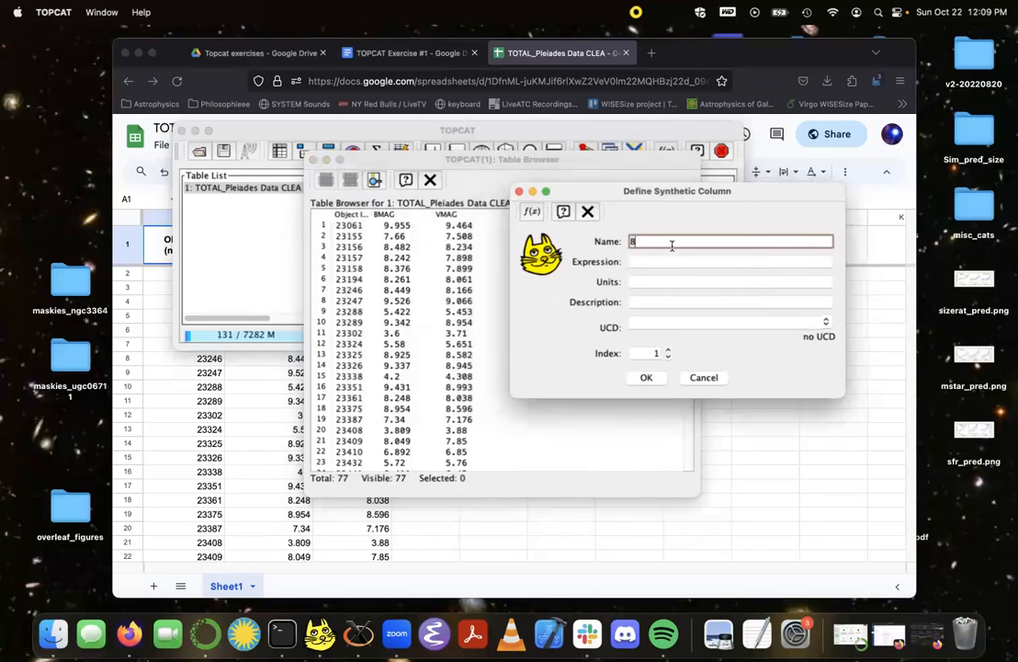
pyautogui.write('V_D')
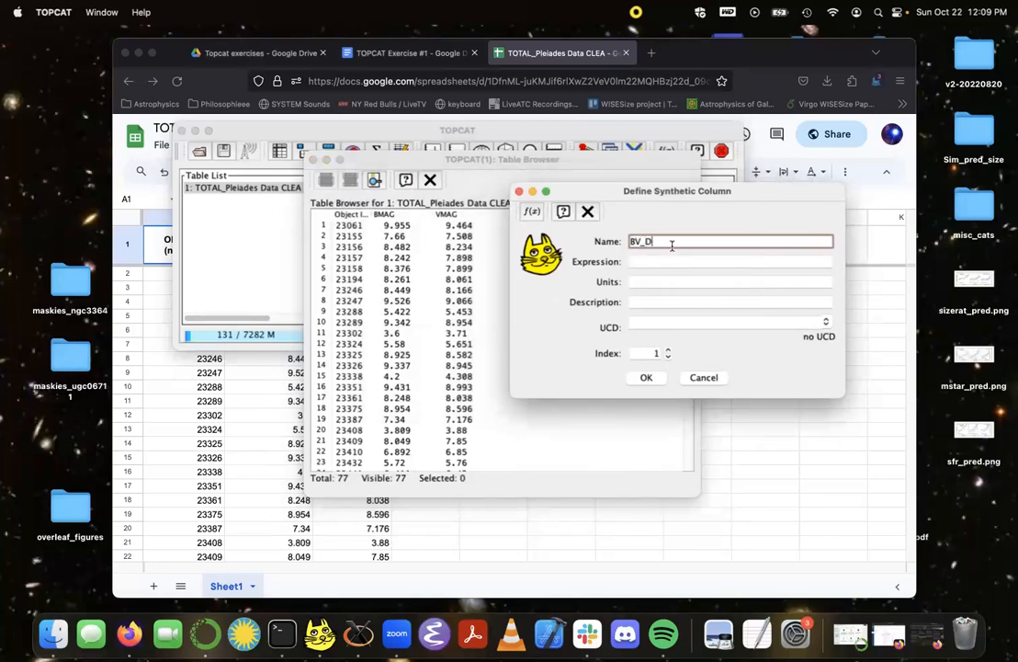
pyautogui.write('iff')
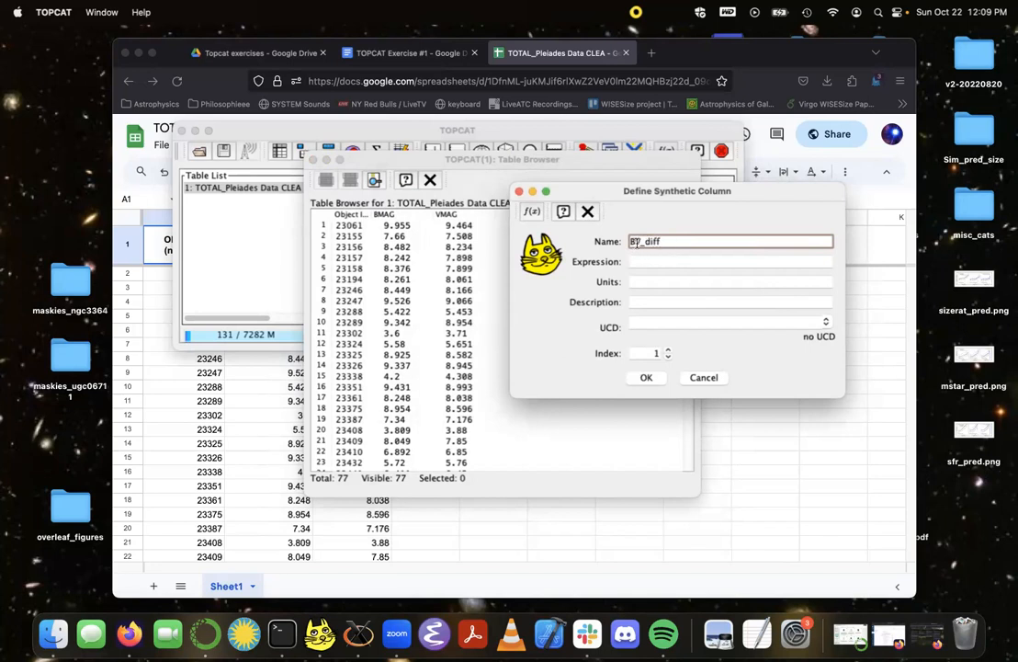
pyautogui.click(731, 261)
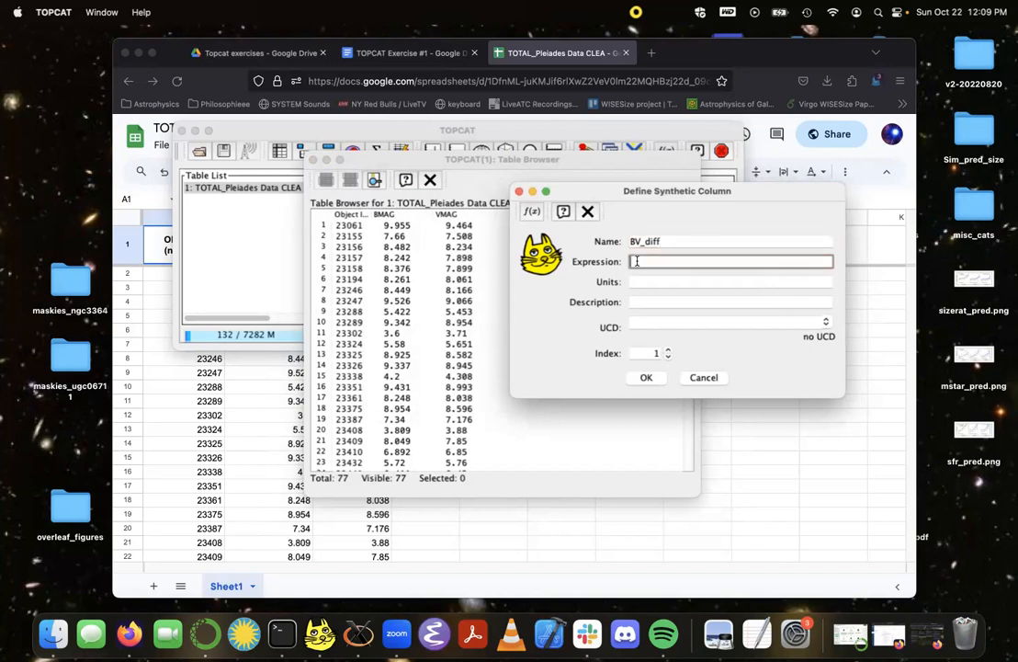
pyautogui.moveTo(602, 197)
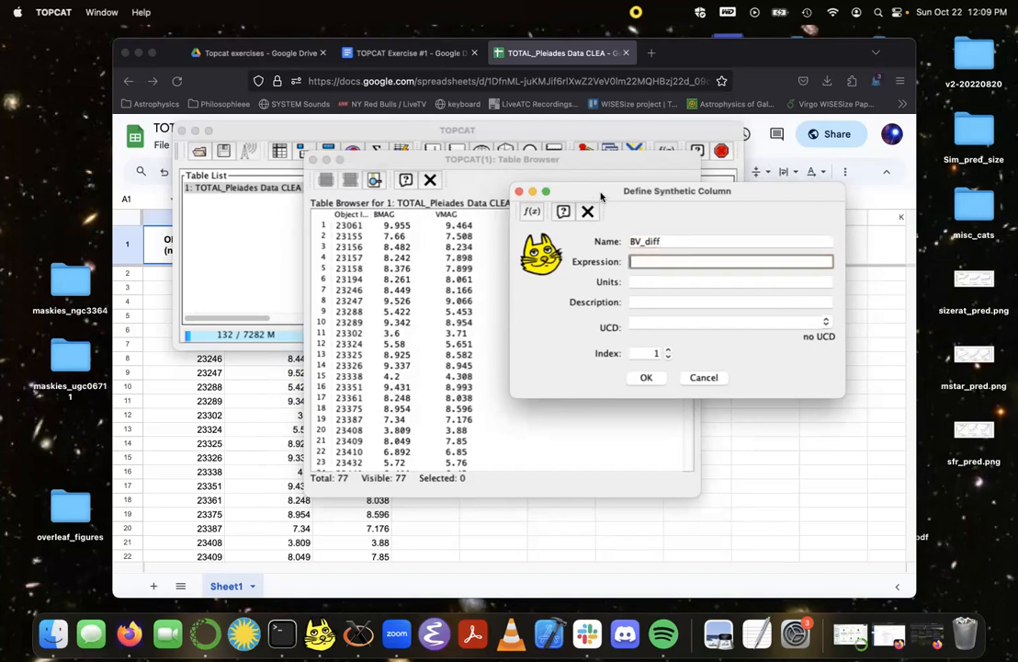
pyautogui.moveTo(381, 221)
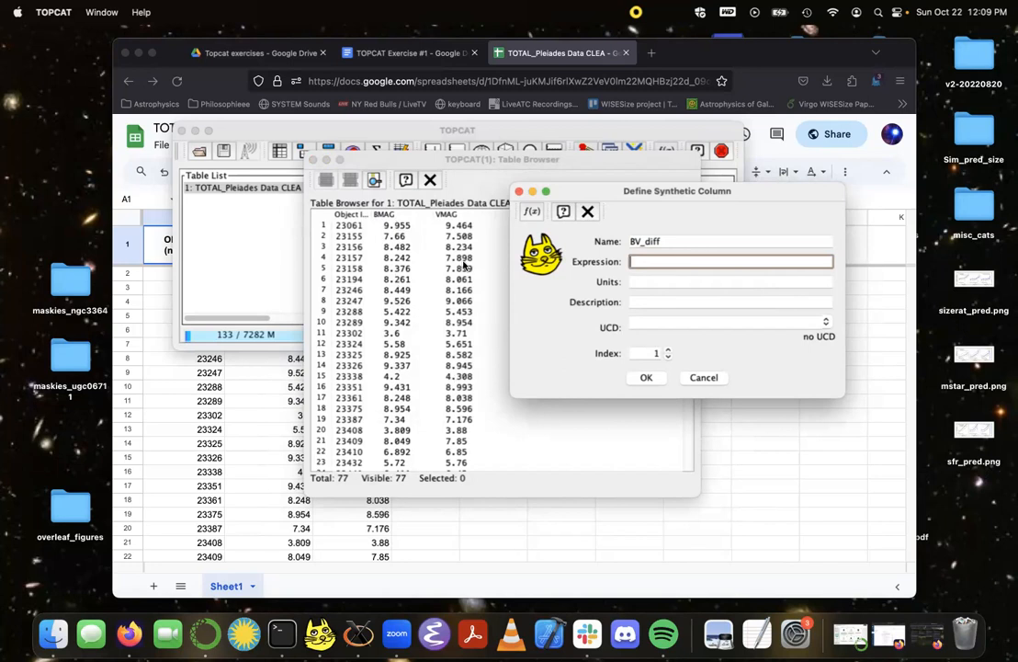
pyautogui.write('B')
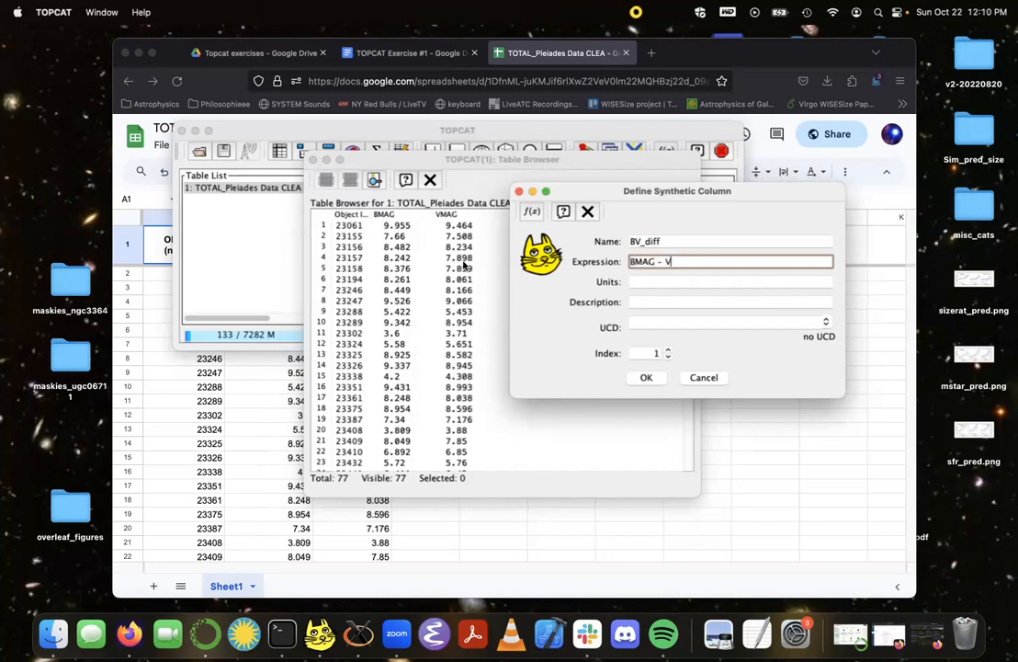
pyautogui.write('MAG')
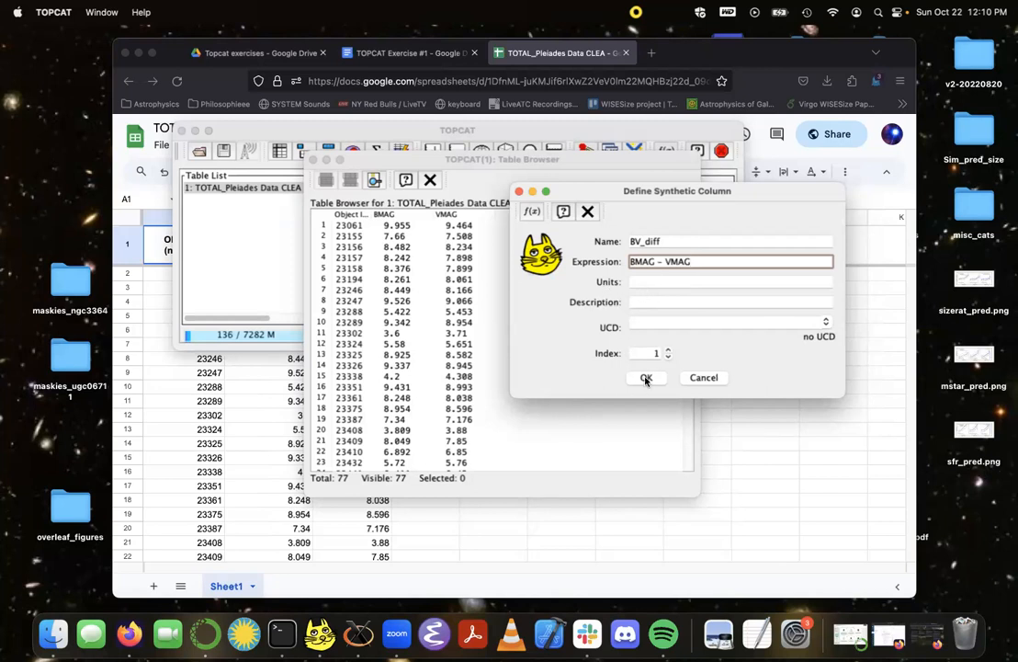
pyautogui.click(646, 377)
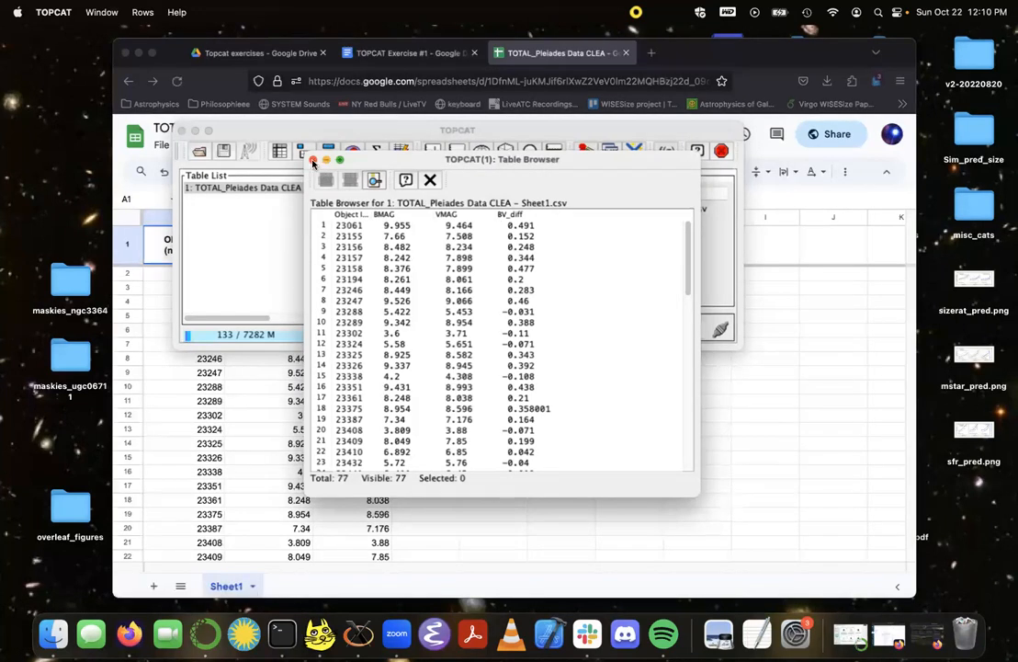
# Step: Close the Table Browser, leaving the table properties showing 77 rows and 6 columns
pyautogui.click(429, 179)
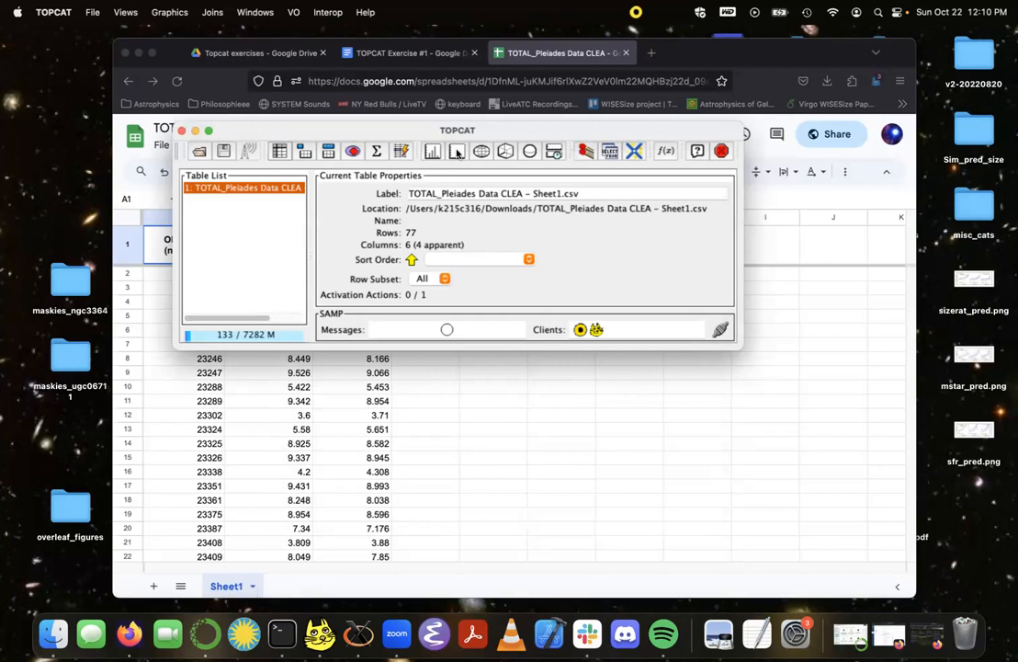
pyautogui.moveTo(457, 151)
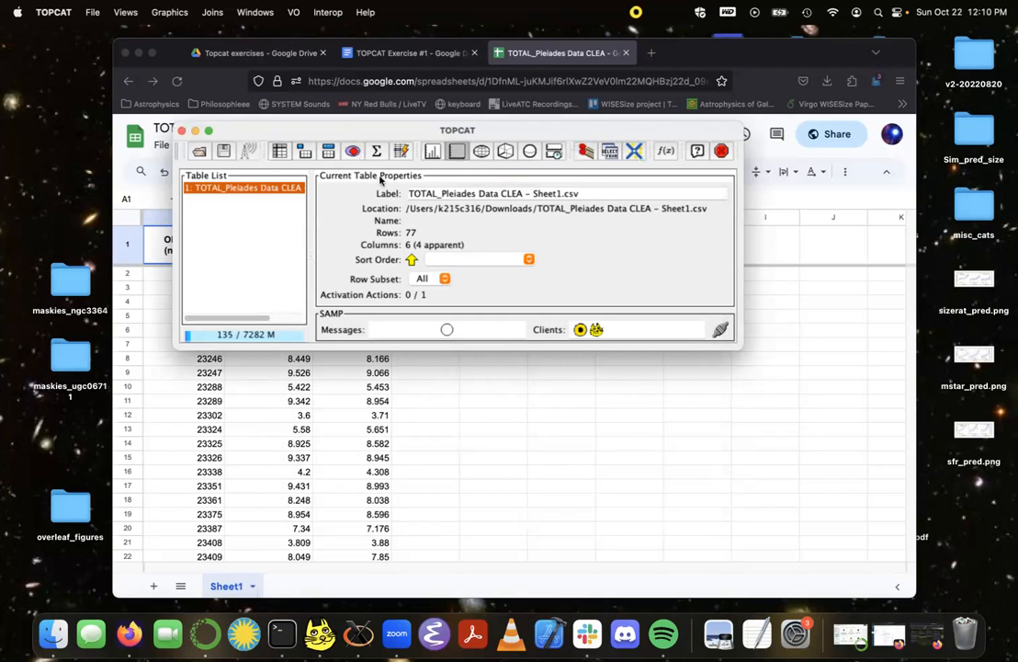
# Step: Create a Plane Plot with BV_diff on the X axis and BMAG on the Y axis
pyautogui.click(432, 151)
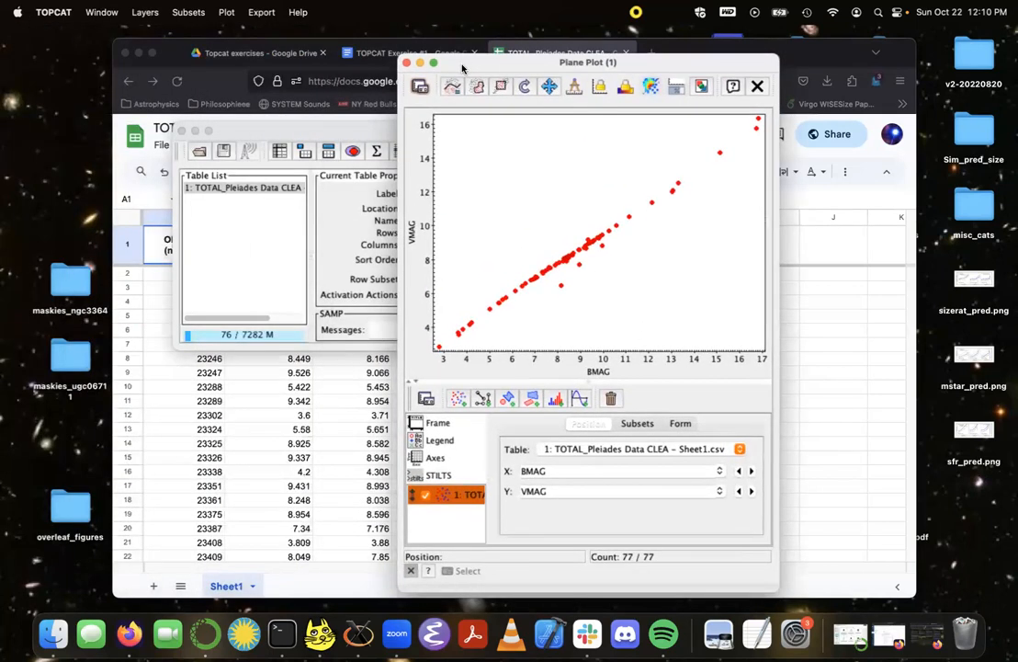
pyautogui.moveTo(582, 190)
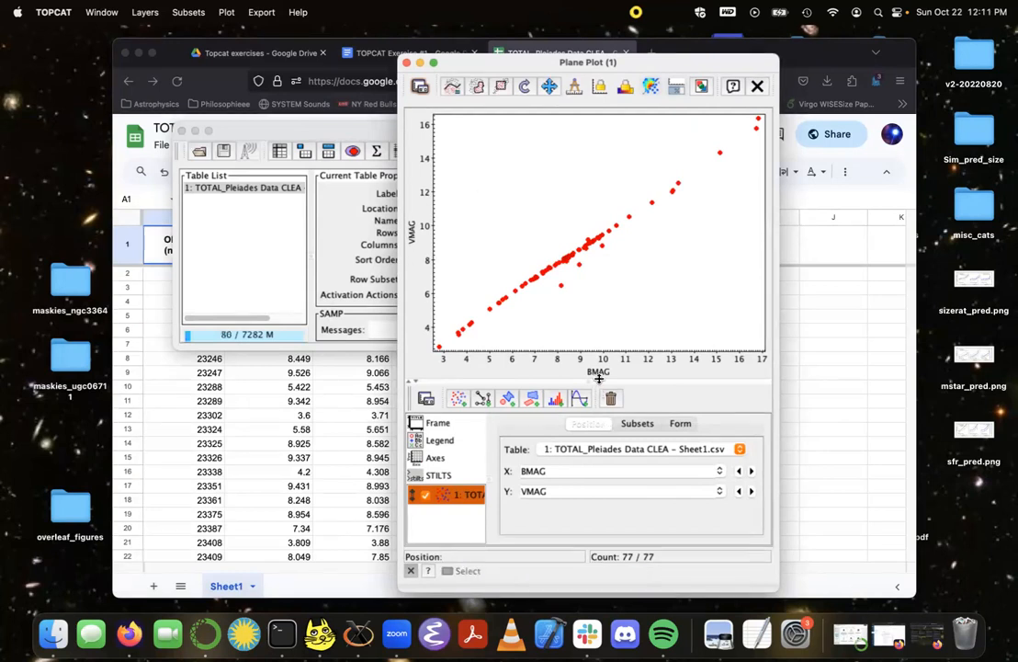
pyautogui.moveTo(480, 248)
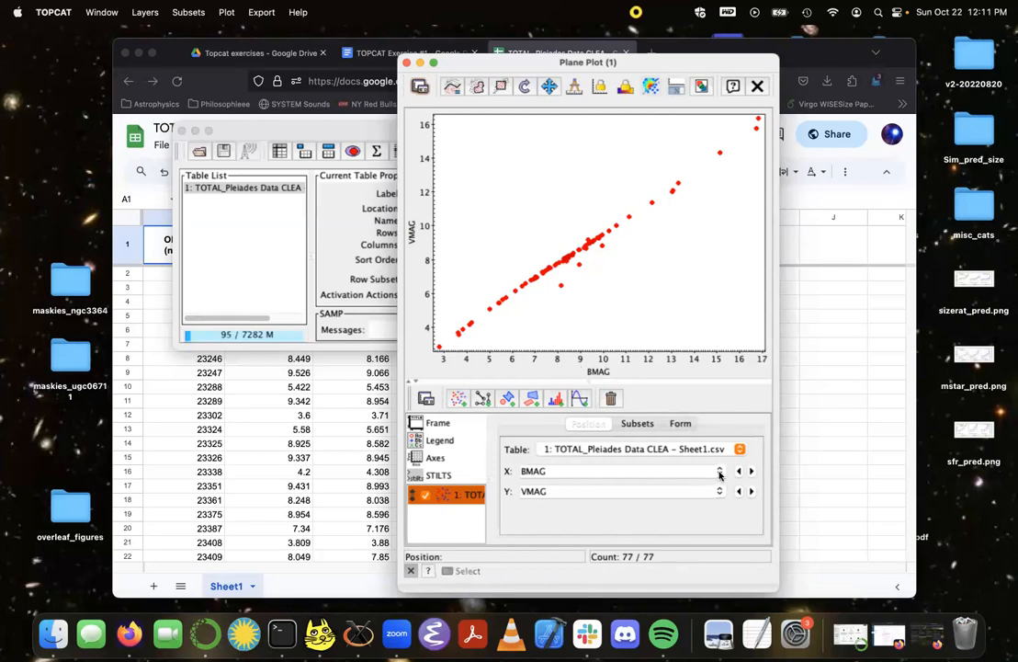
pyautogui.moveTo(515, 475)
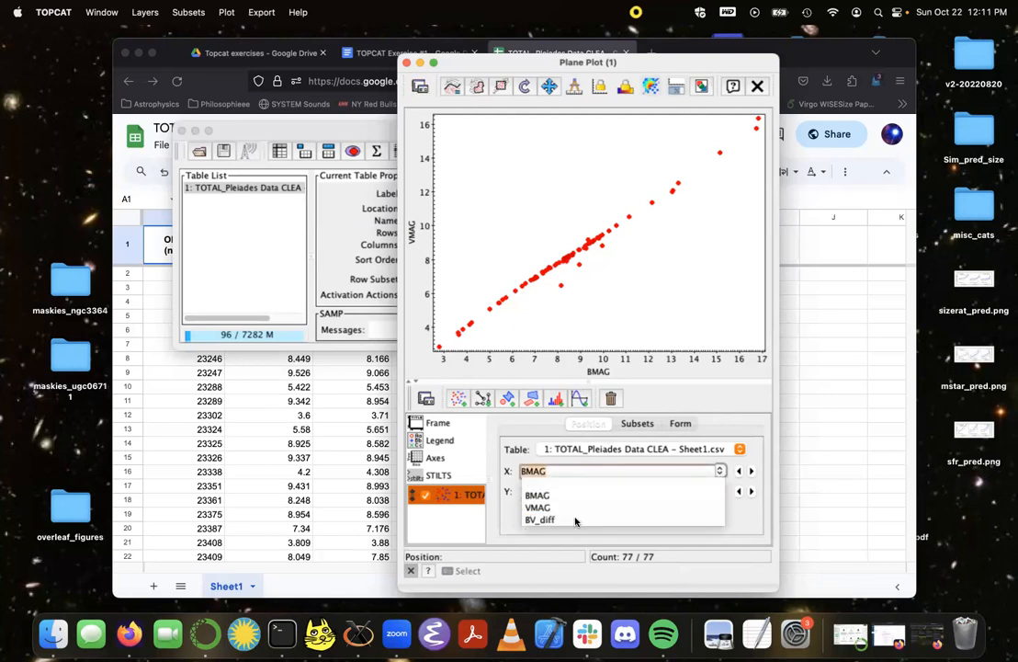
pyautogui.click(540, 520)
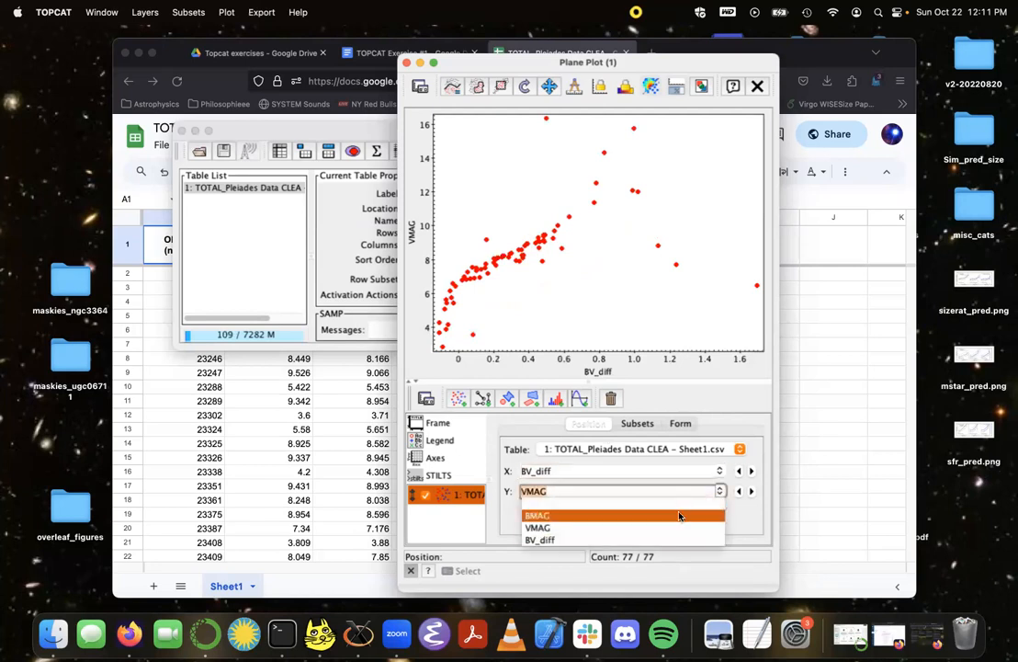
pyautogui.click(537, 514)
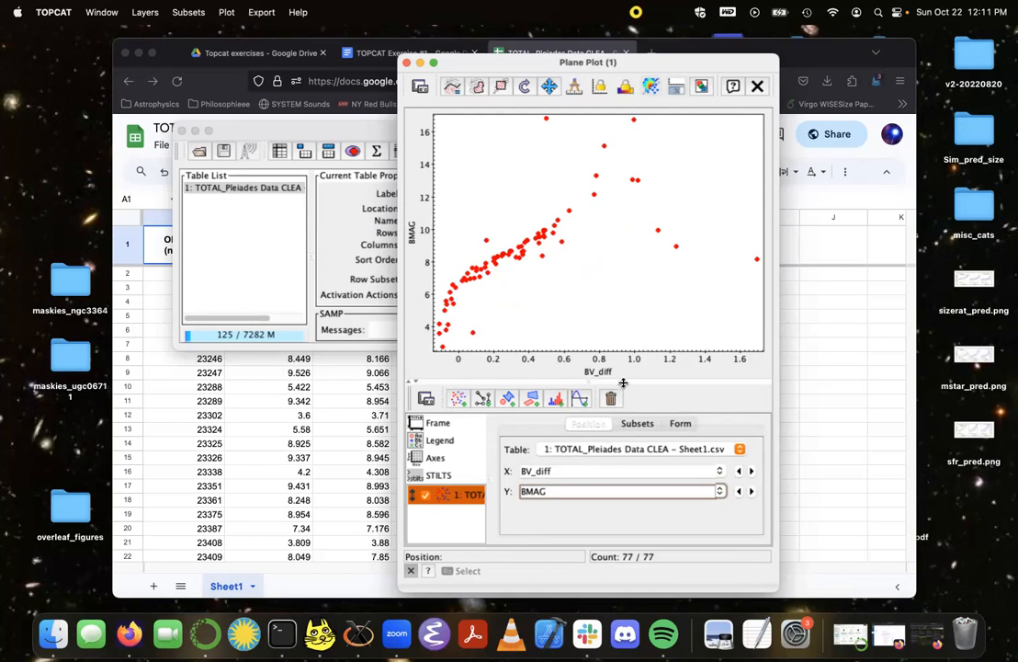
pyautogui.moveTo(606, 215)
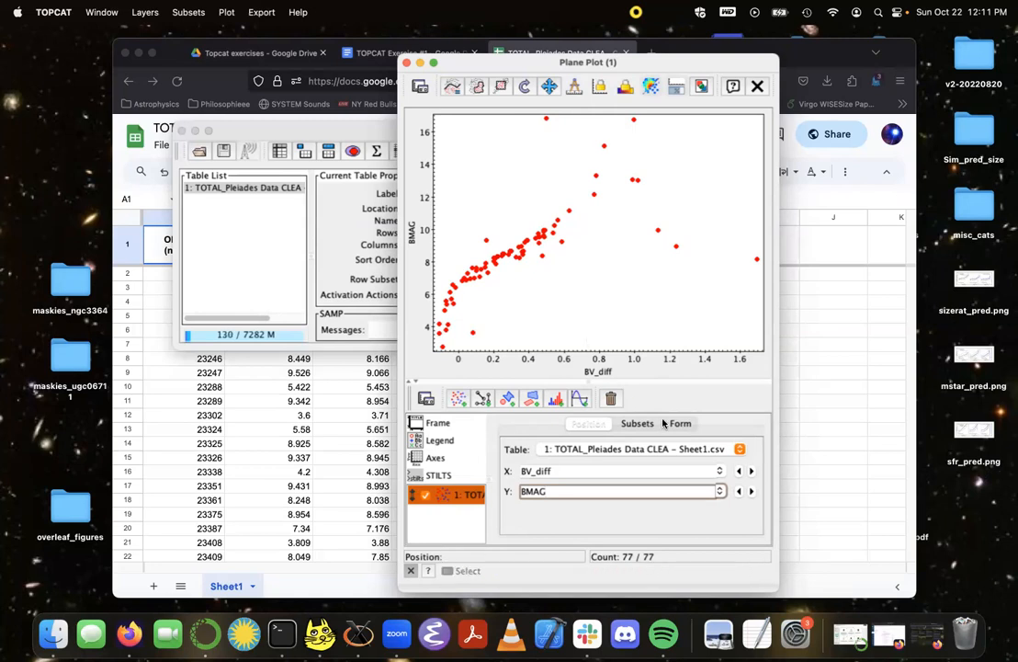
pyautogui.moveTo(637, 424)
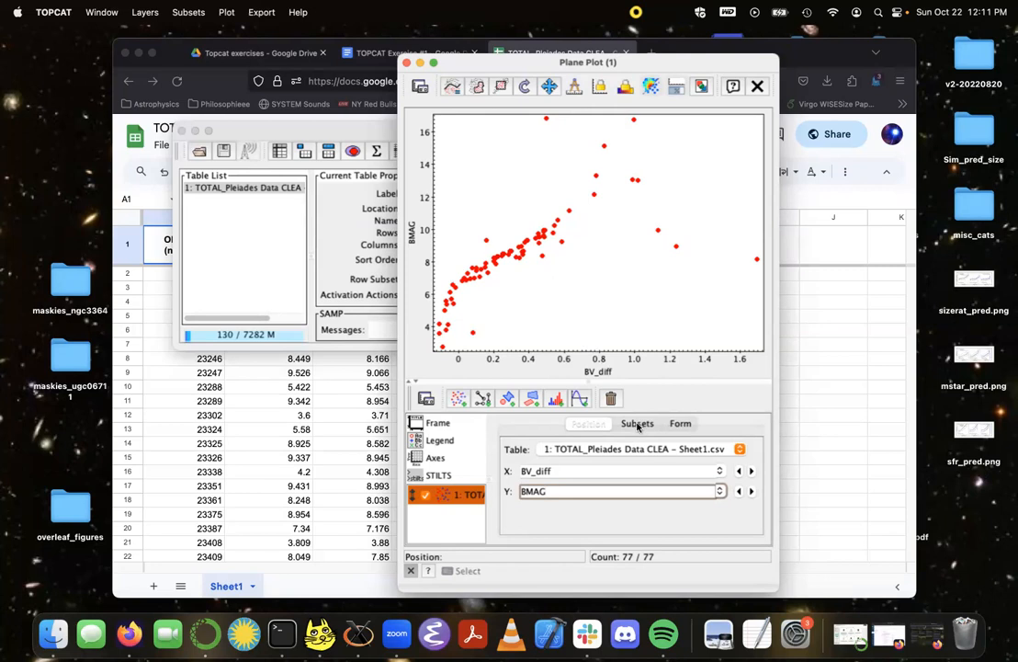
# Step: Try green and other point colours in the Subsets settings, settling on yellow
pyautogui.click(638, 423)
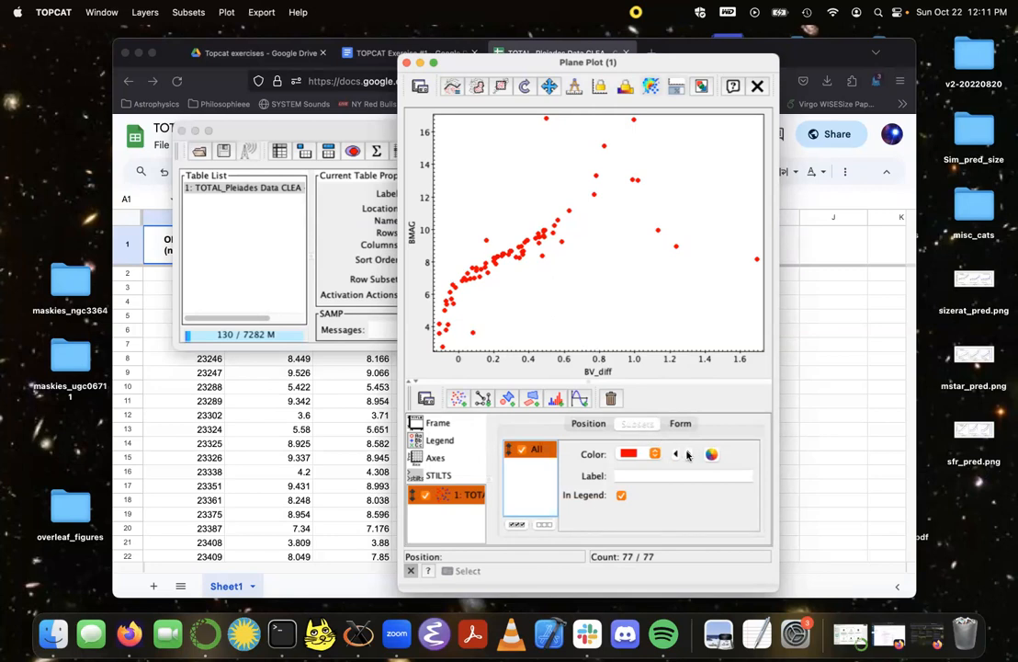
pyautogui.click(688, 453)
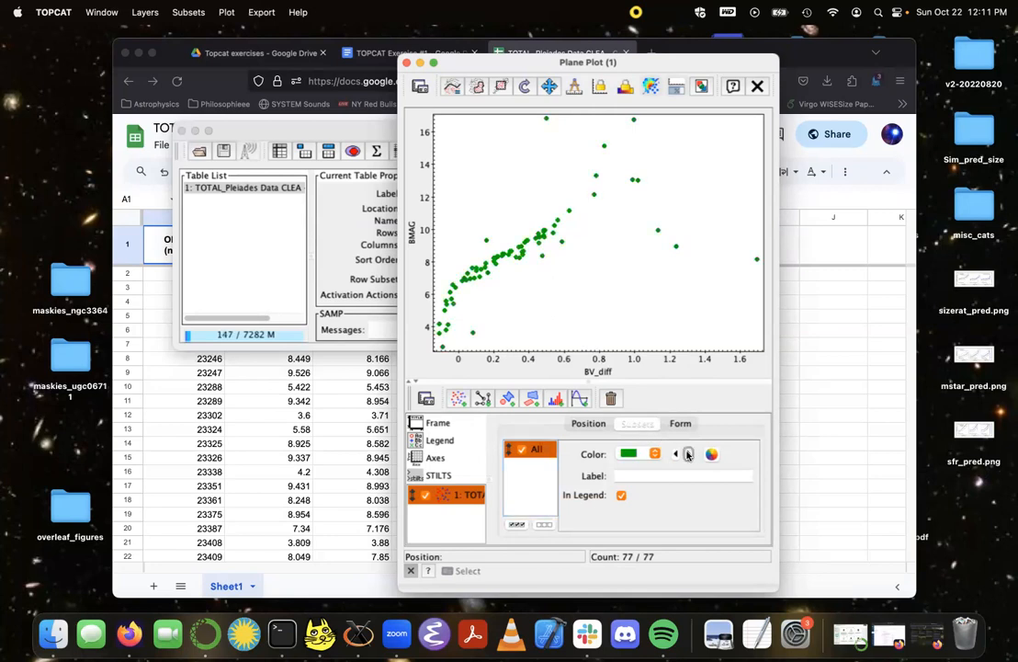
pyautogui.click(712, 454)
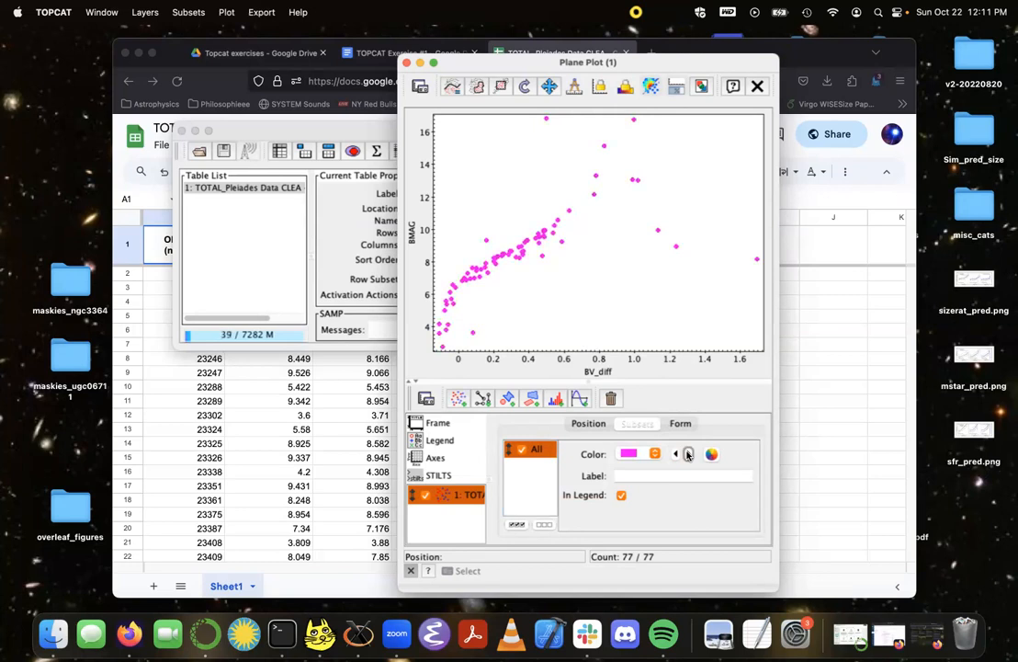
pyautogui.click(655, 453)
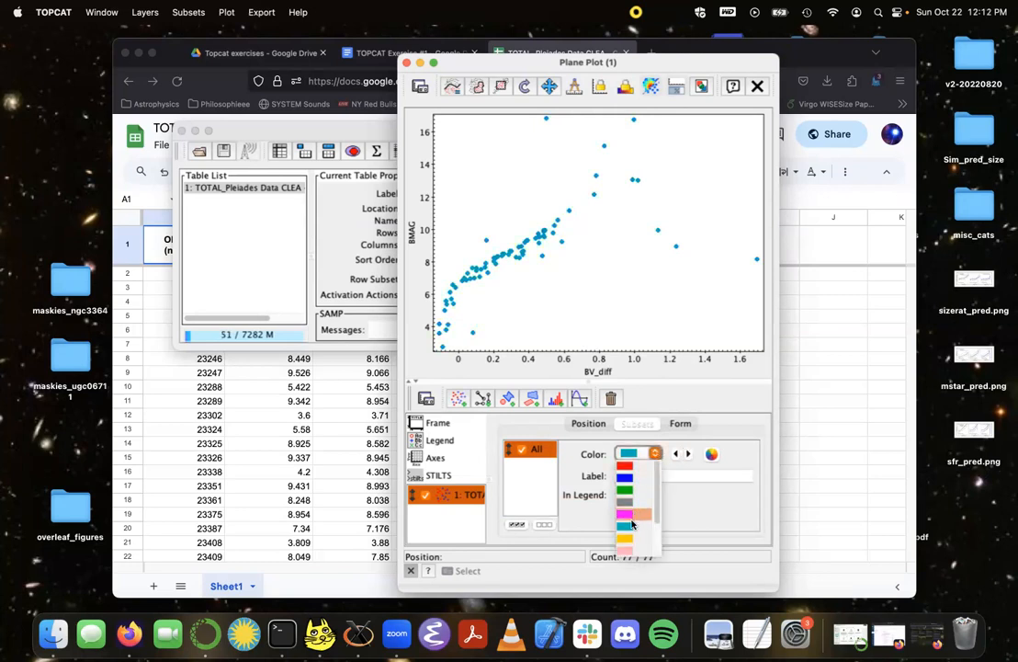
pyautogui.click(711, 454)
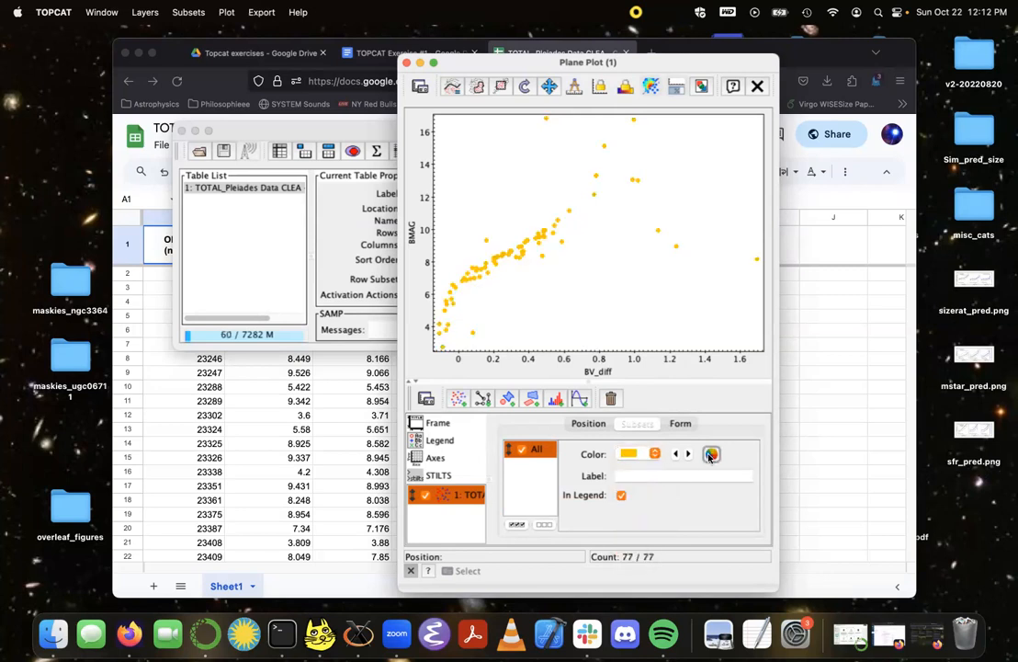
# Step: Try orange, red and pale yellow in the colour chooser, then pick magenta
pyautogui.click(712, 454)
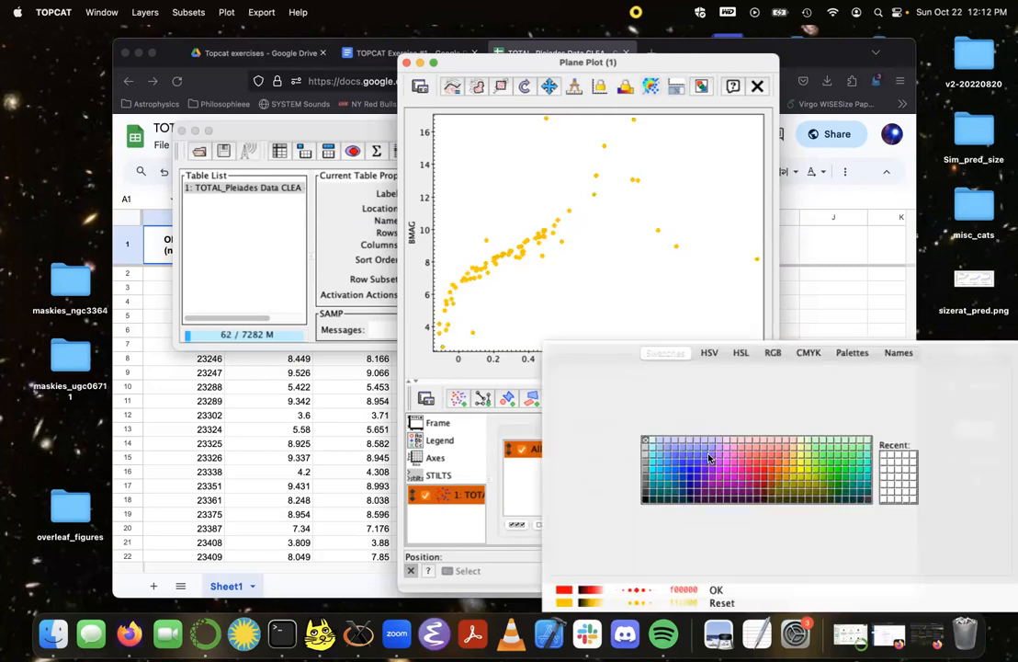
pyautogui.click(779, 469)
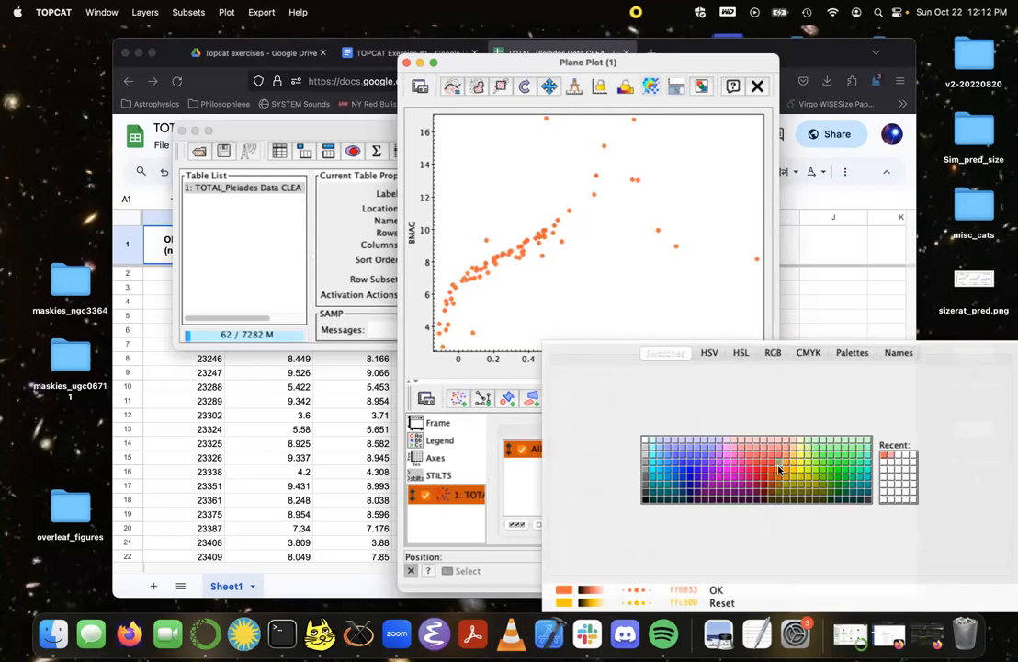
pyautogui.click(772, 468)
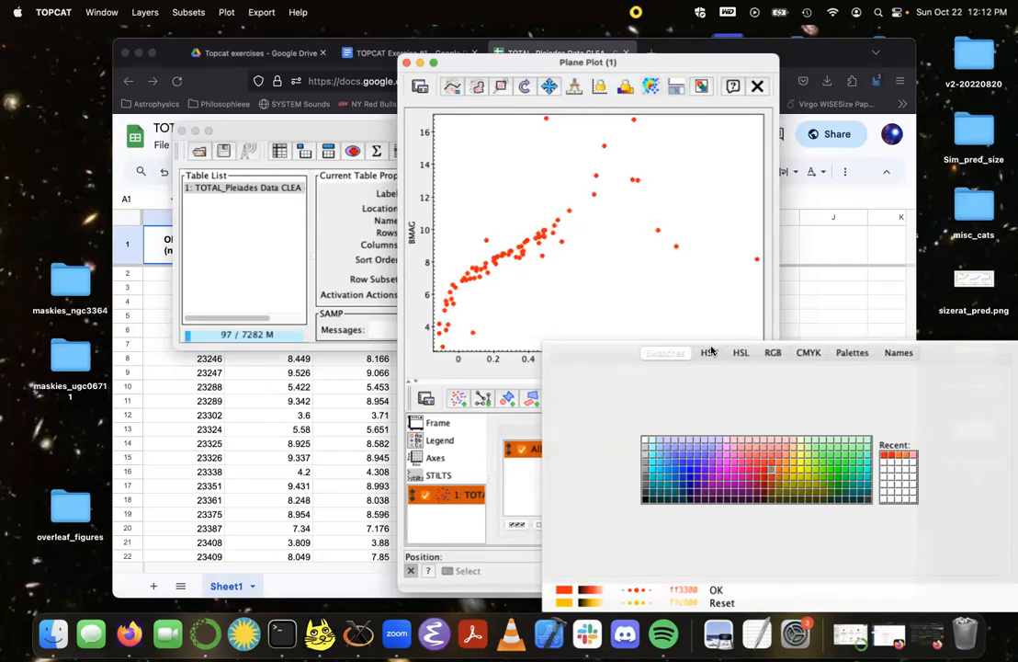
pyautogui.click(740, 351)
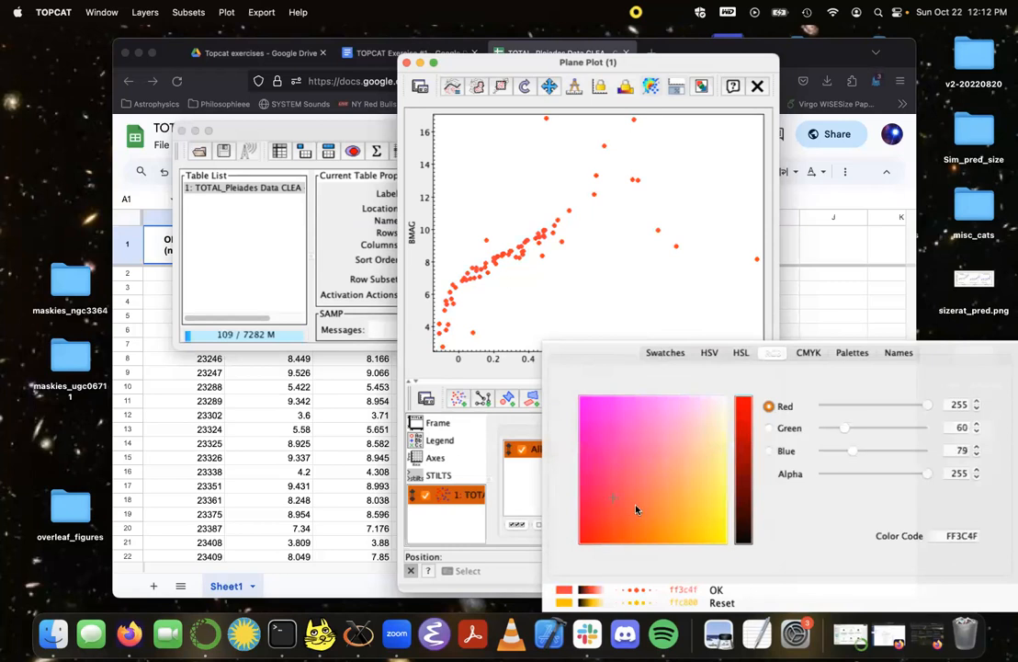
pyautogui.click(665, 352)
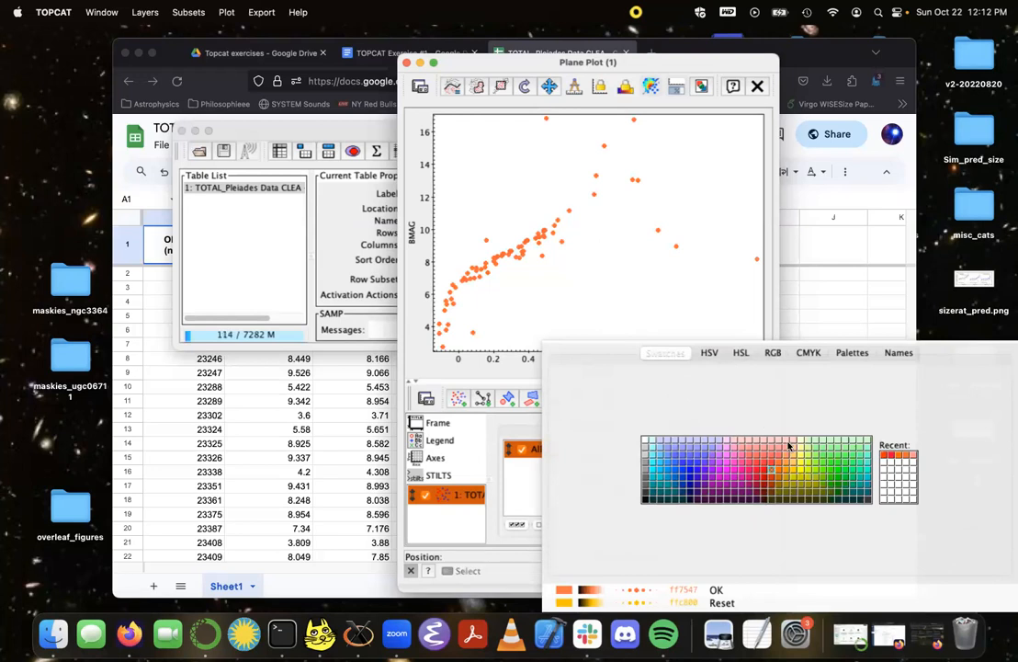
pyautogui.click(800, 442)
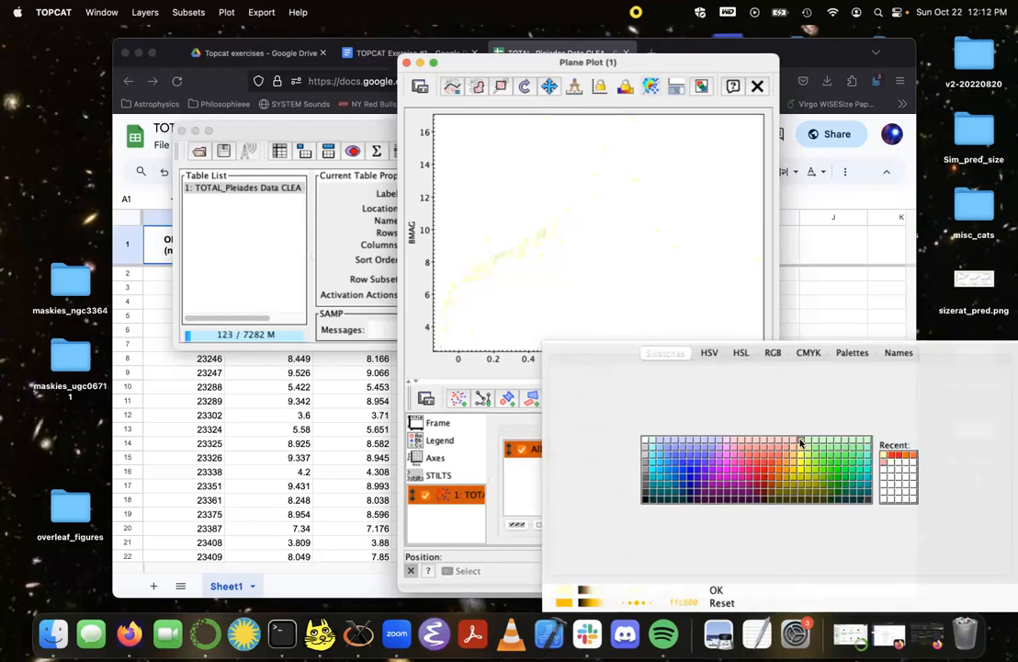
pyautogui.click(726, 475)
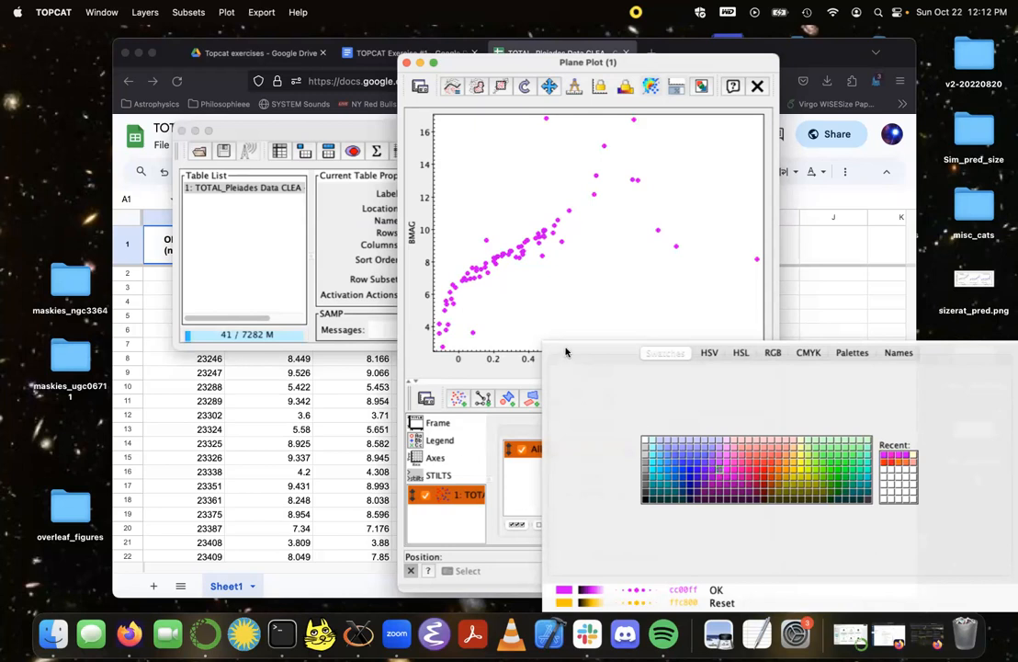
pyautogui.moveTo(503, 260)
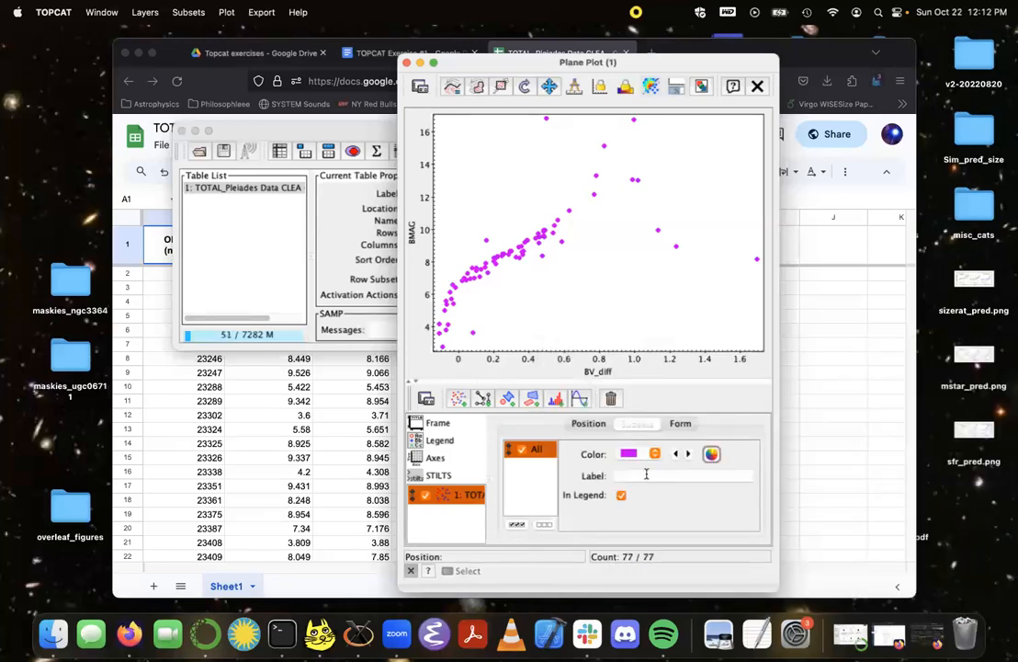
# Step: Enter 'Pleiades Dataset' as the layer label, then trim it to 'Pleiades Data'
pyautogui.click(683, 475)
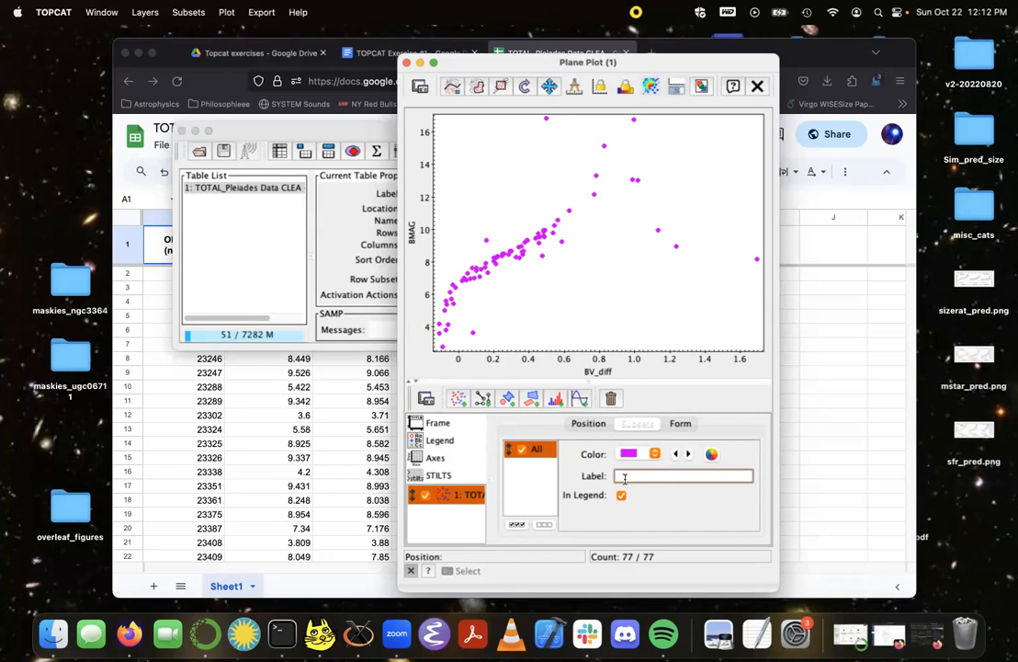
pyautogui.write('Pleiades Datas')
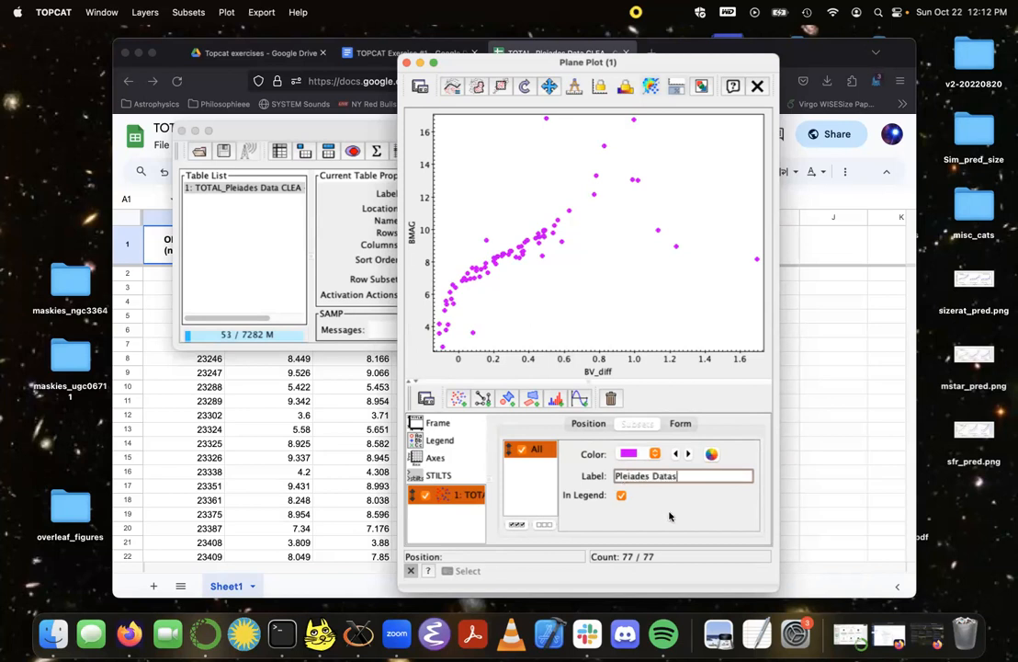
pyautogui.write('et')
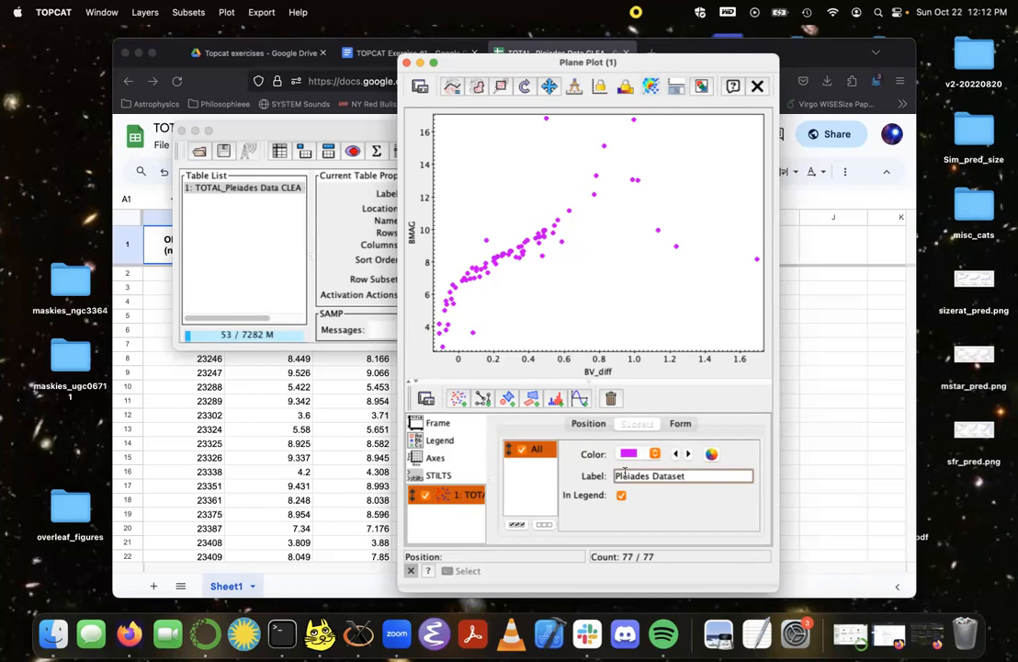
pyautogui.moveTo(528, 237)
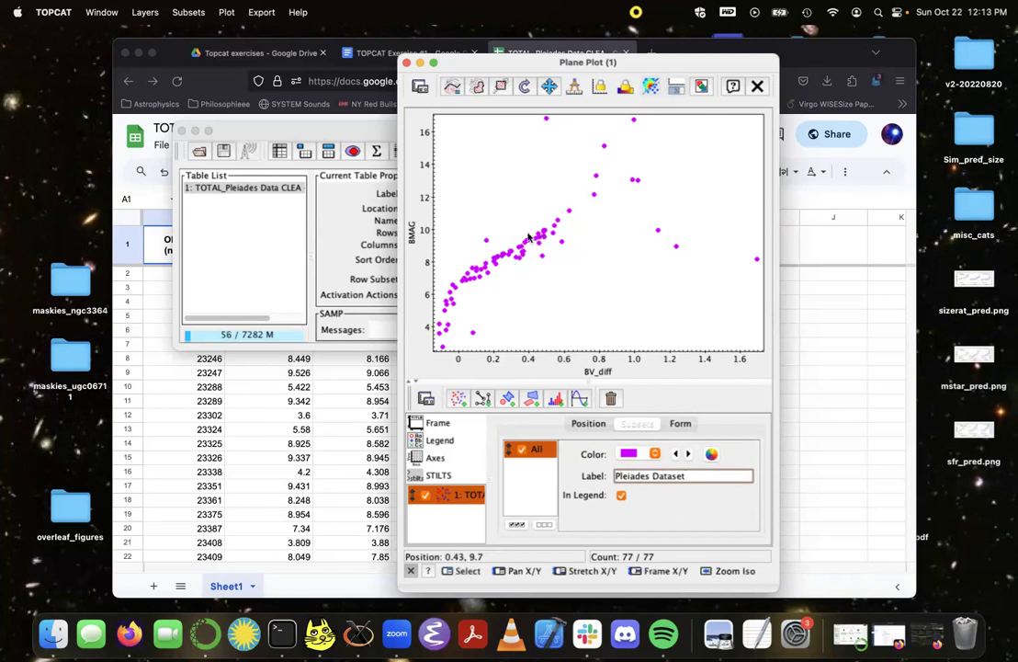
pyautogui.click(533, 235)
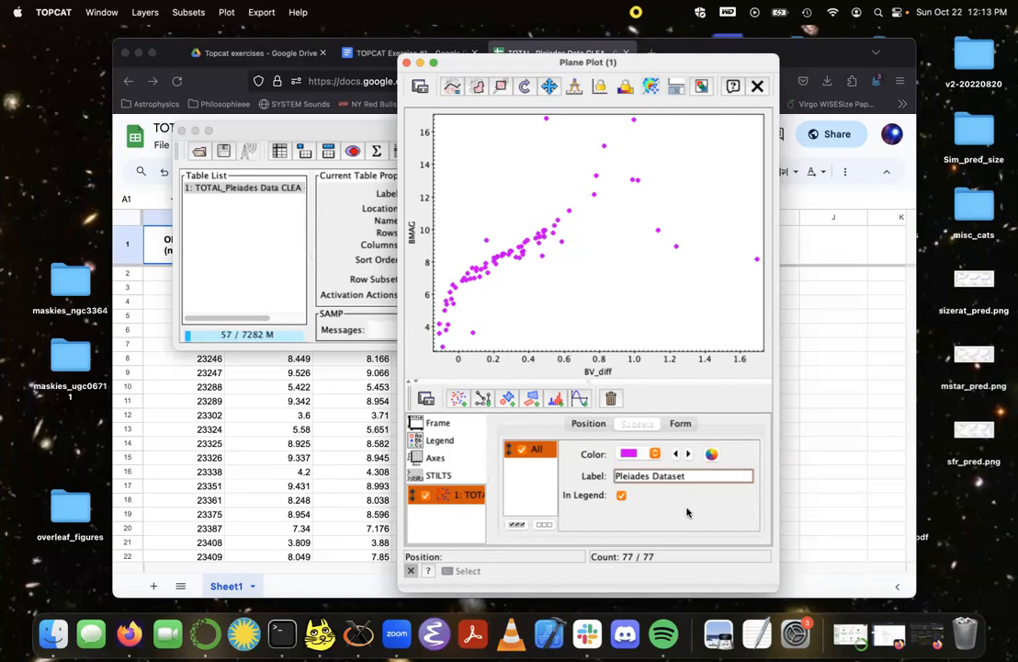
pyautogui.press('Backspace')
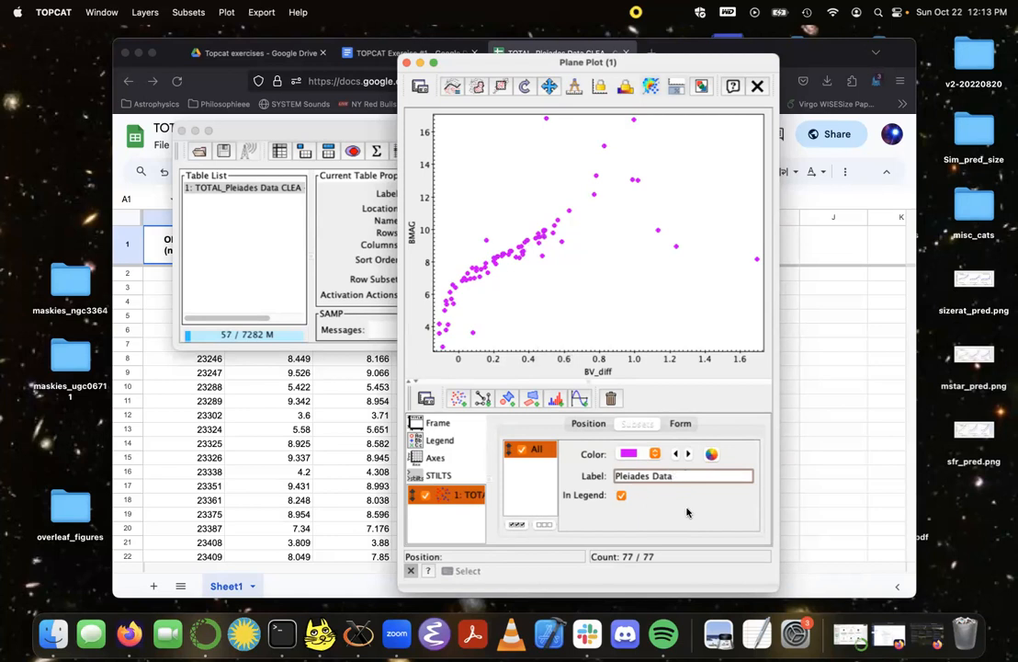
pyautogui.click(684, 476)
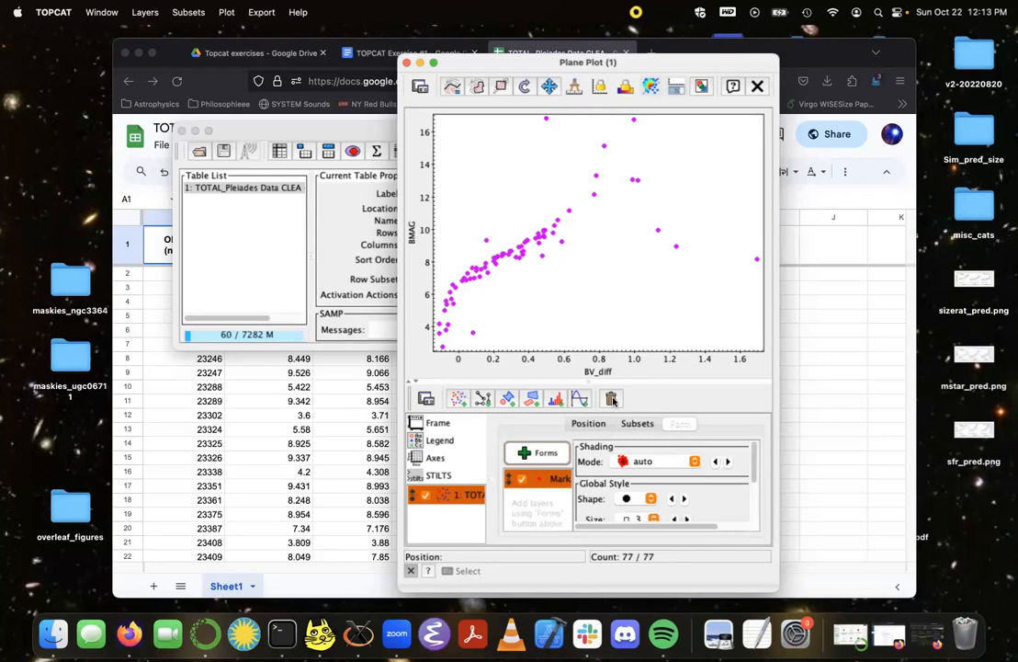
pyautogui.moveTo(590, 359)
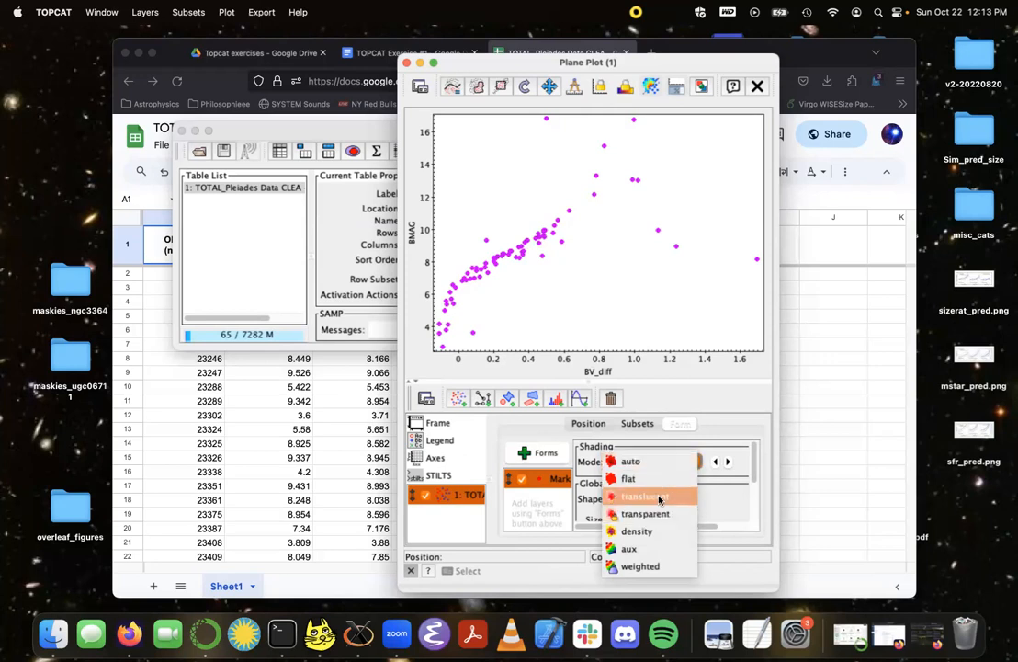
# Step: Set point shading to translucent and drag the transparency level high
pyautogui.click(645, 496)
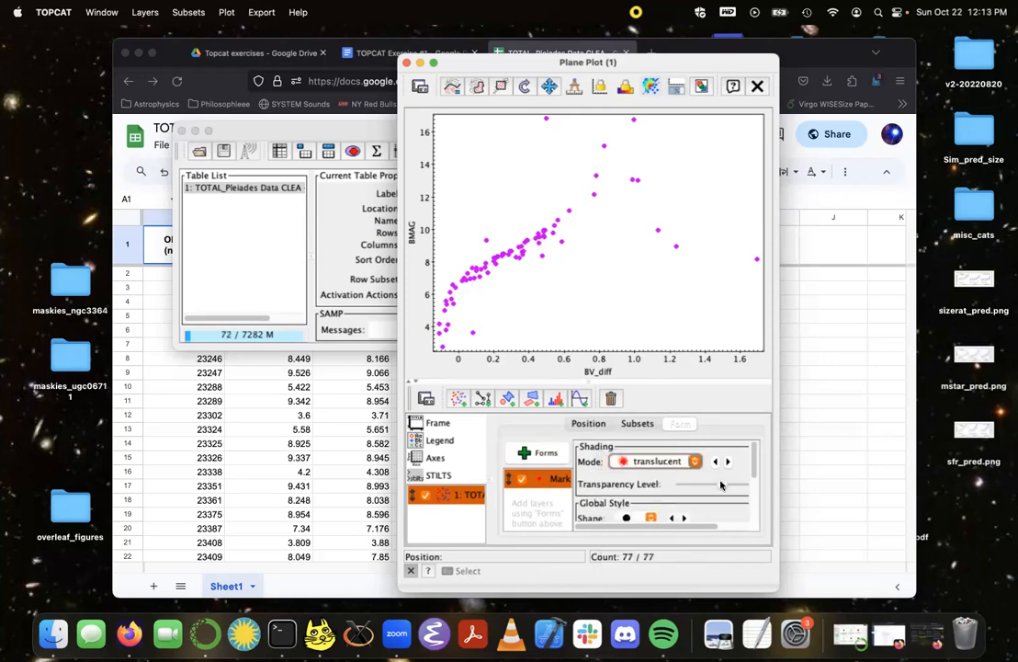
pyautogui.moveTo(694, 484); pyautogui.dragTo(720, 485)
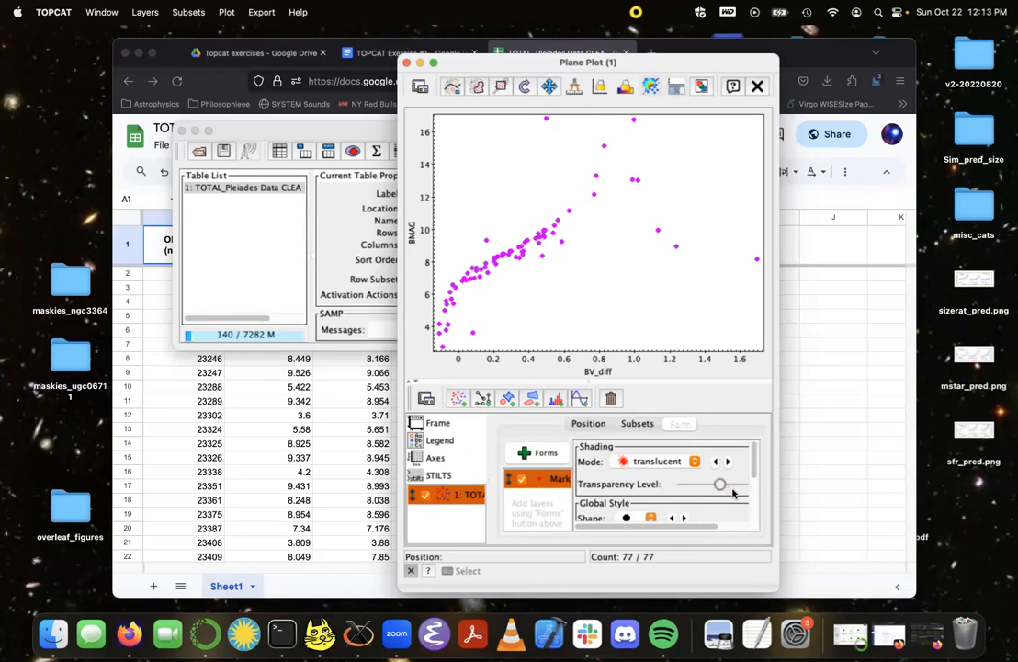
pyautogui.moveTo(720, 484); pyautogui.dragTo(735, 484)
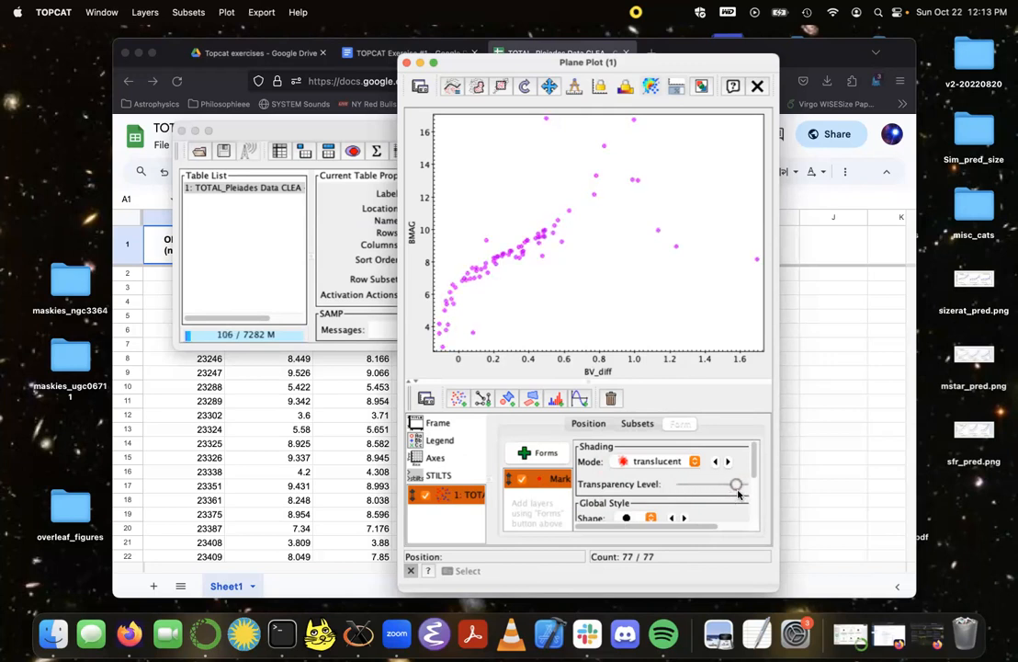
pyautogui.moveTo(735, 484); pyautogui.dragTo(740, 485)
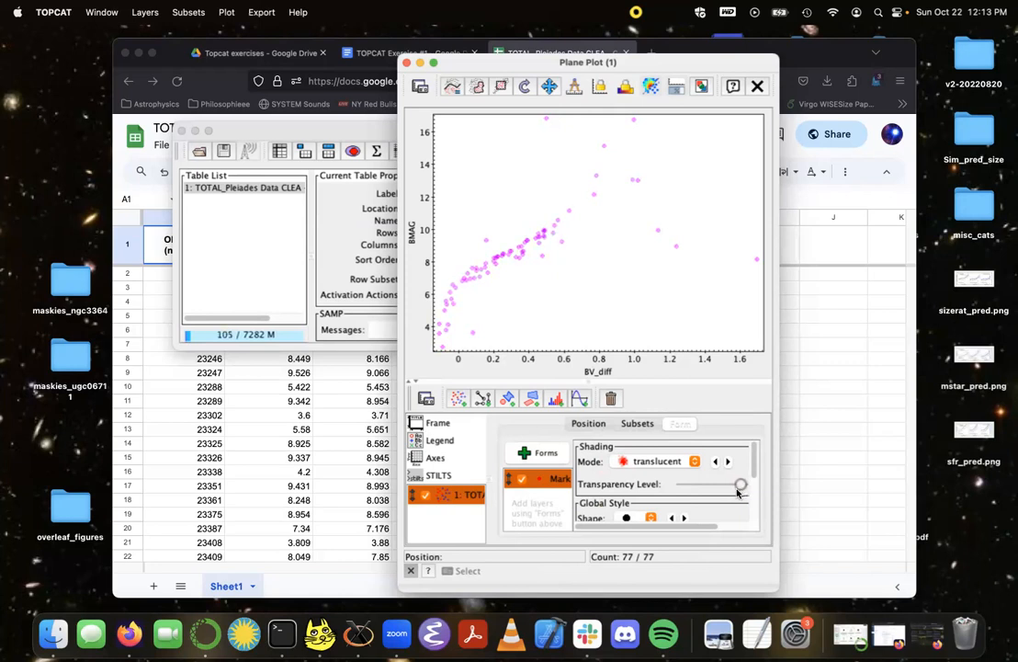
pyautogui.moveTo(739, 484); pyautogui.dragTo(742, 484)
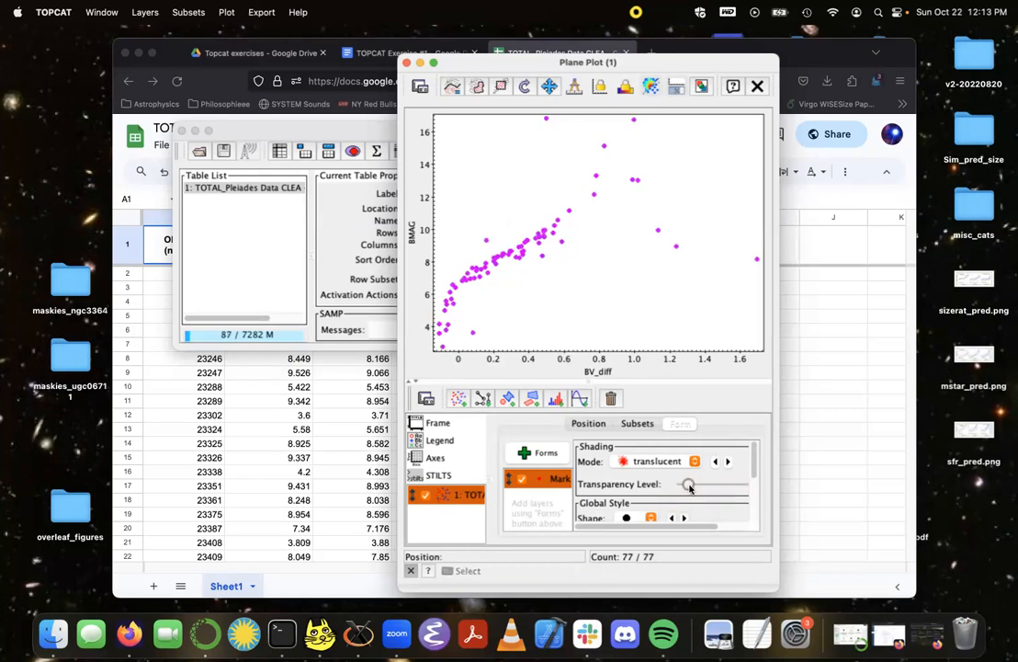
pyautogui.moveTo(689, 484); pyautogui.dragTo(726, 484)
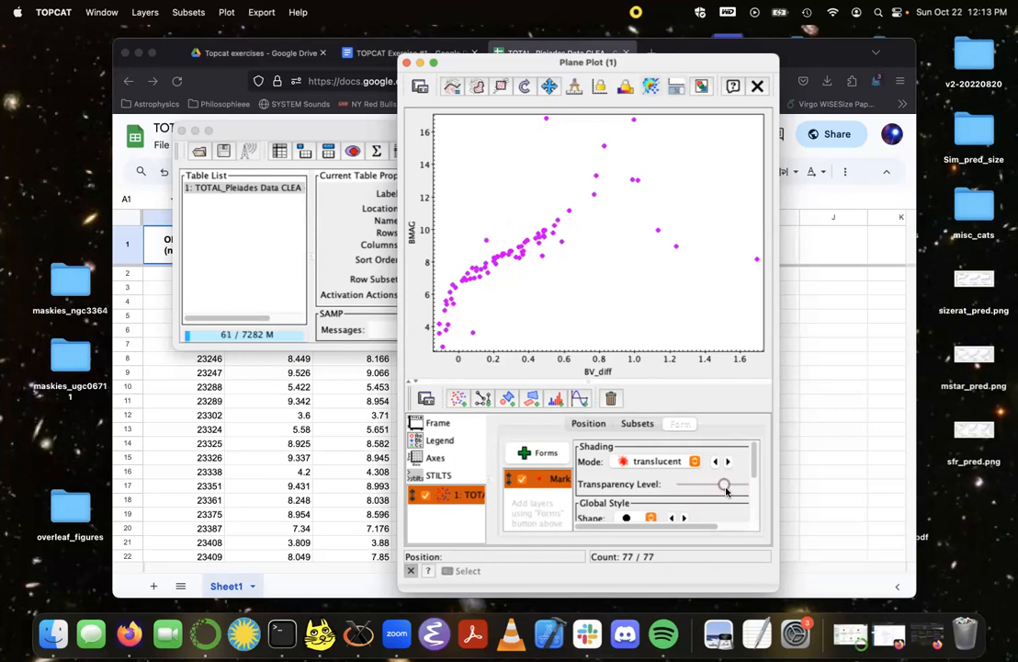
pyautogui.moveTo(724, 485); pyautogui.dragTo(740, 485)
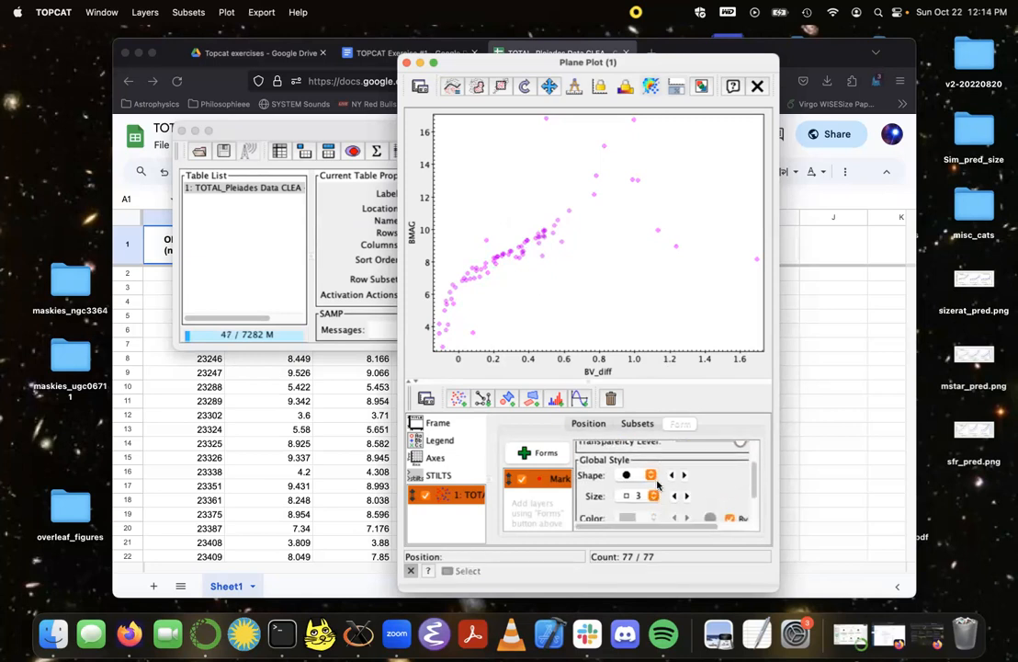
# Step: Try open squares, then switch markers to downward triangles and shrink them to size 4
pyautogui.click(651, 475)
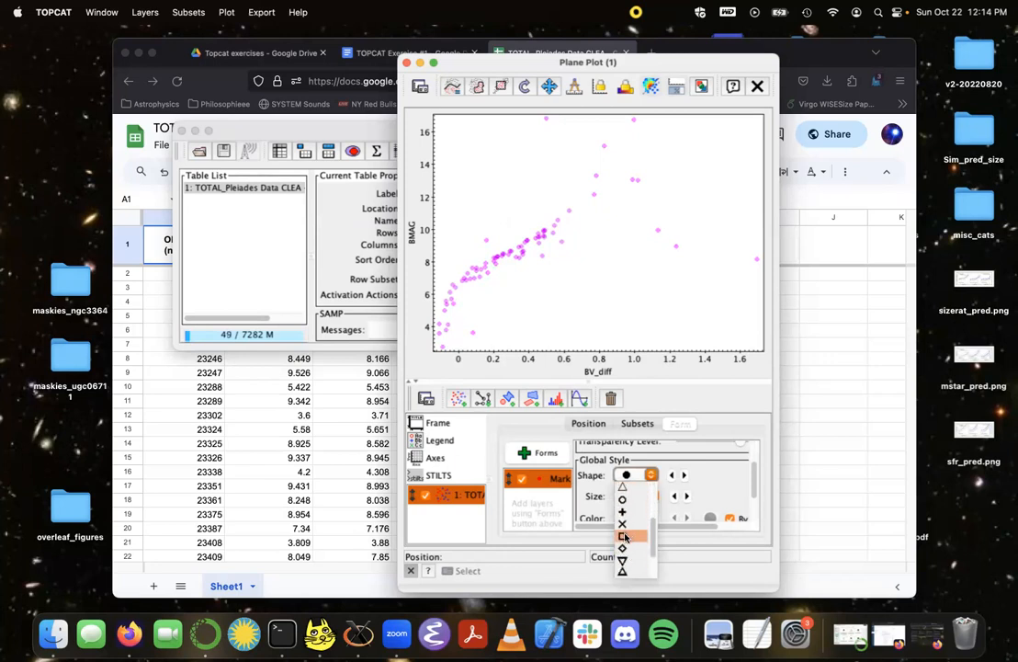
pyautogui.click(623, 536)
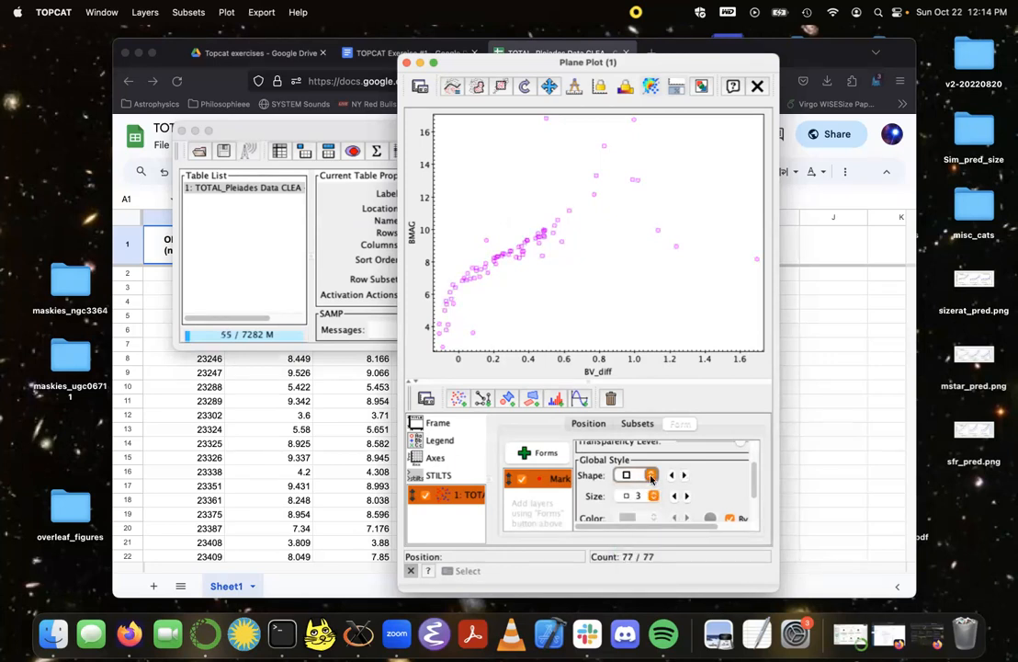
pyautogui.click(650, 474)
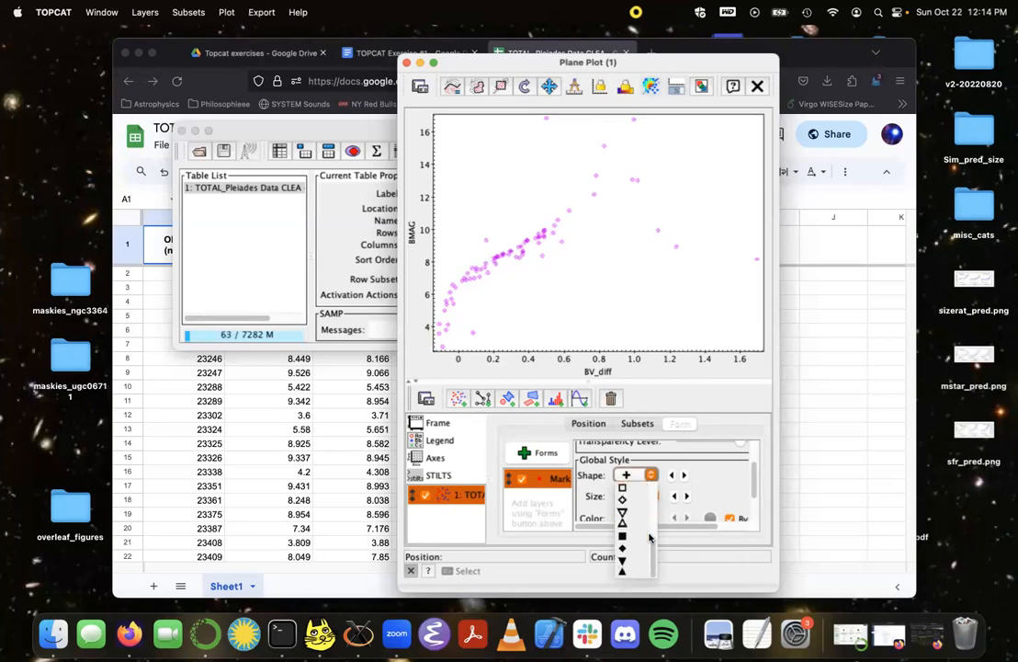
pyautogui.click(622, 537)
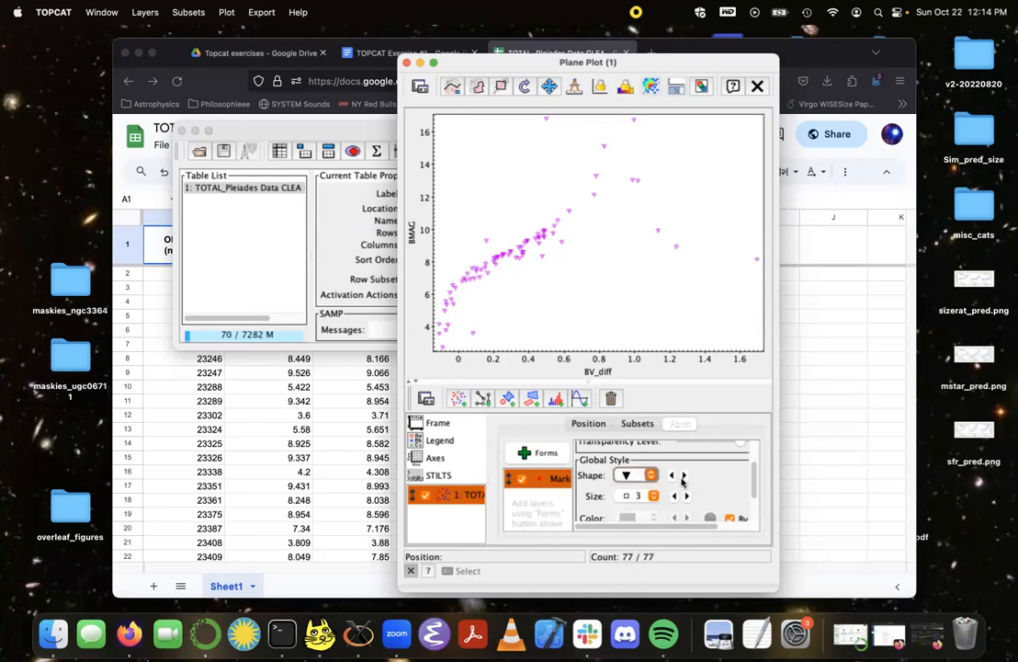
pyautogui.click(685, 496)
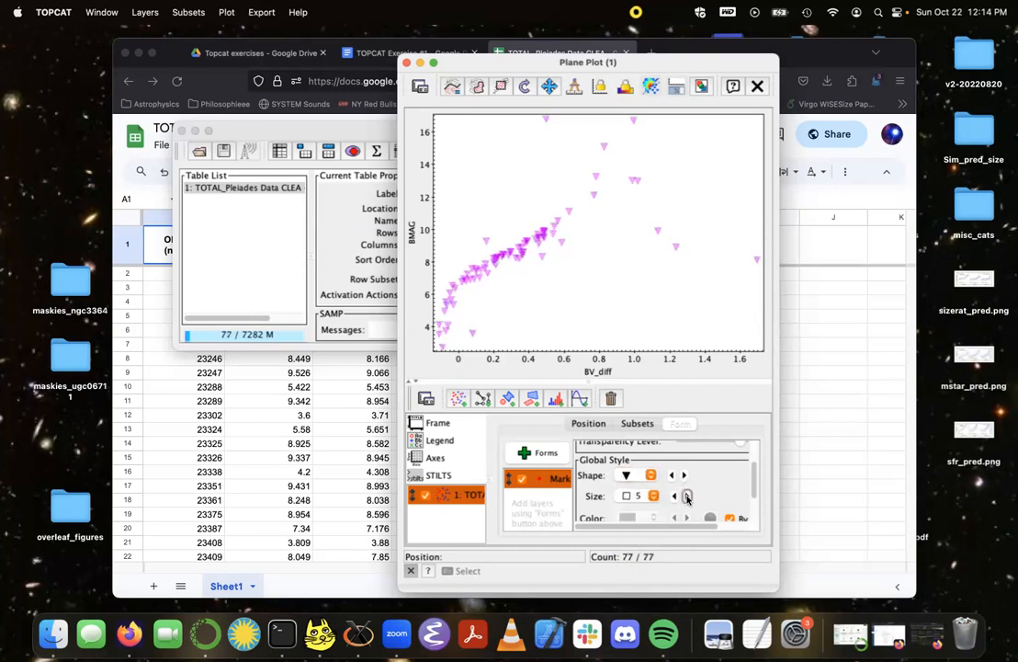
pyautogui.click(674, 496)
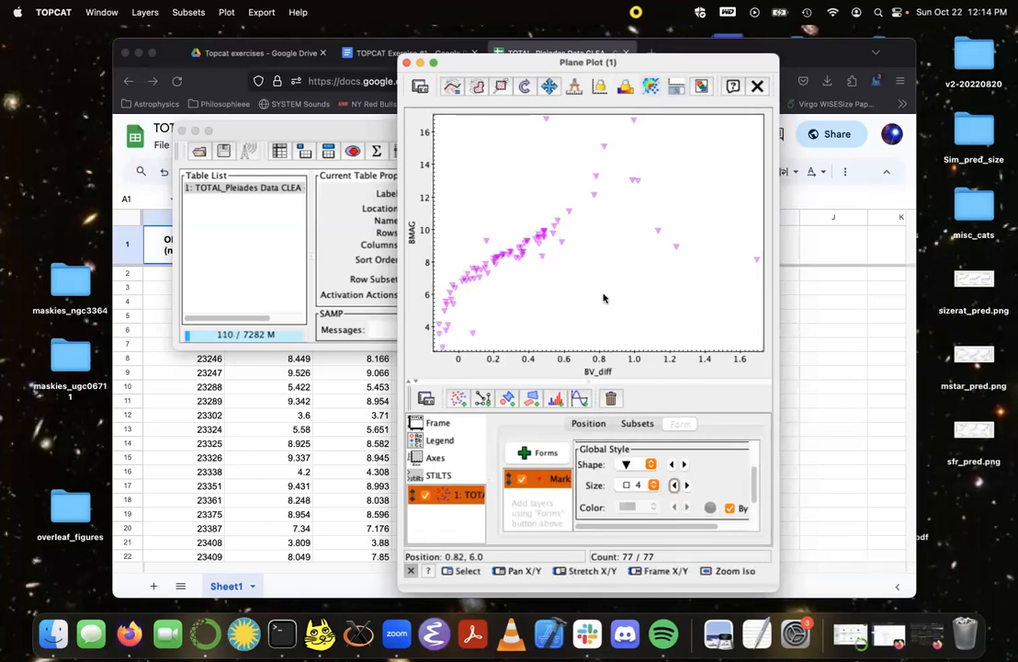
pyautogui.moveTo(597, 221)
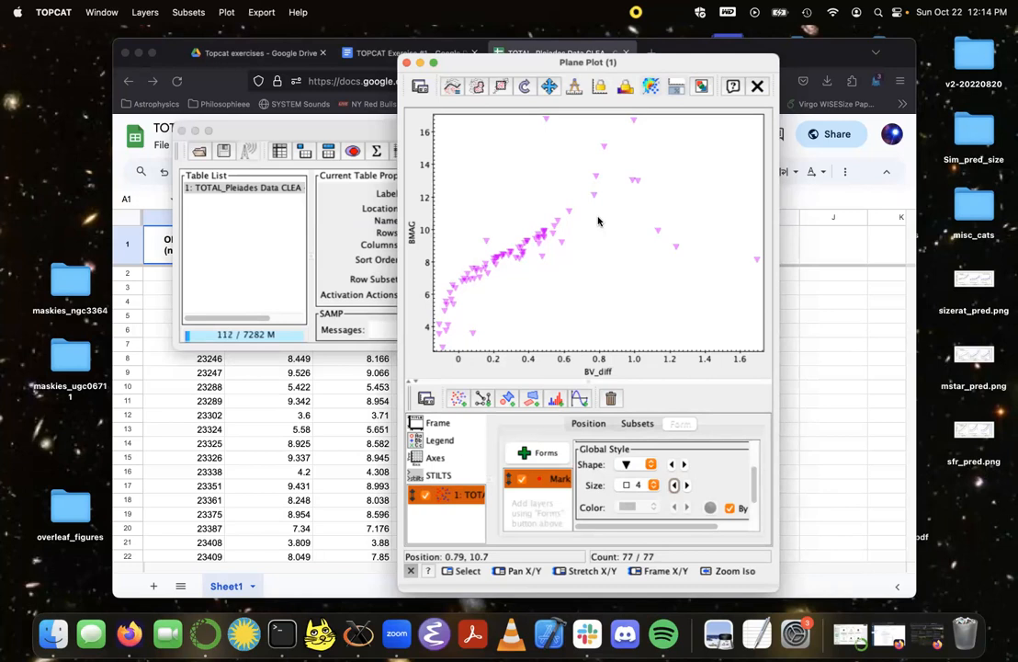
pyautogui.moveTo(603, 189)
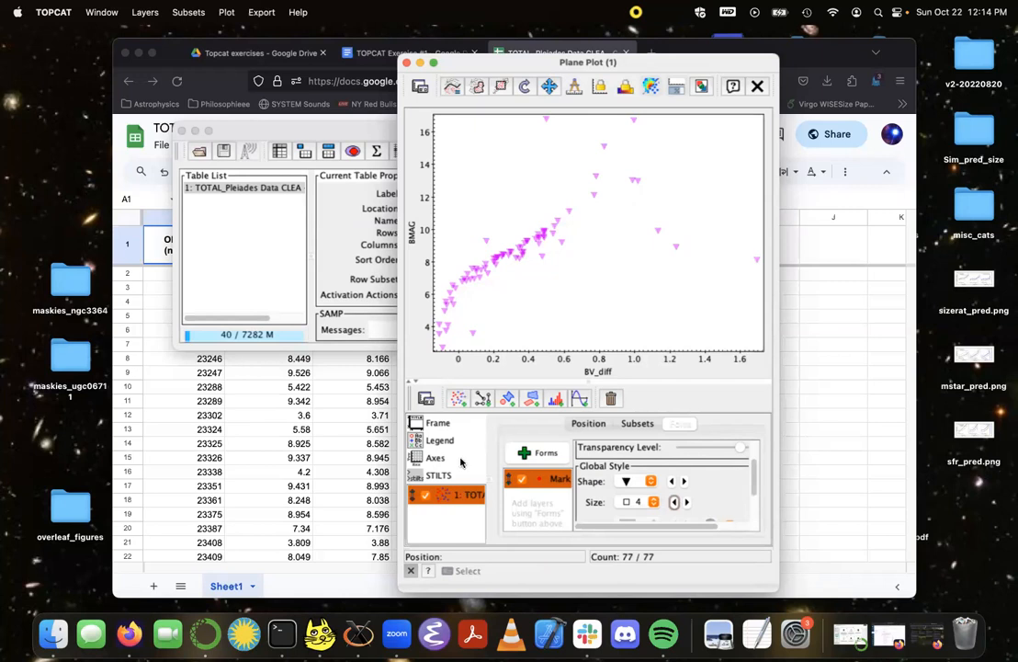
pyautogui.moveTo(463, 462)
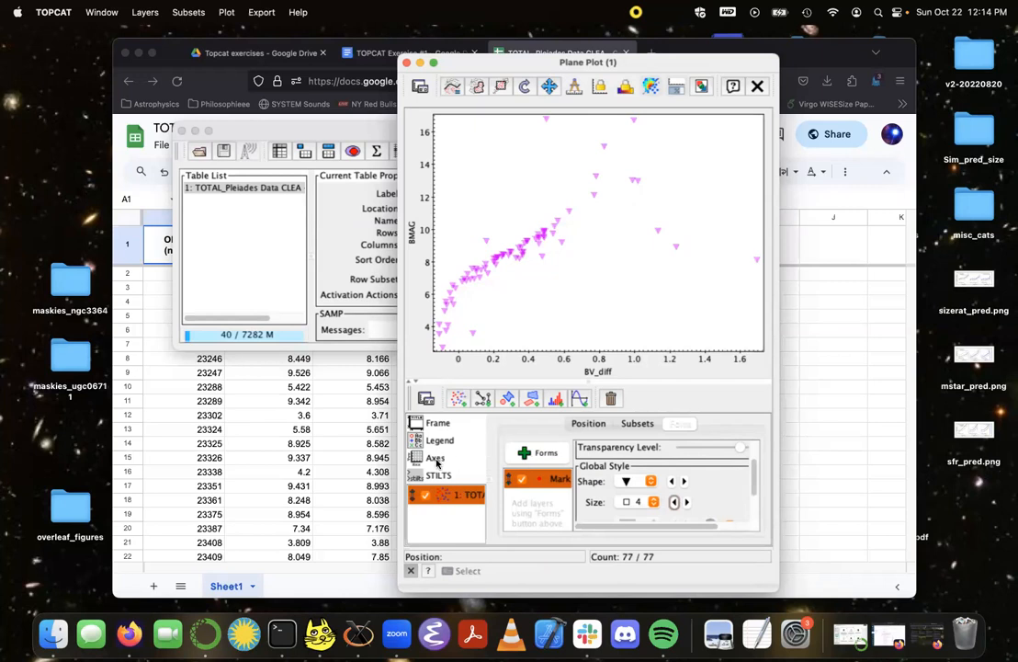
# Step: In the Axes settings, flip both the Y magnitude axis and the X colour axis
pyautogui.click(435, 458)
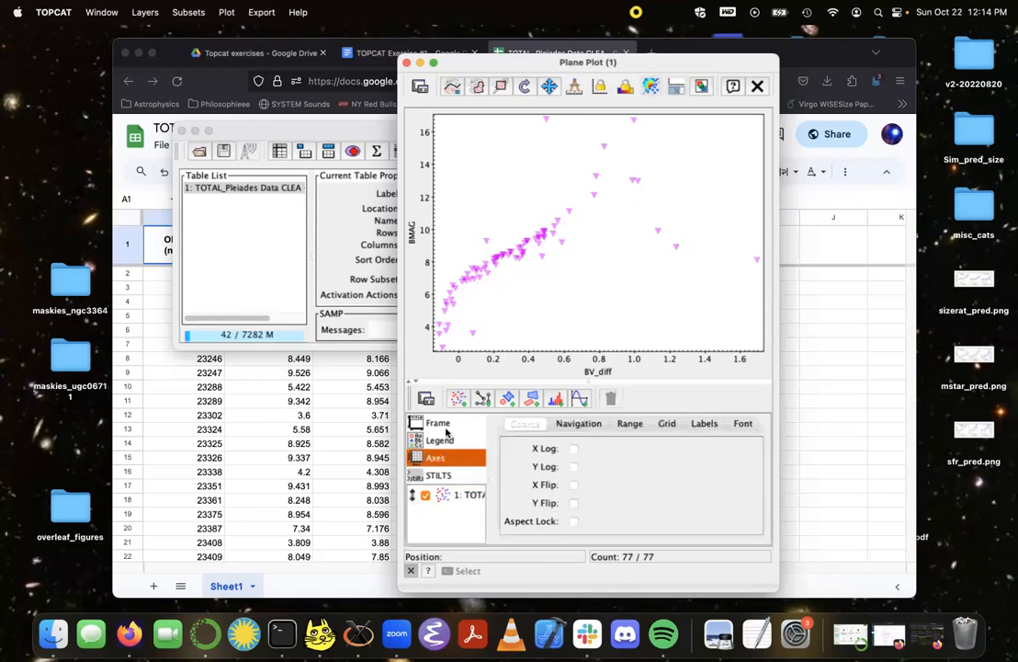
pyautogui.moveTo(488, 319)
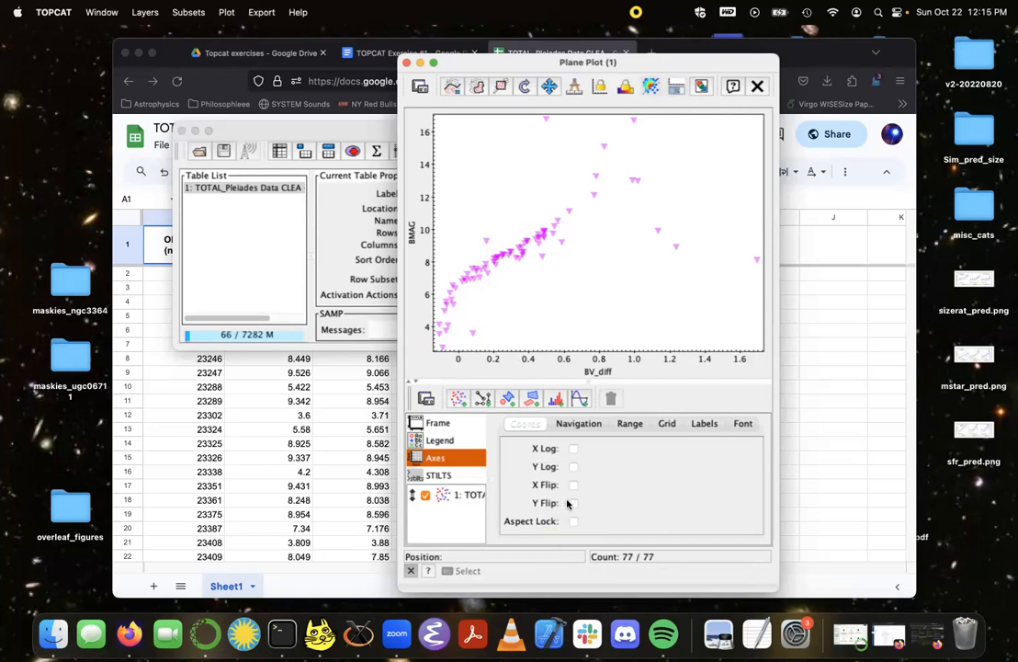
pyautogui.click(574, 503)
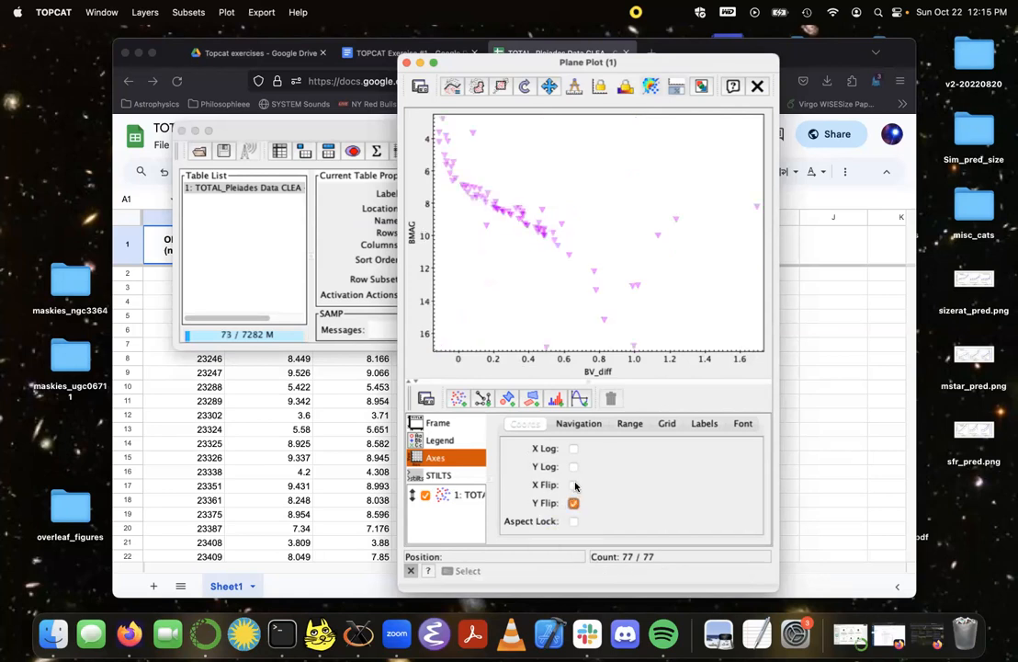
pyautogui.click(573, 485)
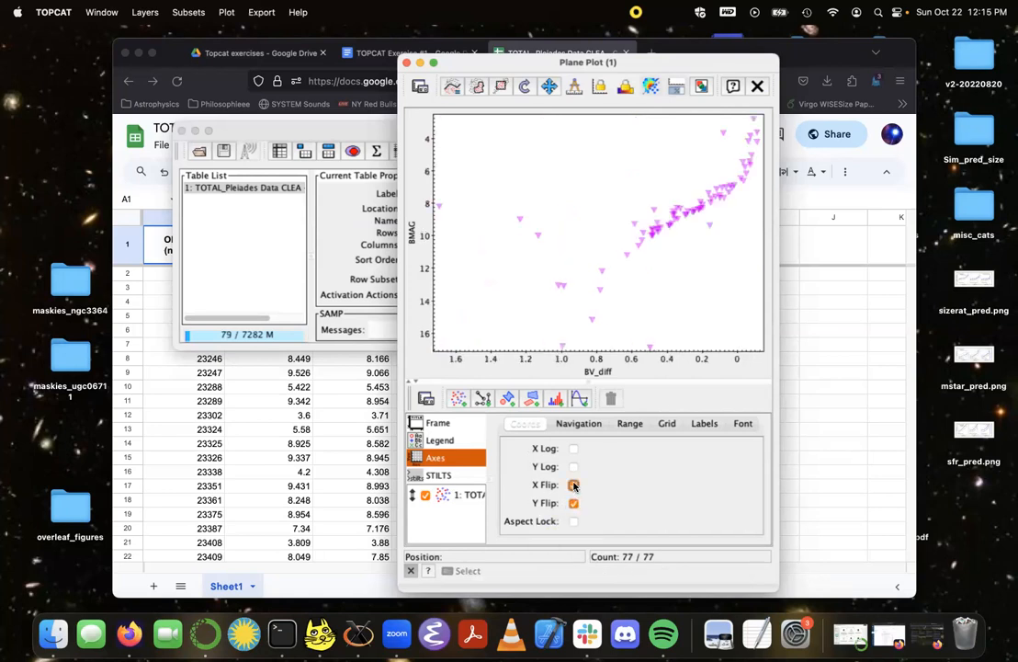
pyautogui.click(574, 485)
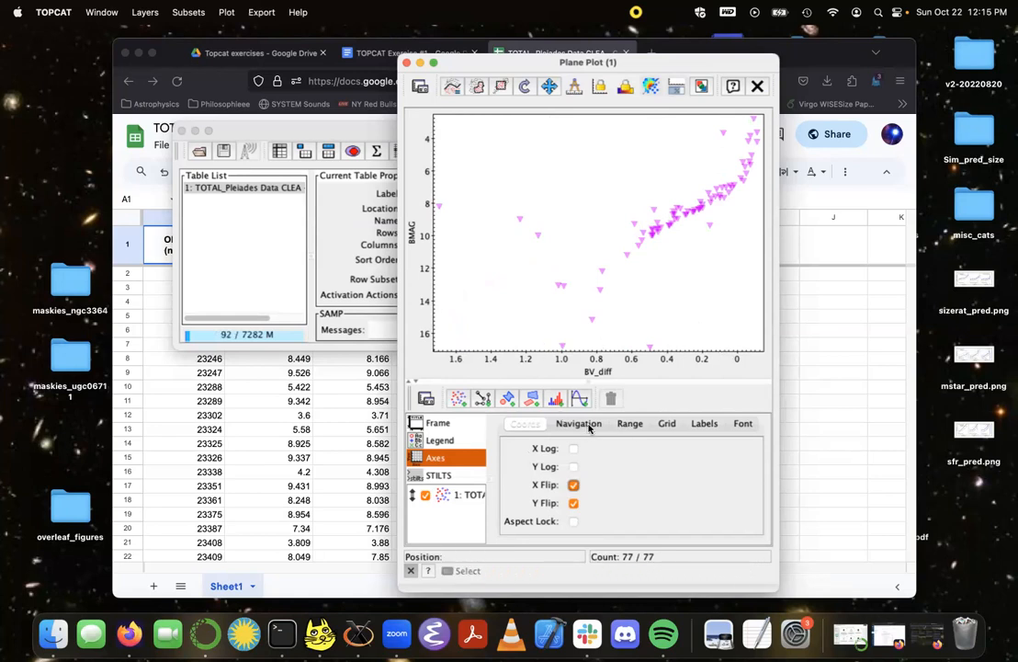
# Step: View the axis Range settings, then move on to the axis label settings
pyautogui.click(629, 423)
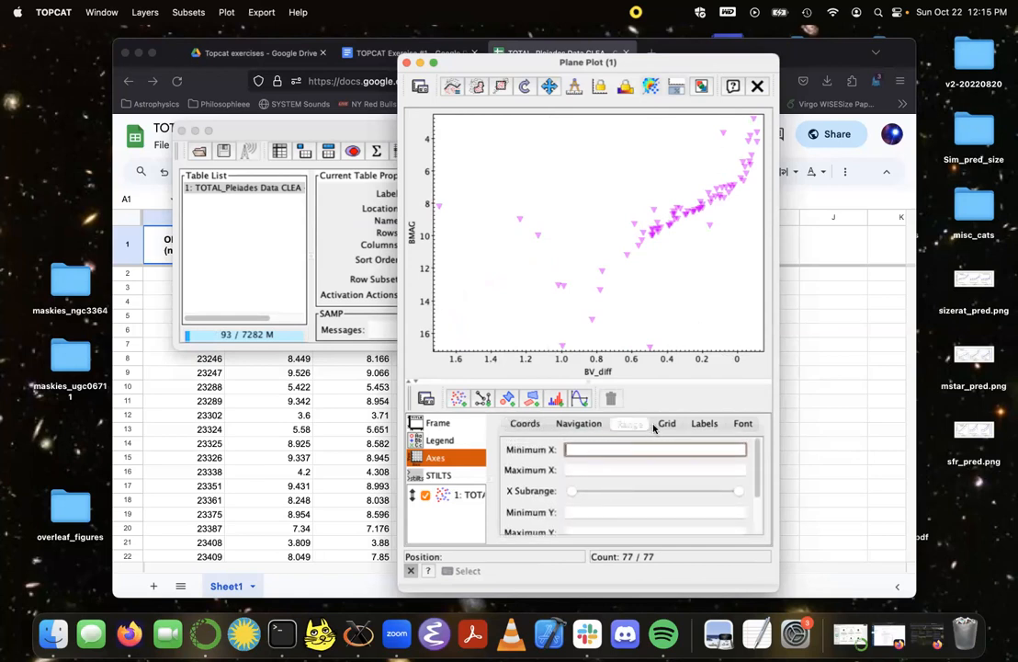
pyautogui.moveTo(625, 188)
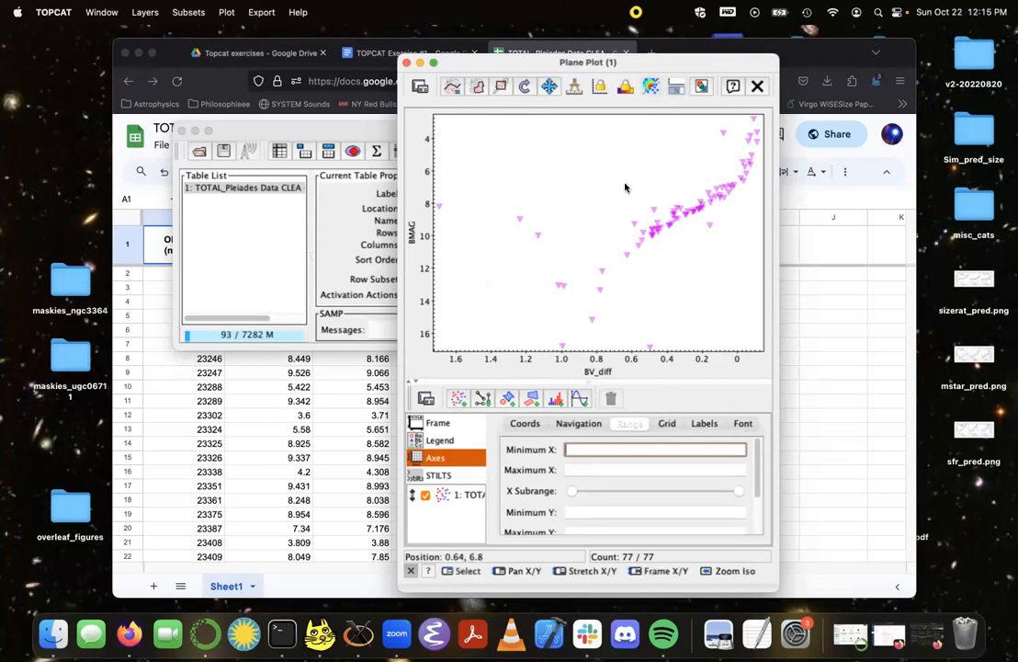
pyautogui.moveTo(513, 317)
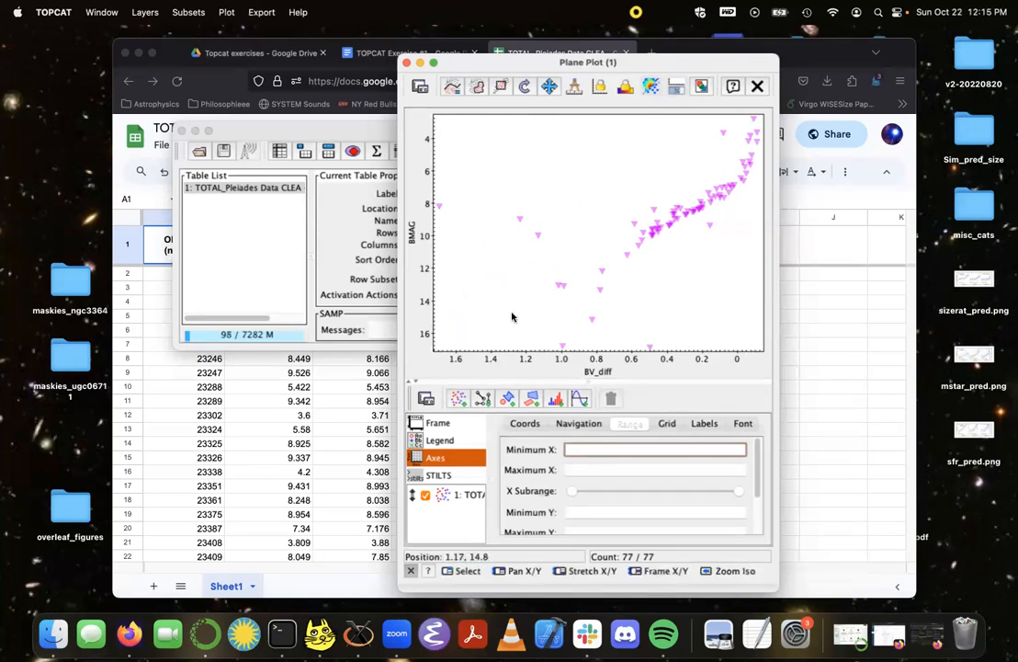
pyautogui.moveTo(623, 257)
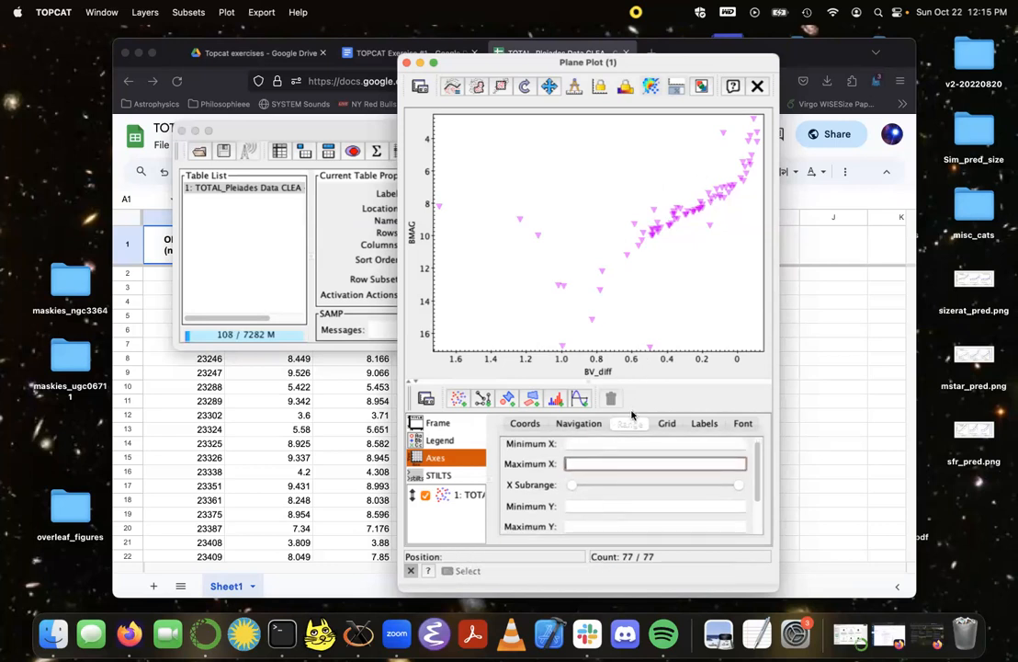
pyautogui.click(704, 423)
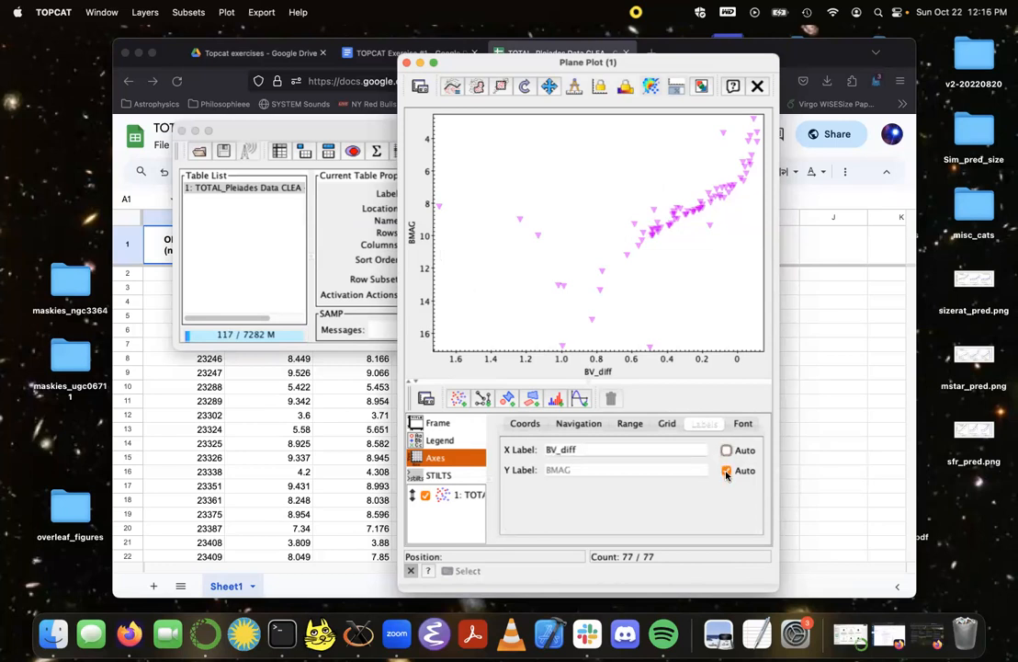
# Step: Turn off automatic axis labels so the labels can read B − V and B
pyautogui.click(726, 470)
pyautogui.write('B - V')
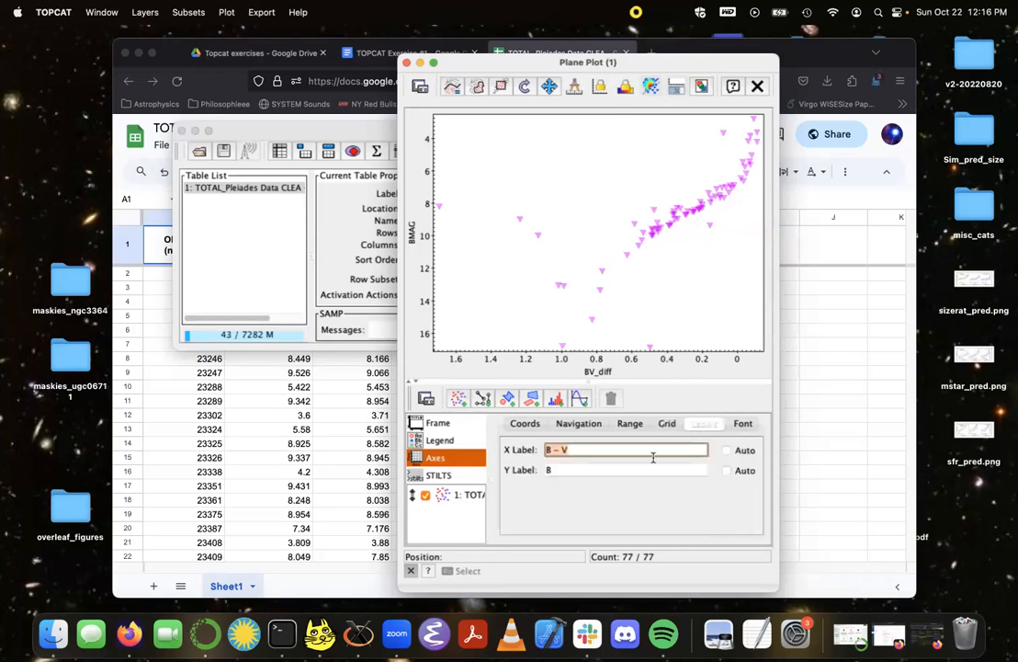
pyautogui.click(625, 470)
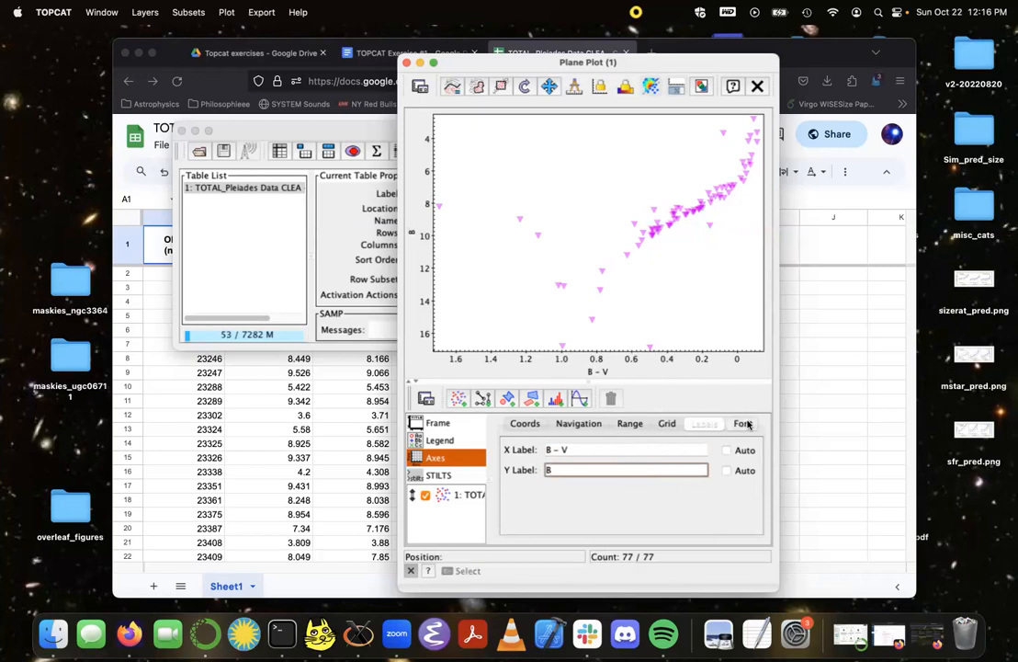
# Step: Set the axis font size to 15 and the text type to plain, after trying antialias
pyautogui.click(741, 423)
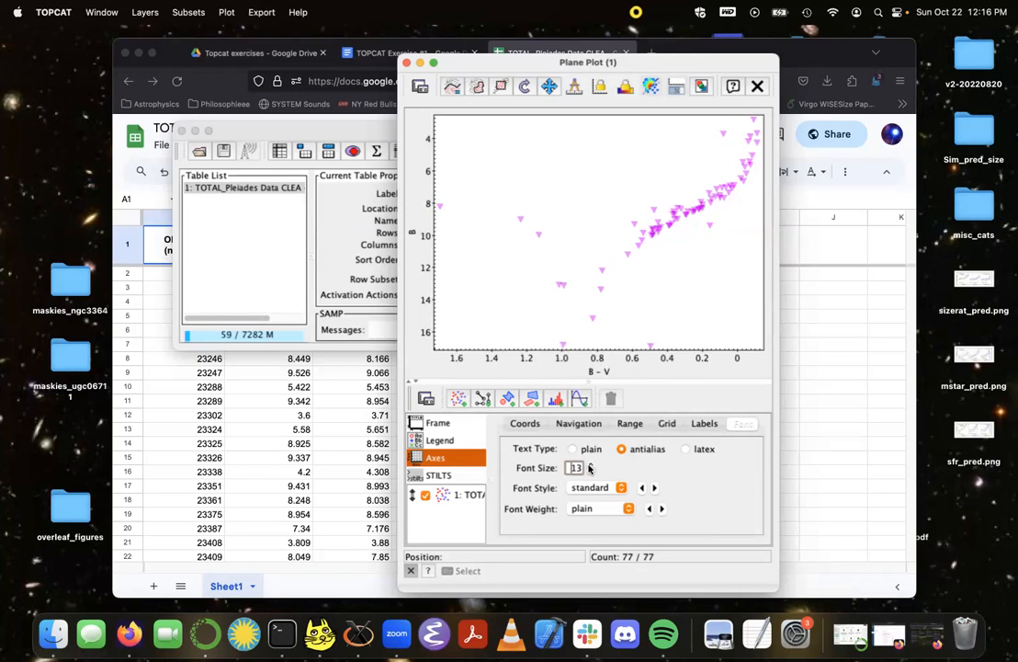
pyautogui.click(621, 488)
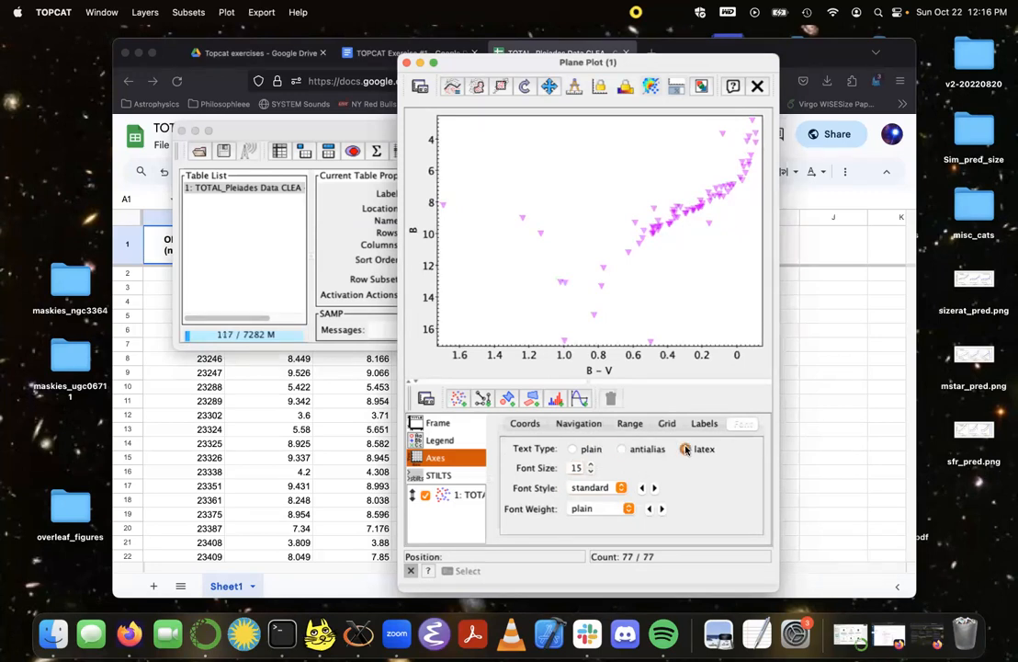
pyautogui.click(573, 448)
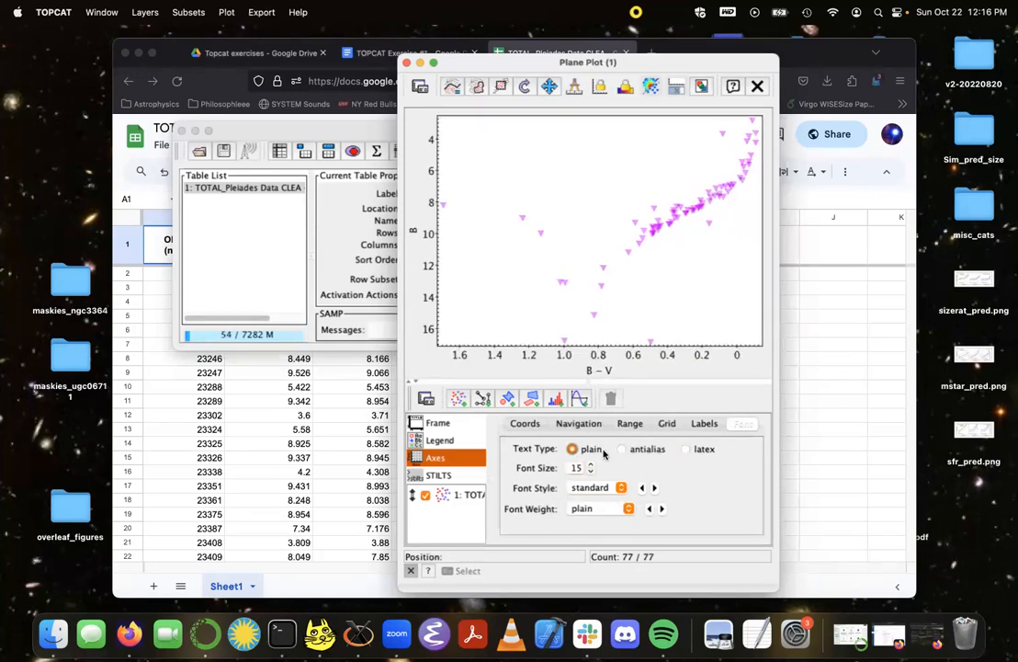
pyautogui.click(622, 448)
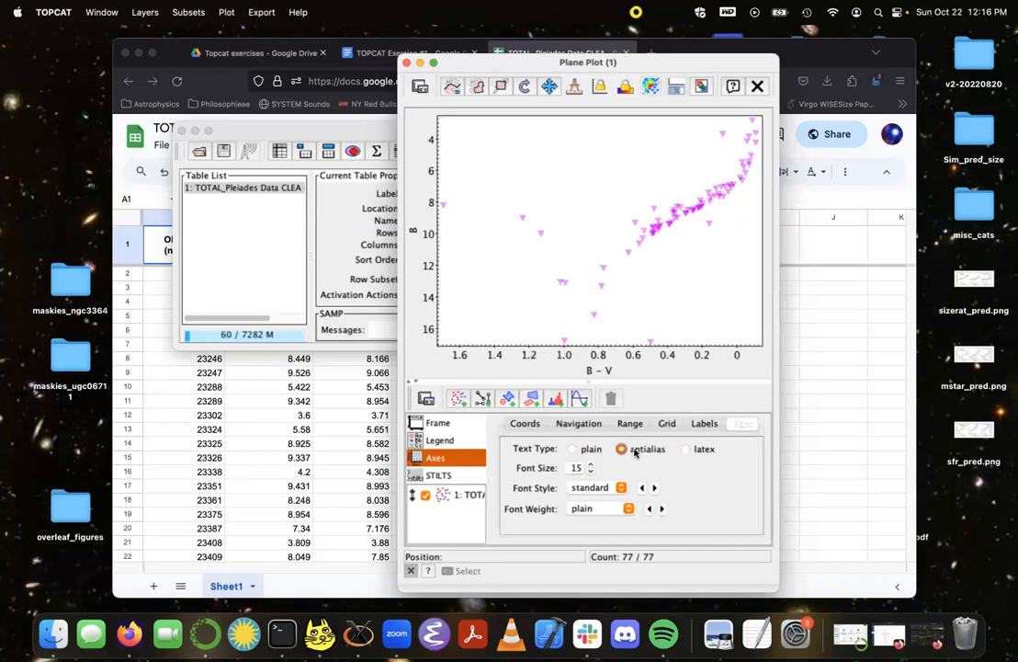
pyautogui.click(574, 449)
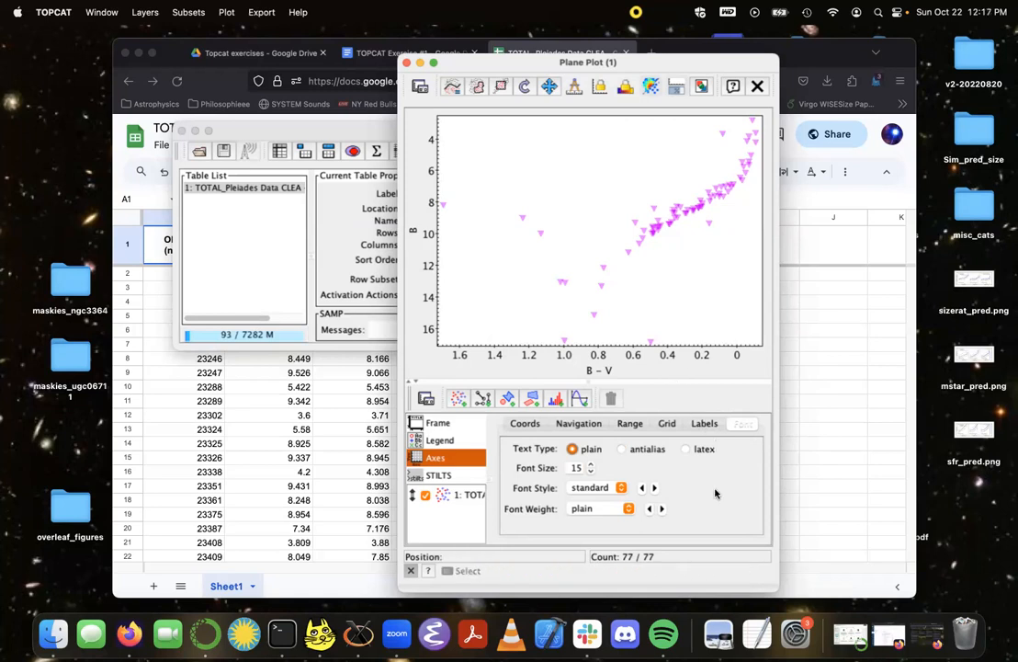
pyautogui.moveTo(482, 234)
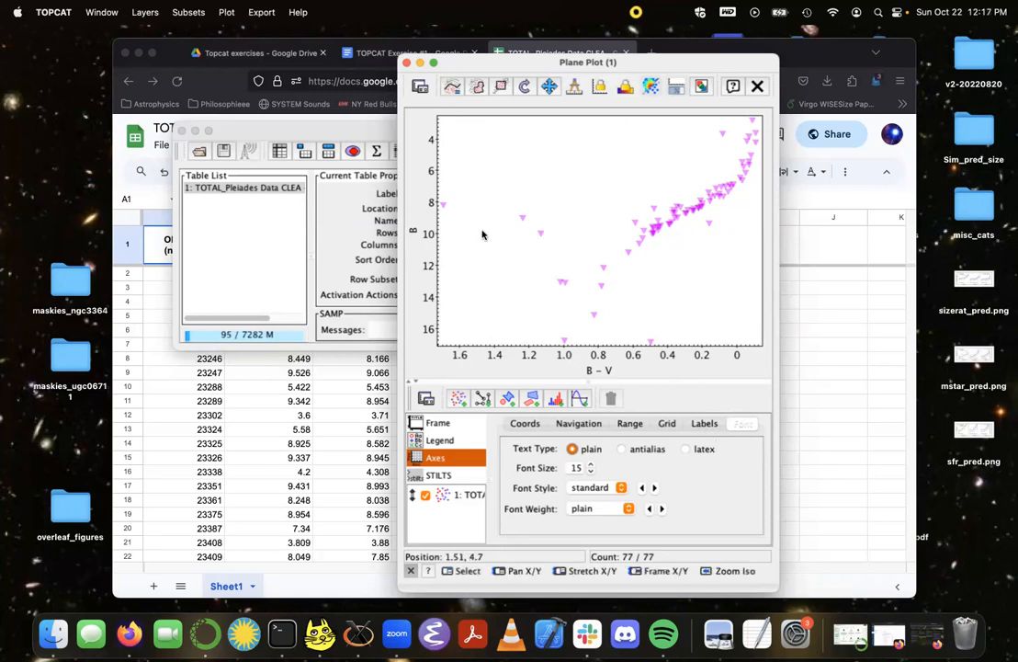
pyautogui.moveTo(480, 438)
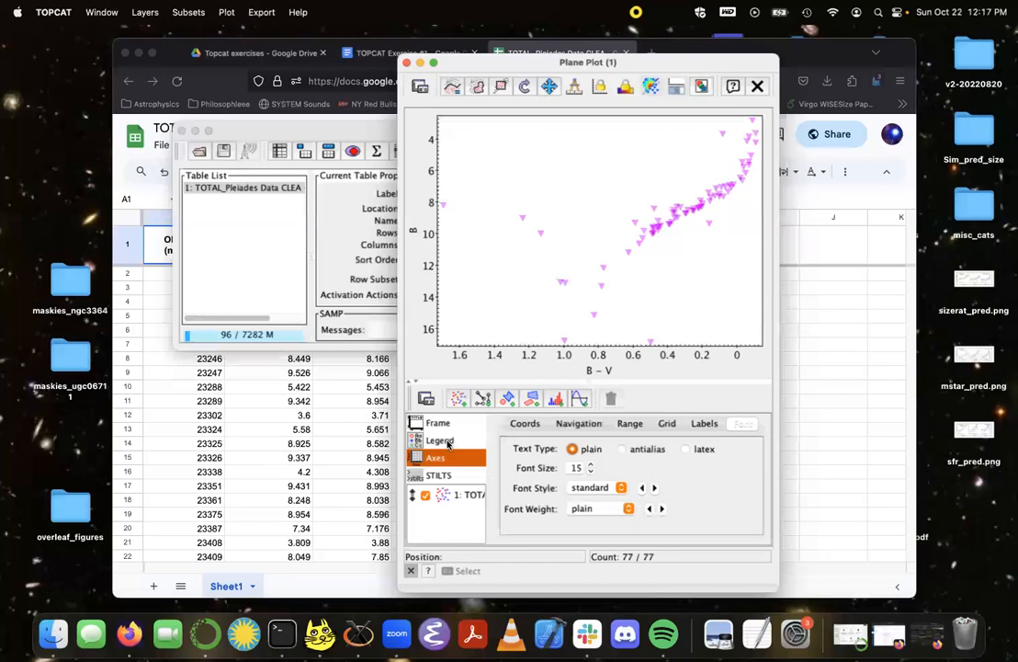
# Step: Turn on Show Legend so the plot displays the Pleiades Data legend
pyautogui.click(440, 440)
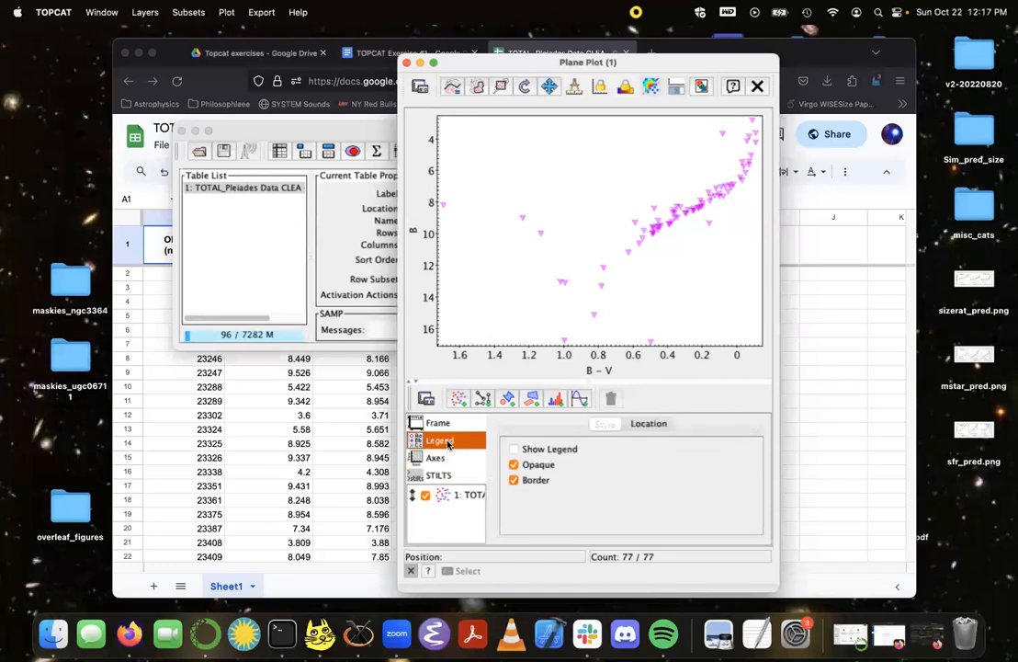
pyautogui.click(514, 448)
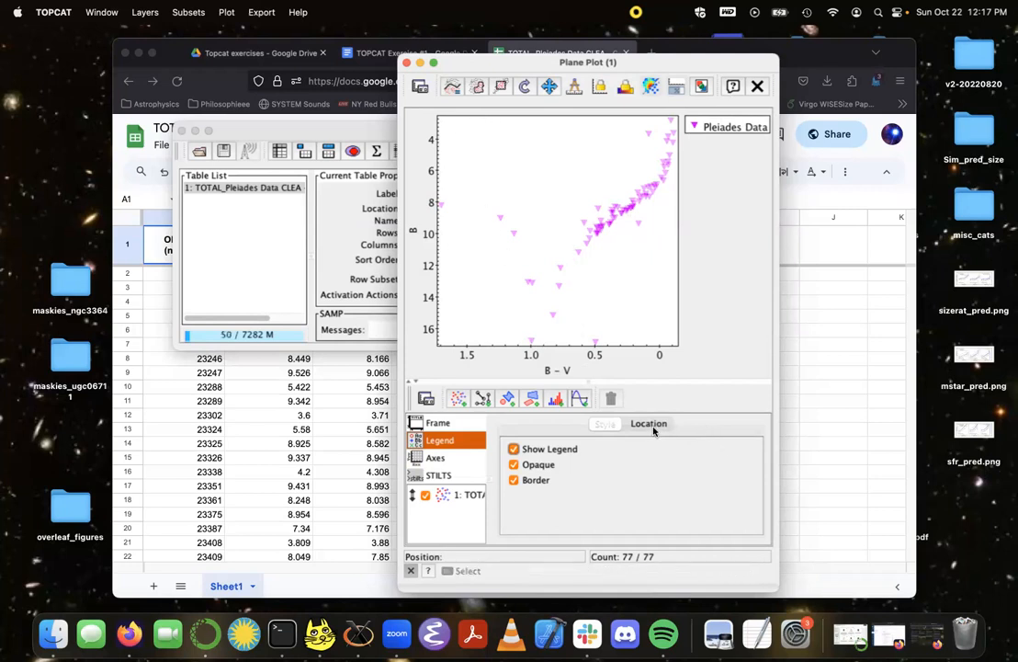
# Step: Set the legend to Internal and drag it to the plot's upper-left corner
pyautogui.click(649, 424)
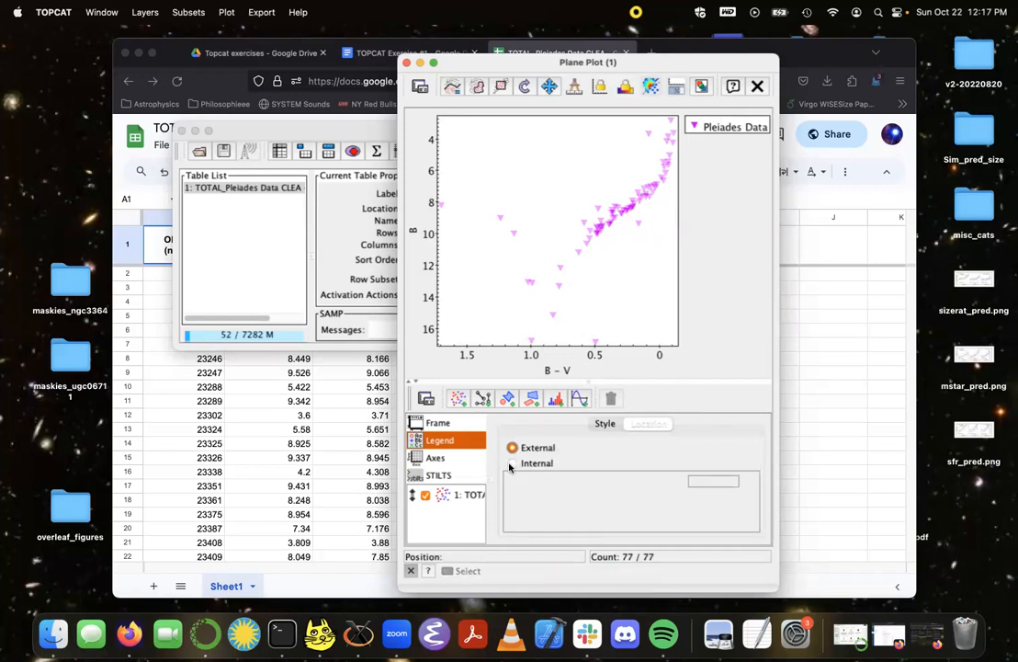
pyautogui.click(512, 462)
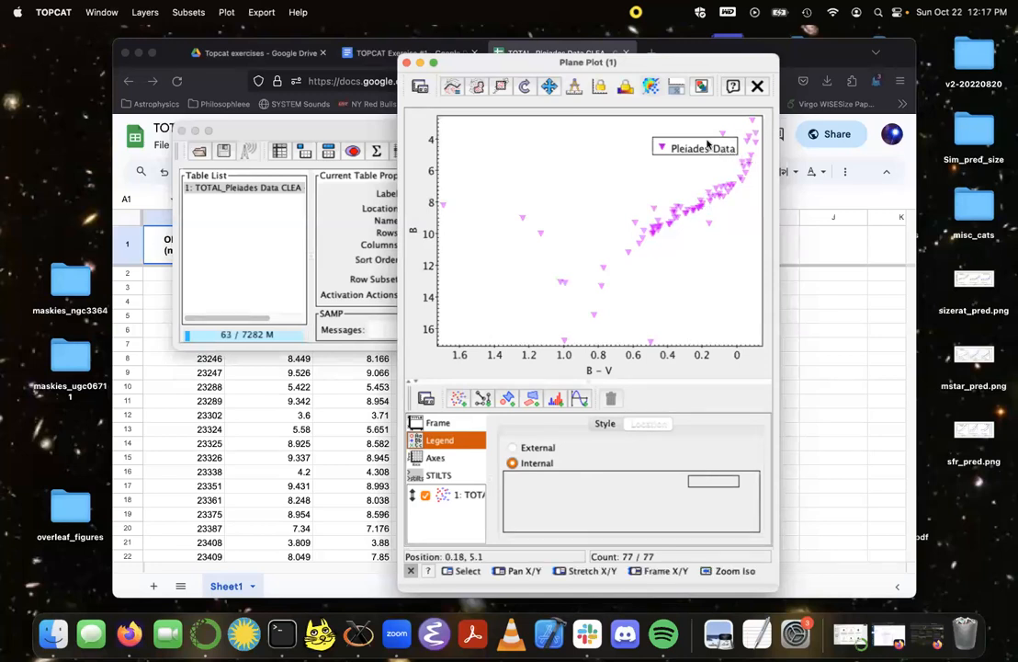
pyautogui.moveTo(652, 204)
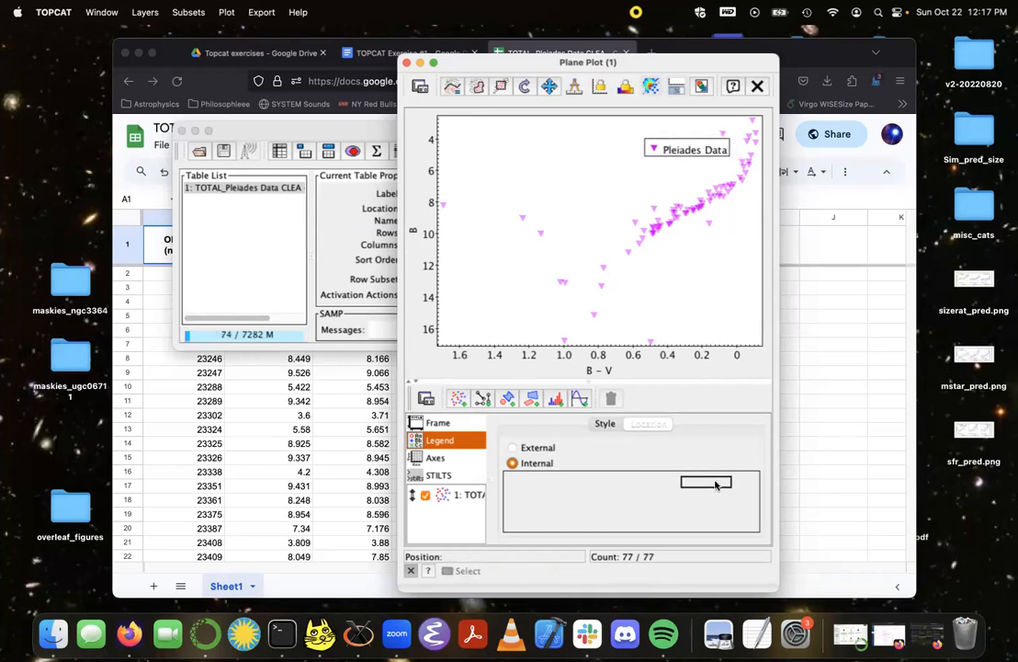
pyautogui.moveTo(706, 483); pyautogui.dragTo(626, 486)
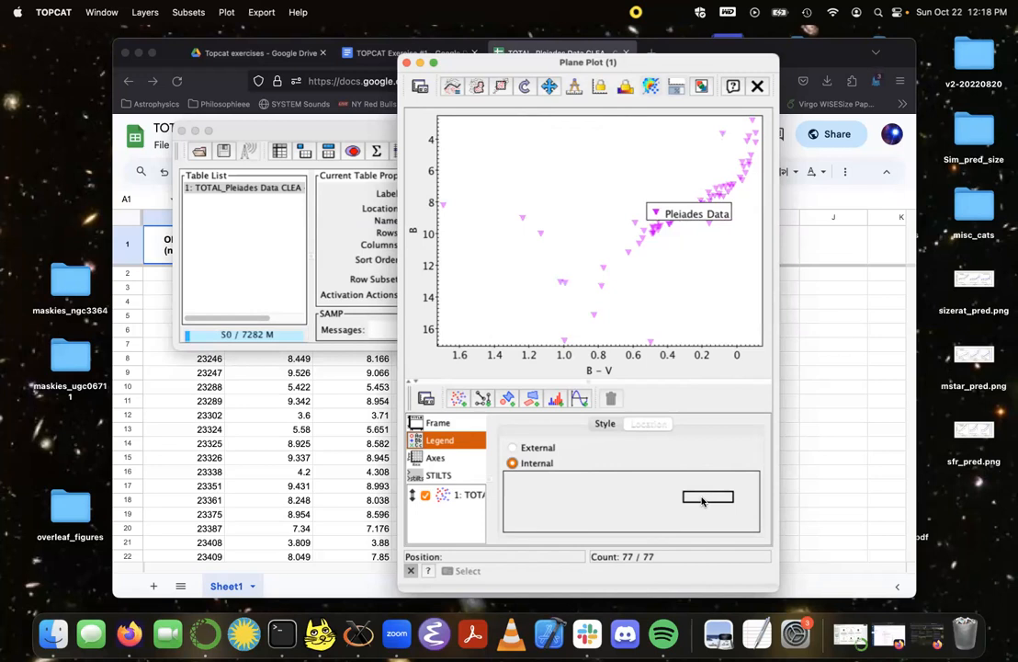
pyautogui.moveTo(696, 213); pyautogui.dragTo(708, 145)
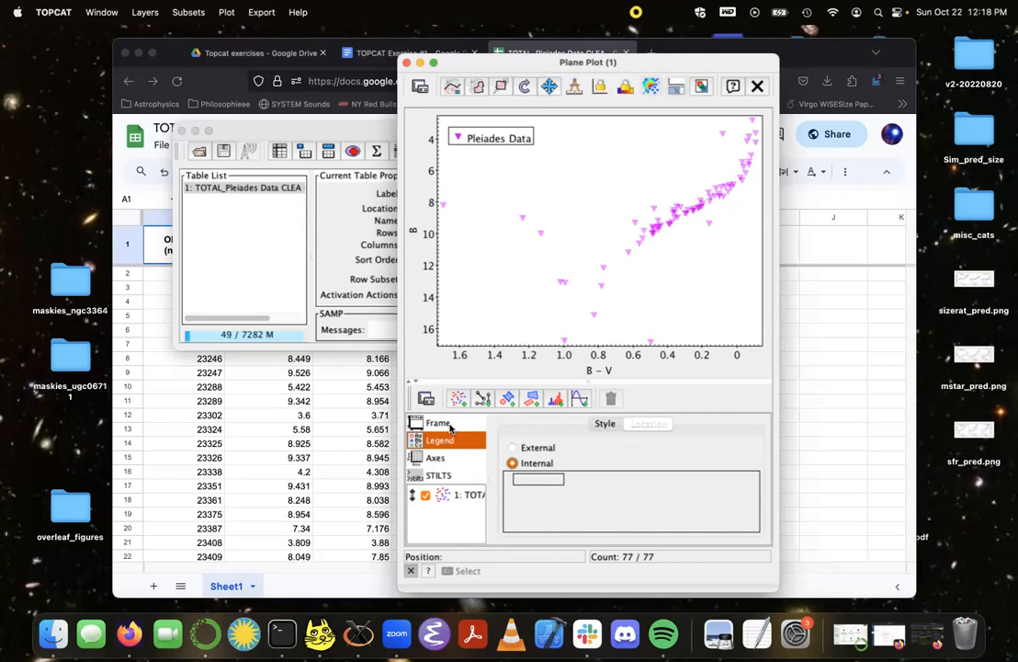
# Step: Enter 'B vs. B−V Magnitude Colors' as the plot title in the Frame settings
pyautogui.click(438, 423)
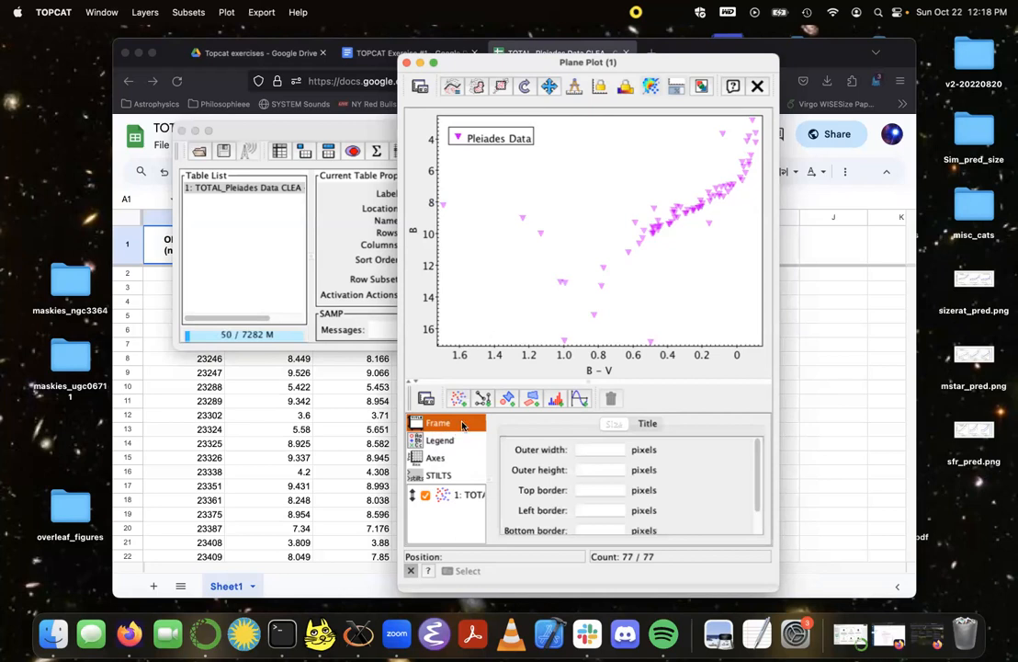
pyautogui.click(648, 423)
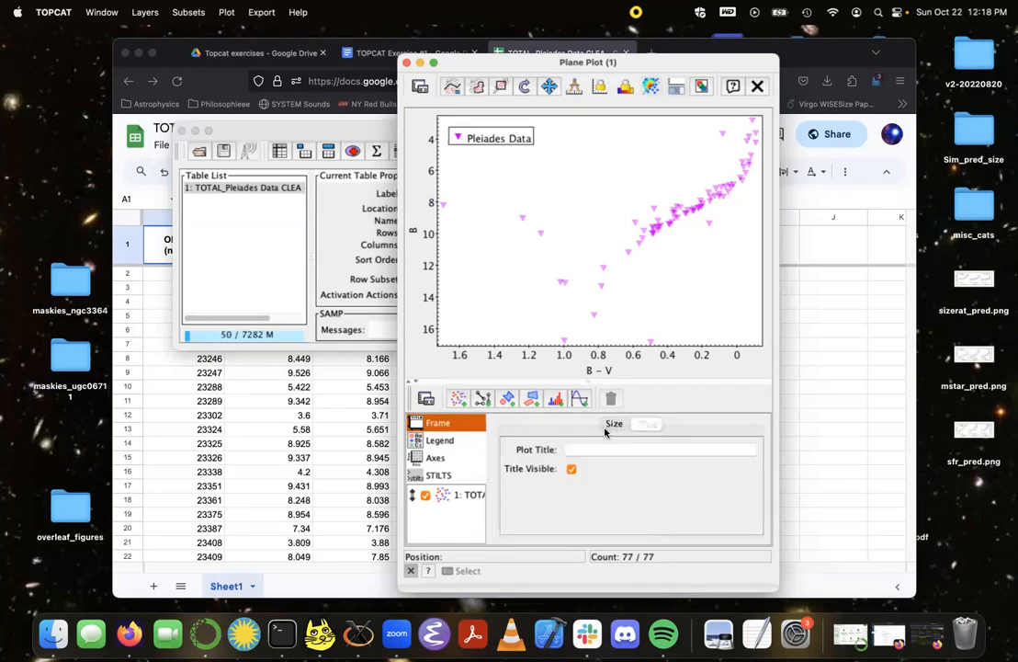
pyautogui.click(660, 449)
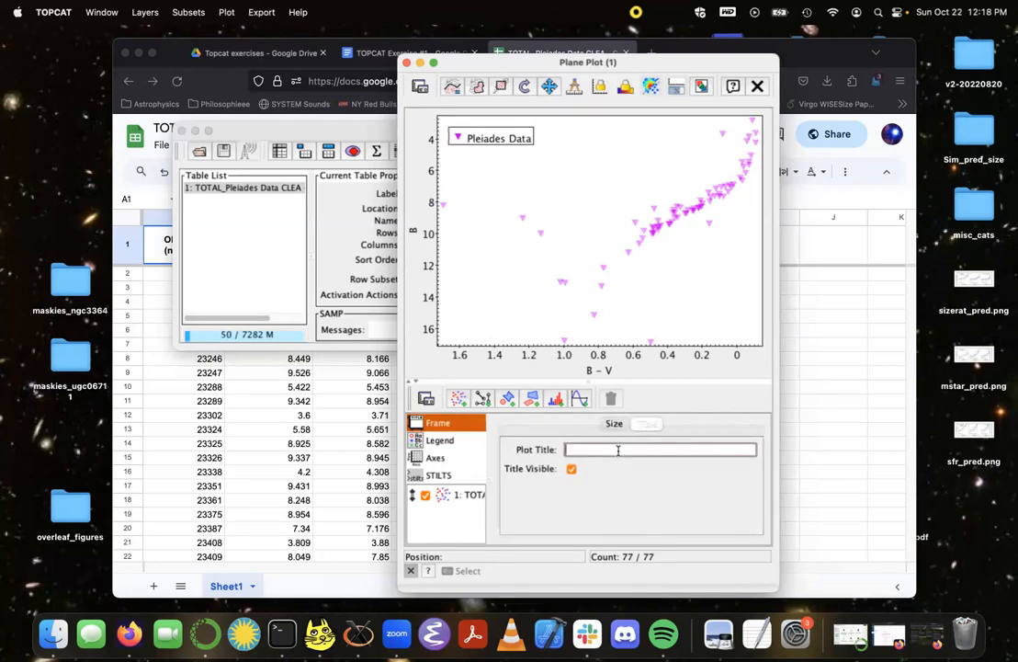
pyautogui.write('B vs. B-')
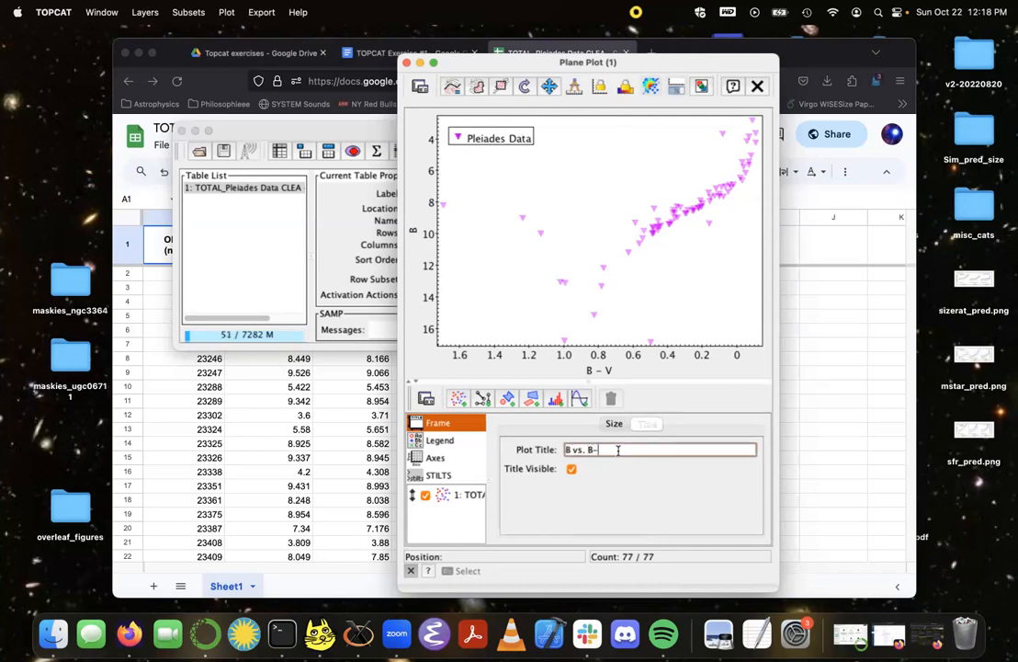
pyautogui.write('V Magnit')
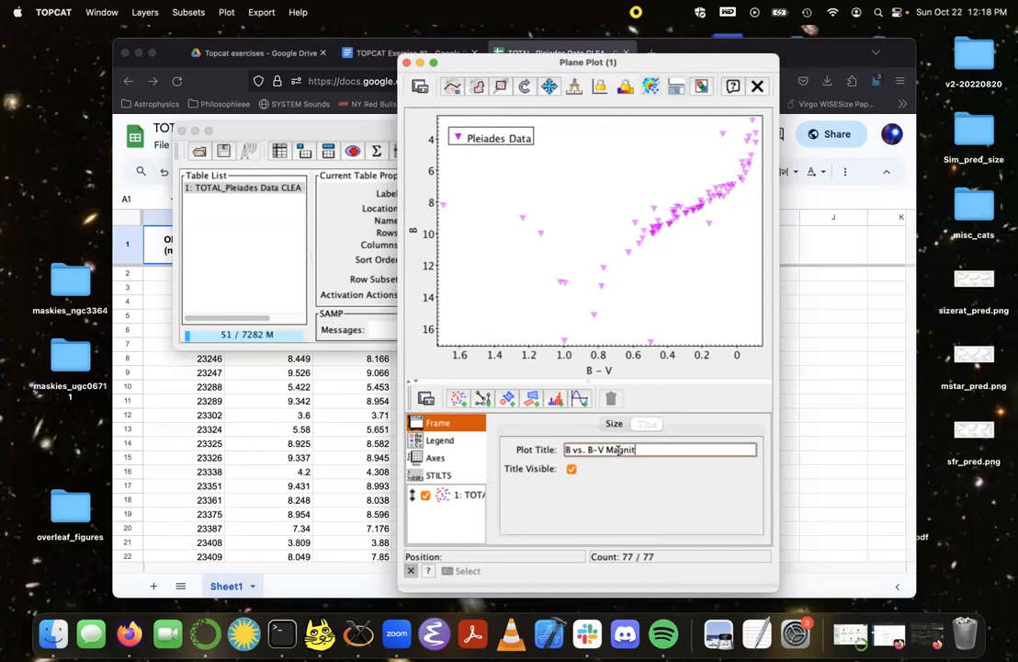
pyautogui.write('ude Colors')
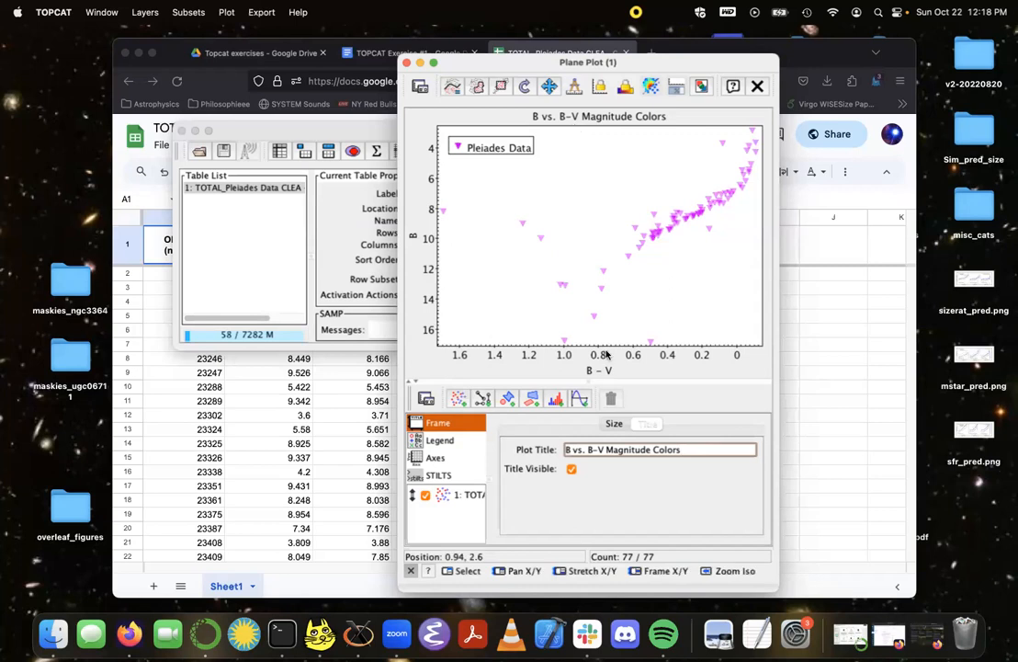
pyautogui.moveTo(524, 321)
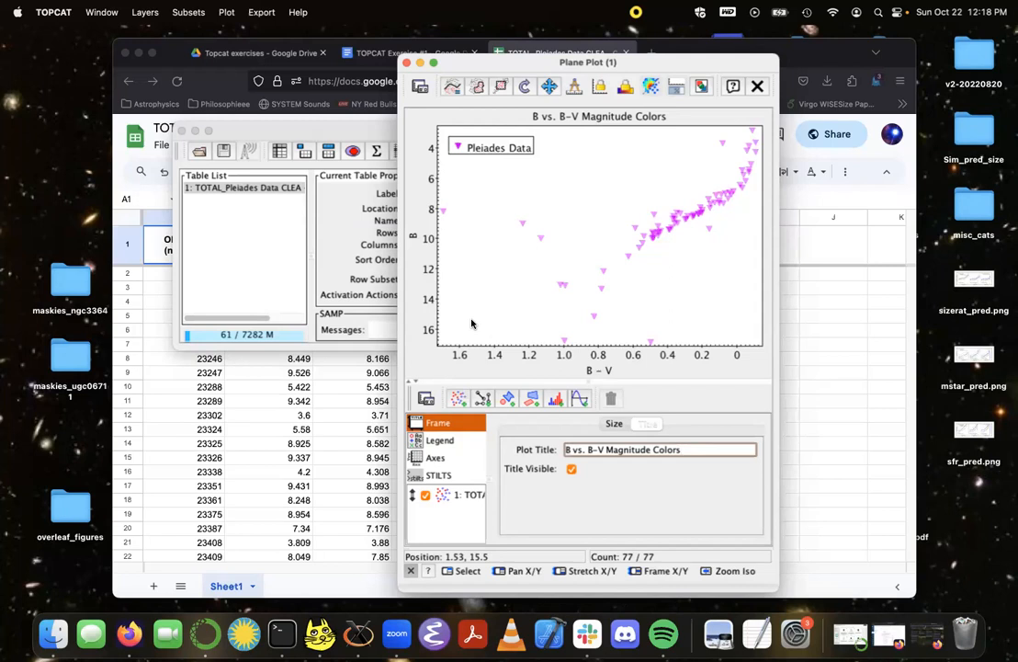
pyautogui.moveTo(620, 226)
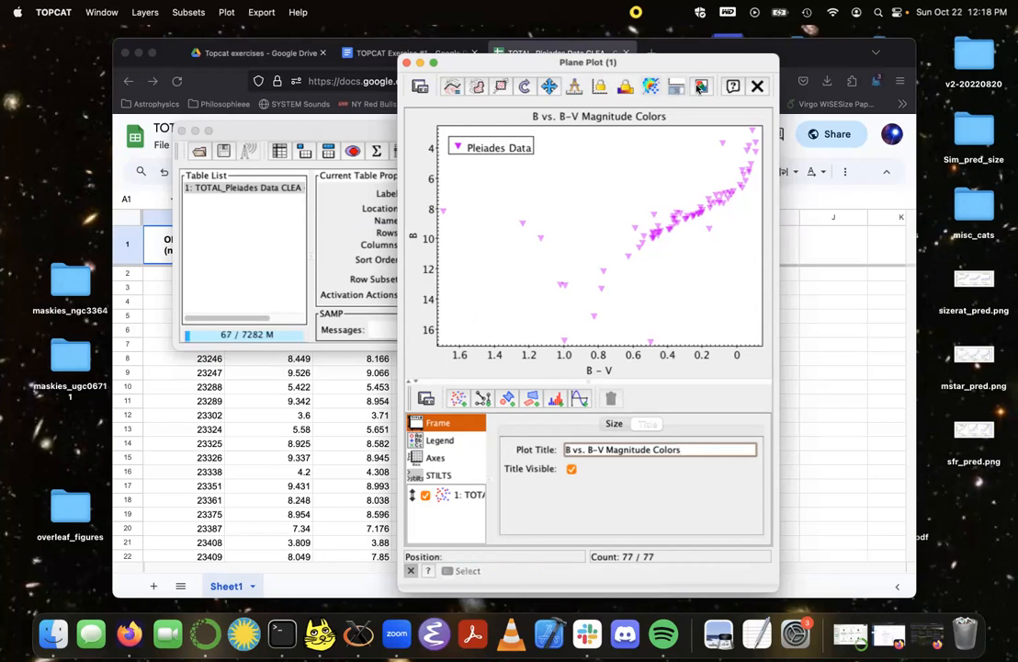
pyautogui.moveTo(701, 86)
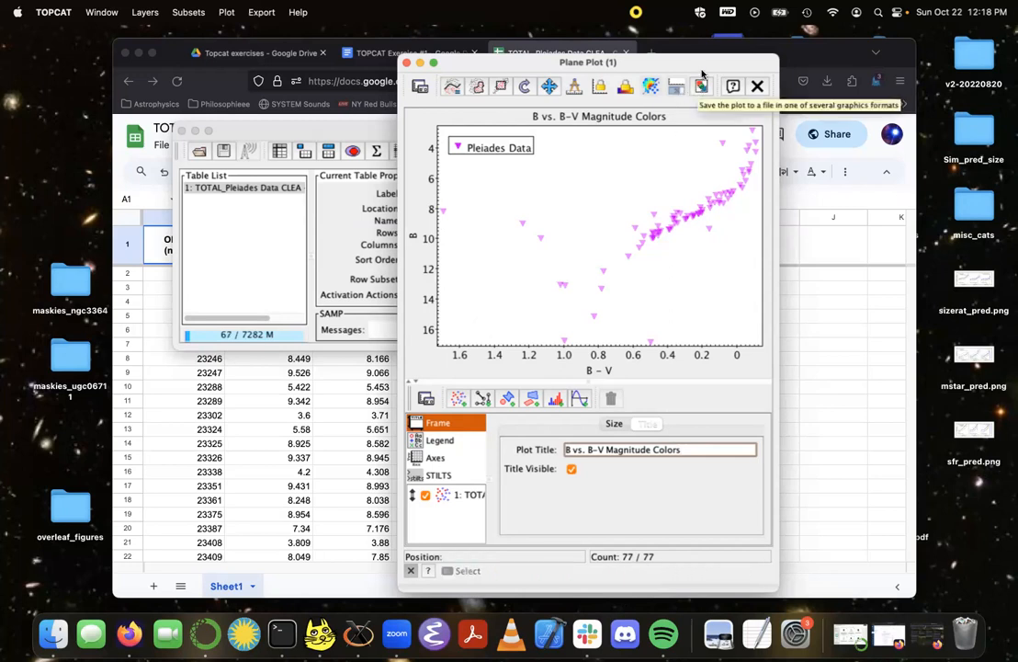
pyautogui.moveTo(684, 190)
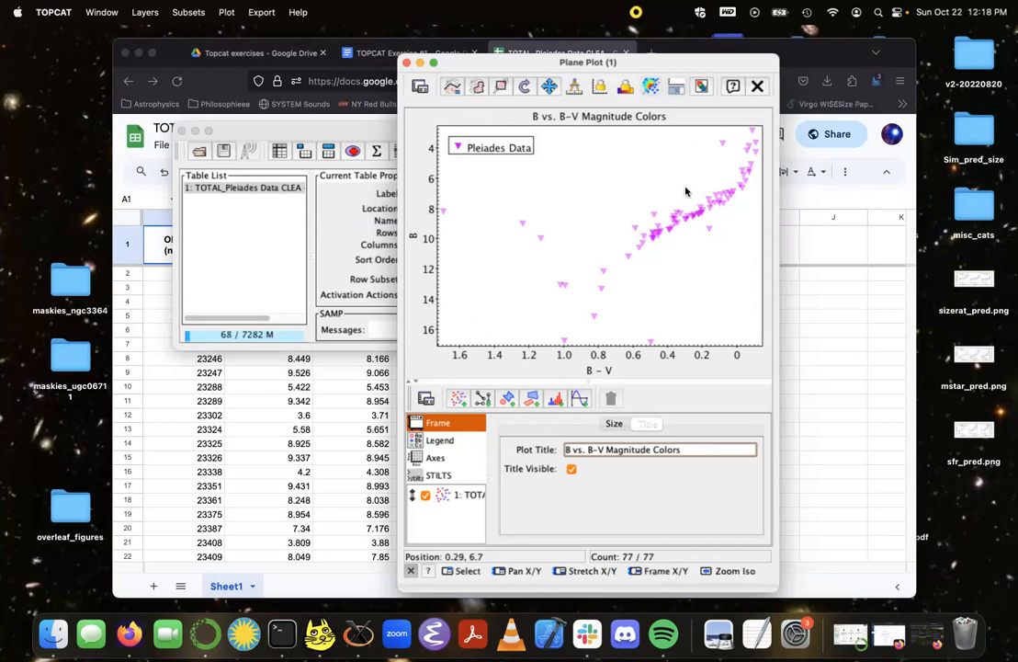
pyautogui.moveTo(680, 174)
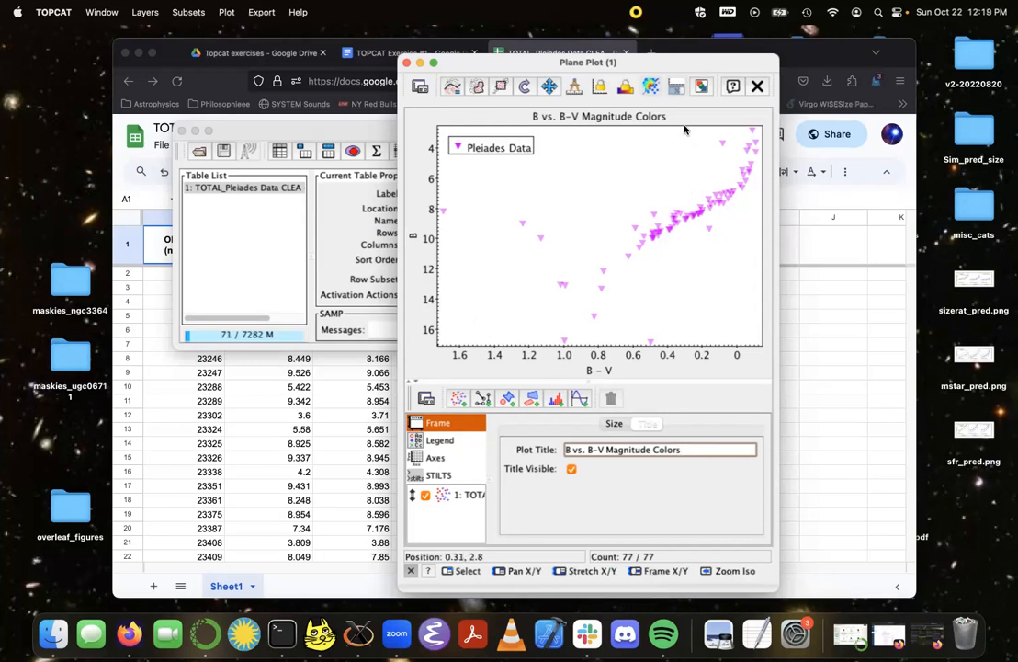
# Step: Export the titled Pleiades plot to the Desktop as myplot.png
pyautogui.click(702, 86)
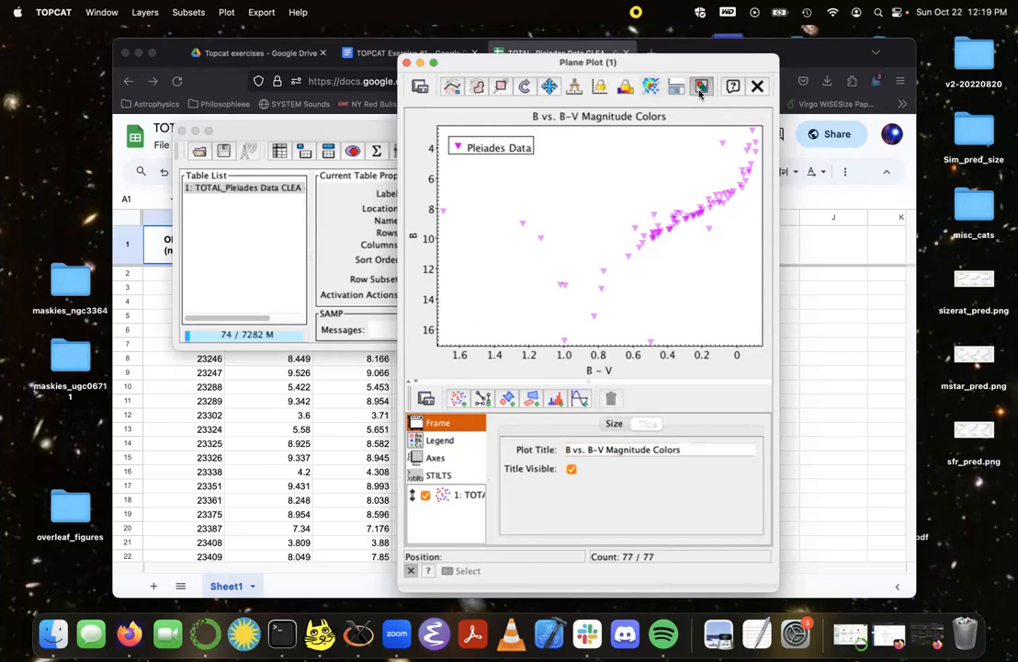
pyautogui.click(701, 86)
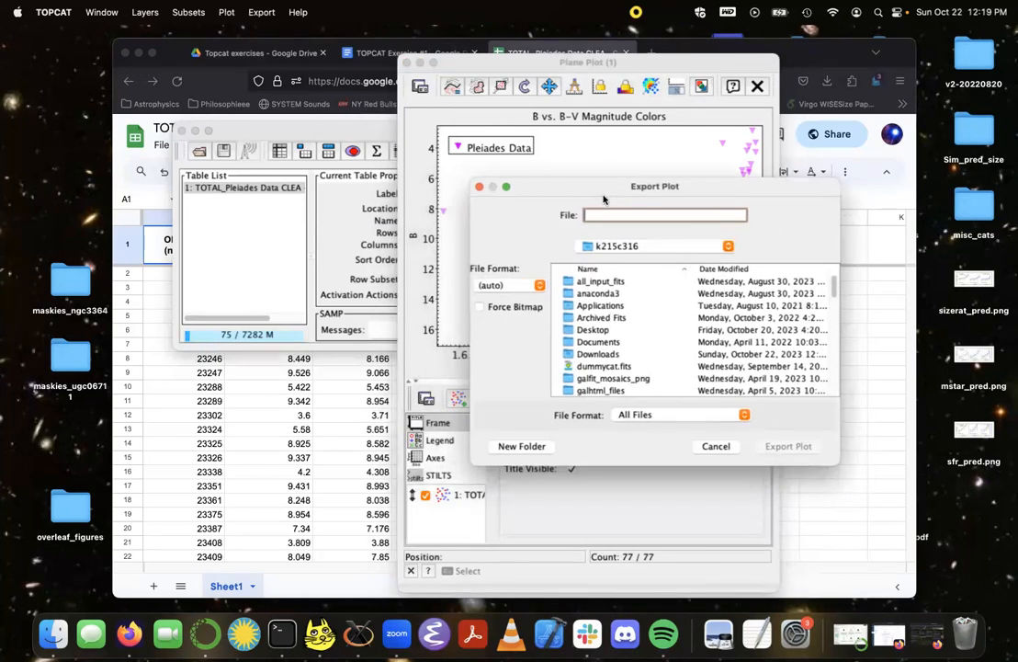
pyautogui.scroll(-3)
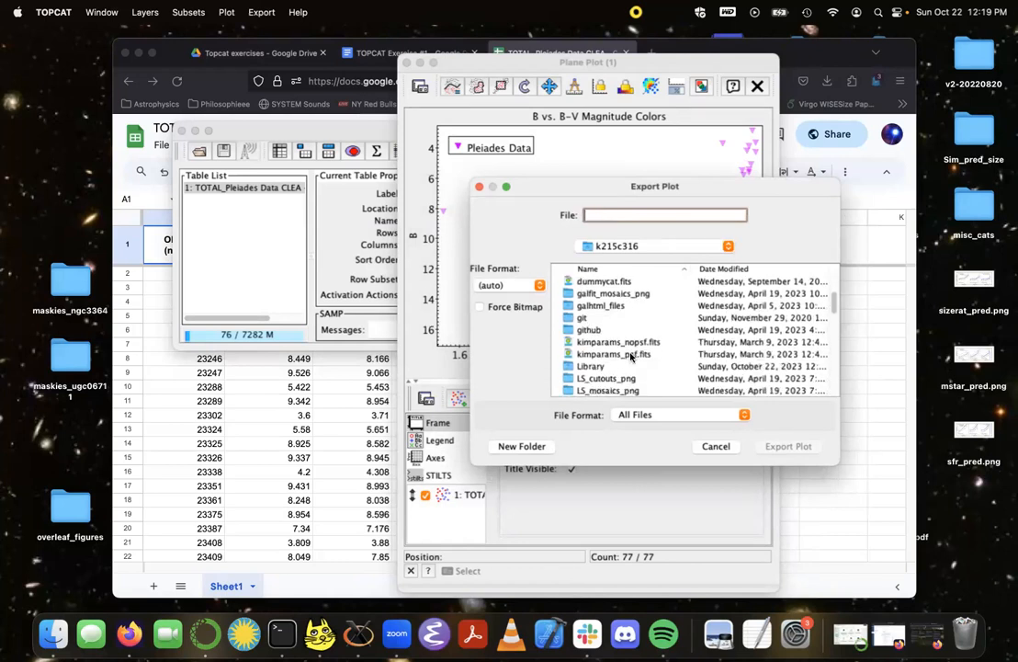
pyautogui.scroll(3)
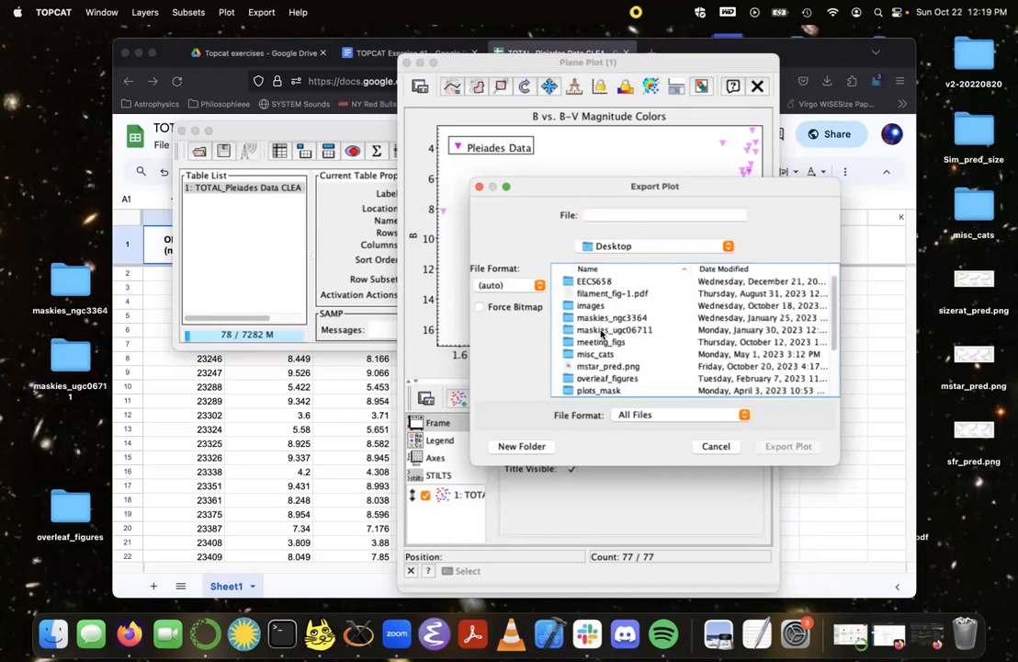
pyautogui.click(654, 214)
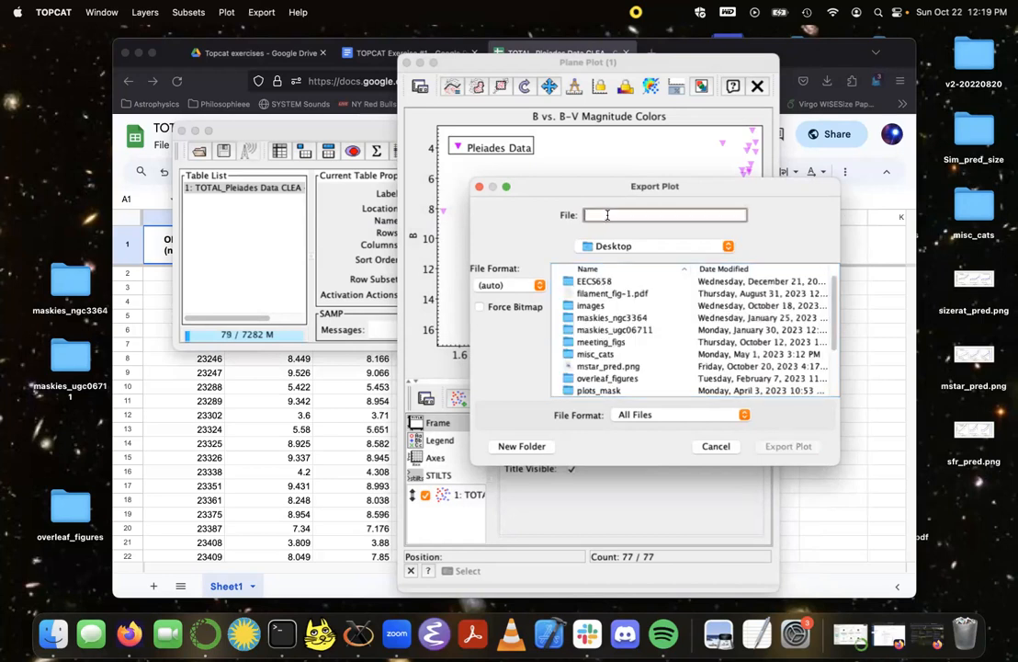
pyautogui.write('myplot.')
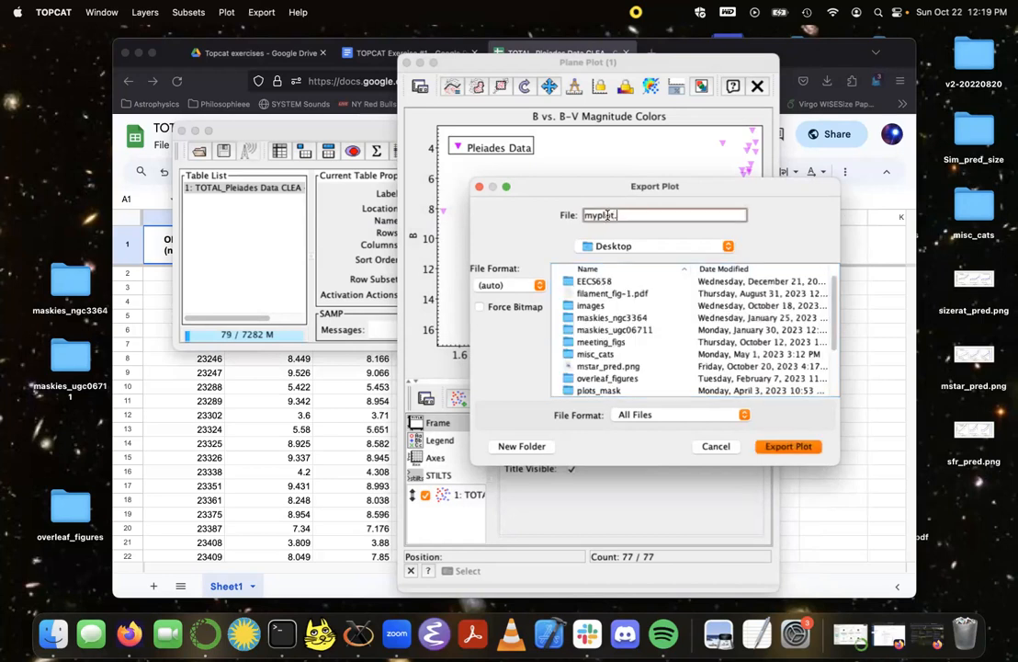
pyautogui.write('png')
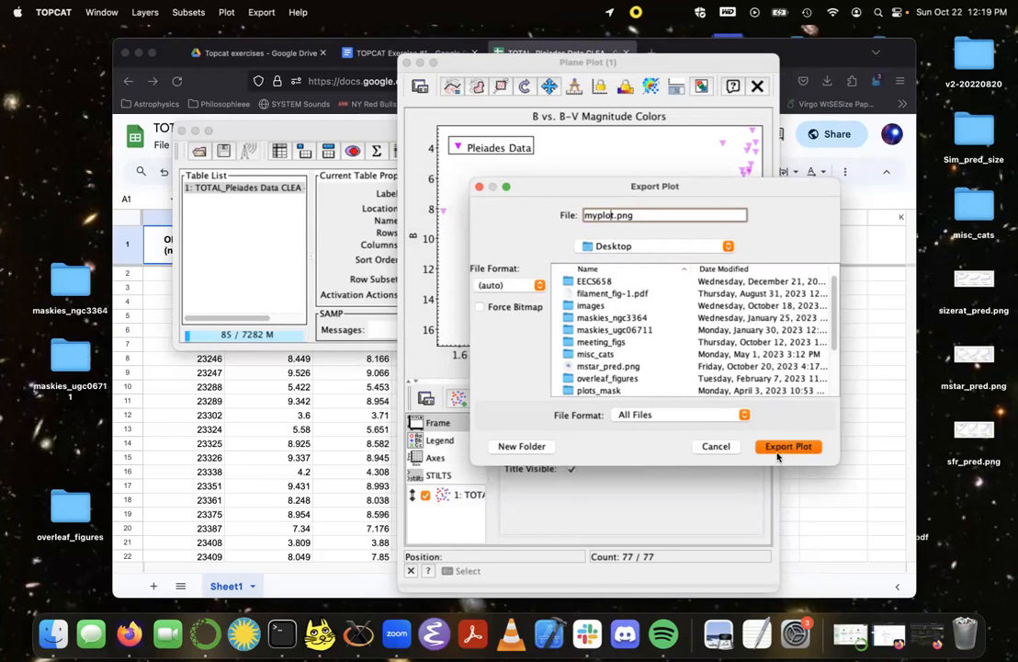
pyautogui.click(787, 446)
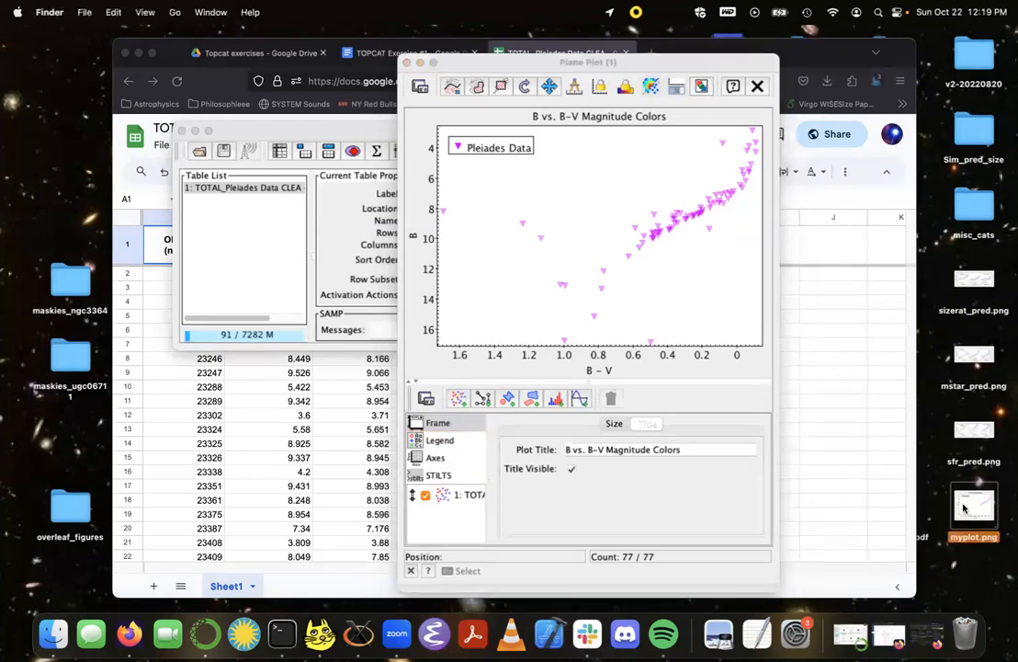
pyautogui.doubleClick(973, 508)
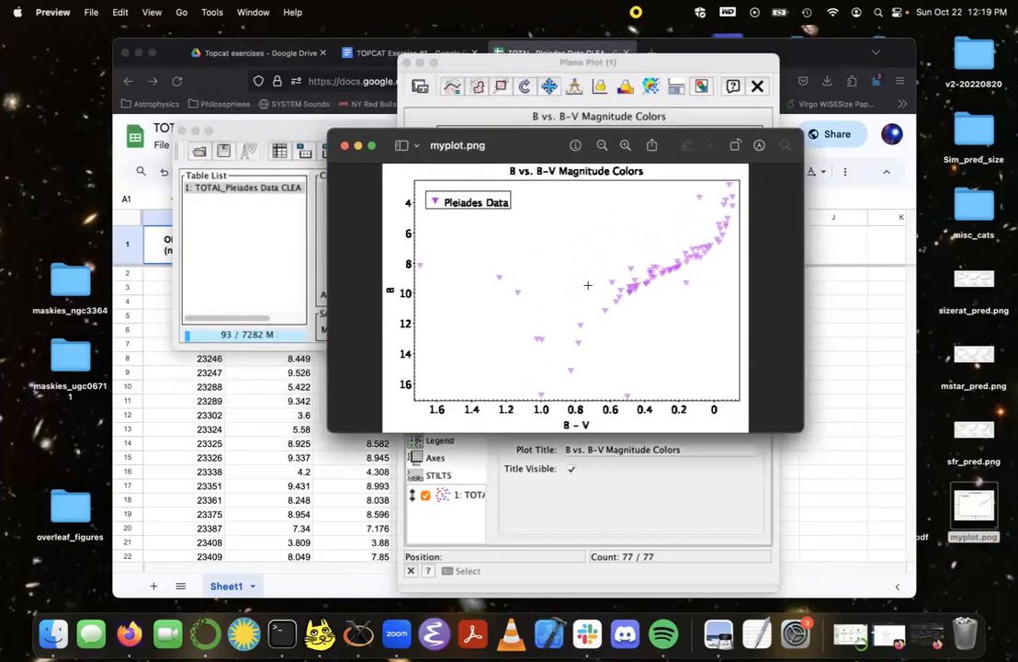
pyautogui.moveTo(547, 252)
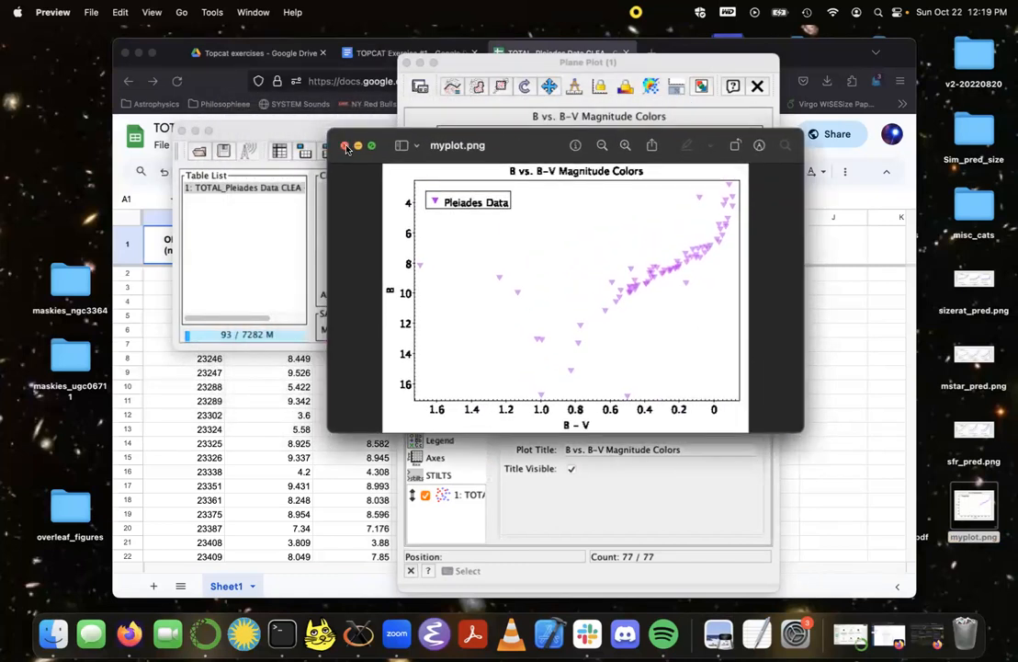
pyautogui.click(347, 145)
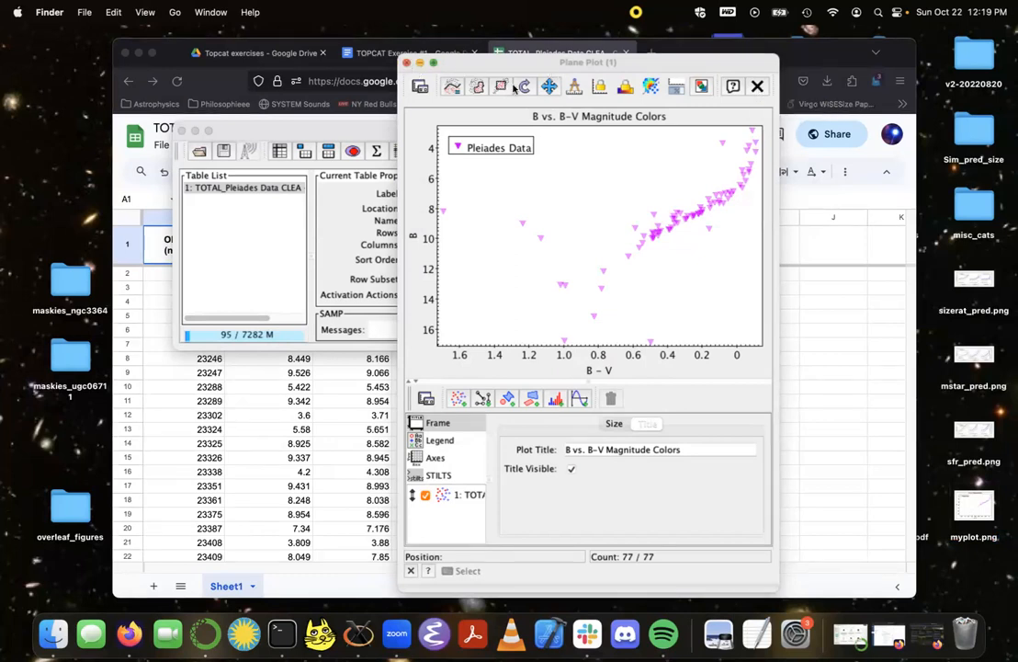
# Step: Close the Plane Plot window and drag the TOPCAT main window to the right
pyautogui.click(757, 85)
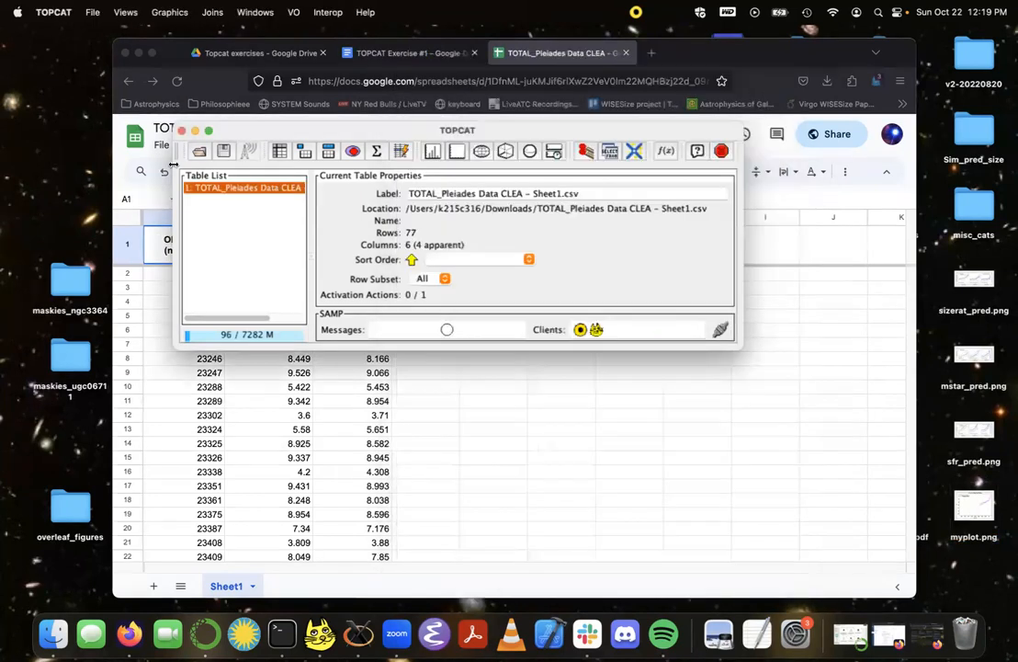
pyautogui.moveTo(457, 130); pyautogui.dragTo(587, 155)
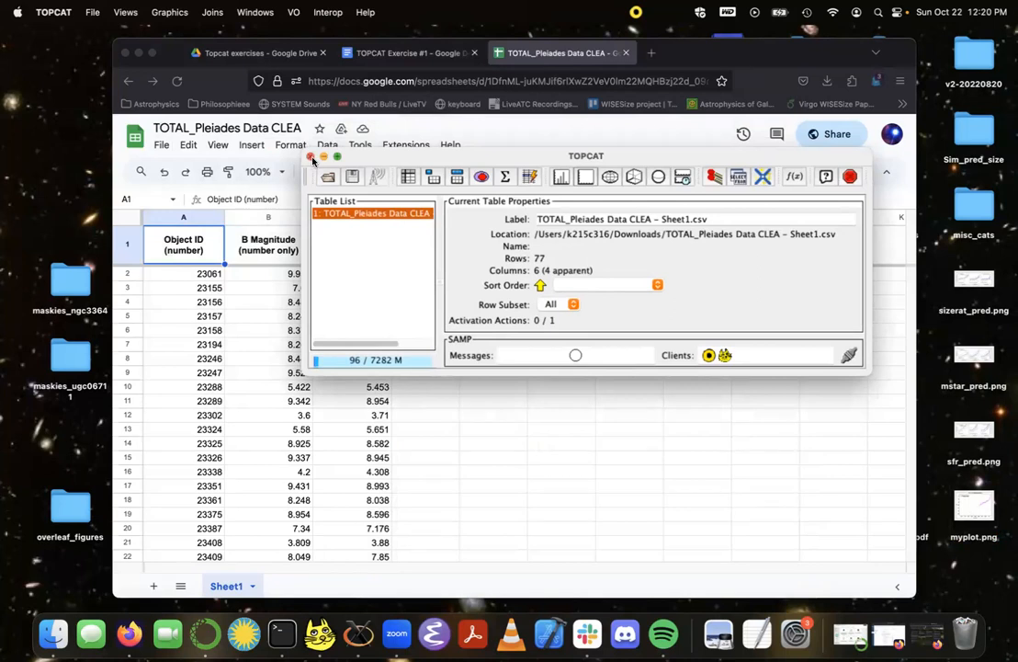
pyautogui.moveTo(397, 158)
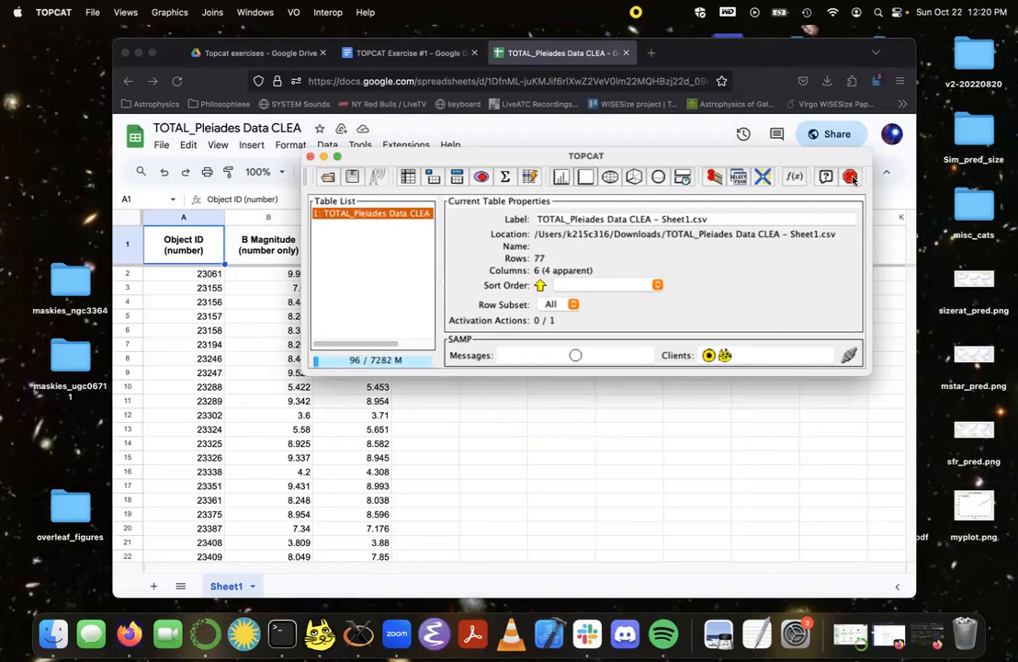
pyautogui.moveTo(849, 175)
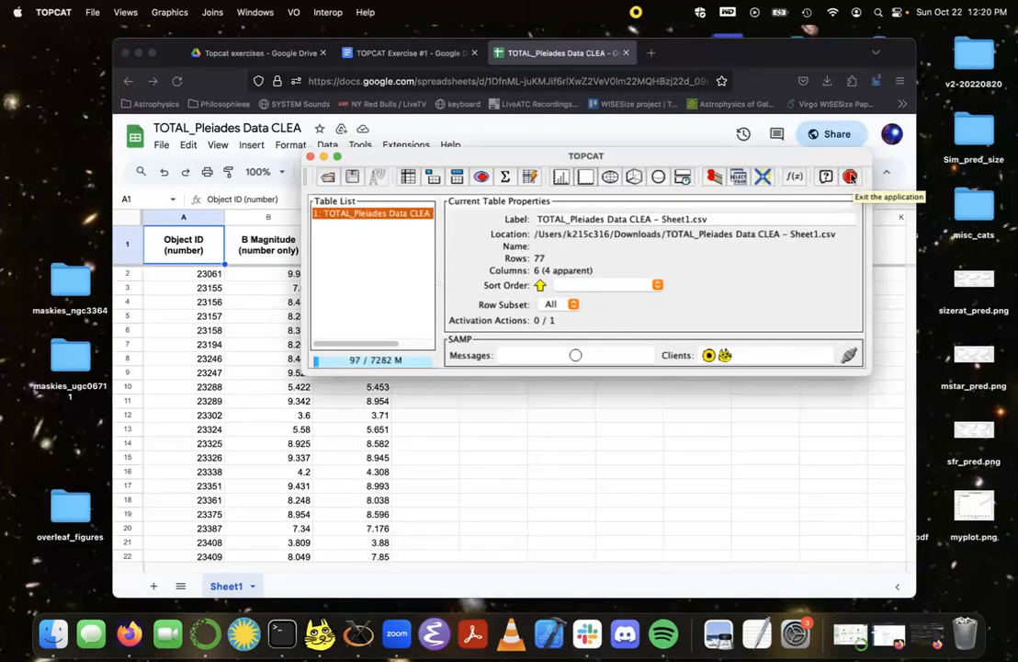